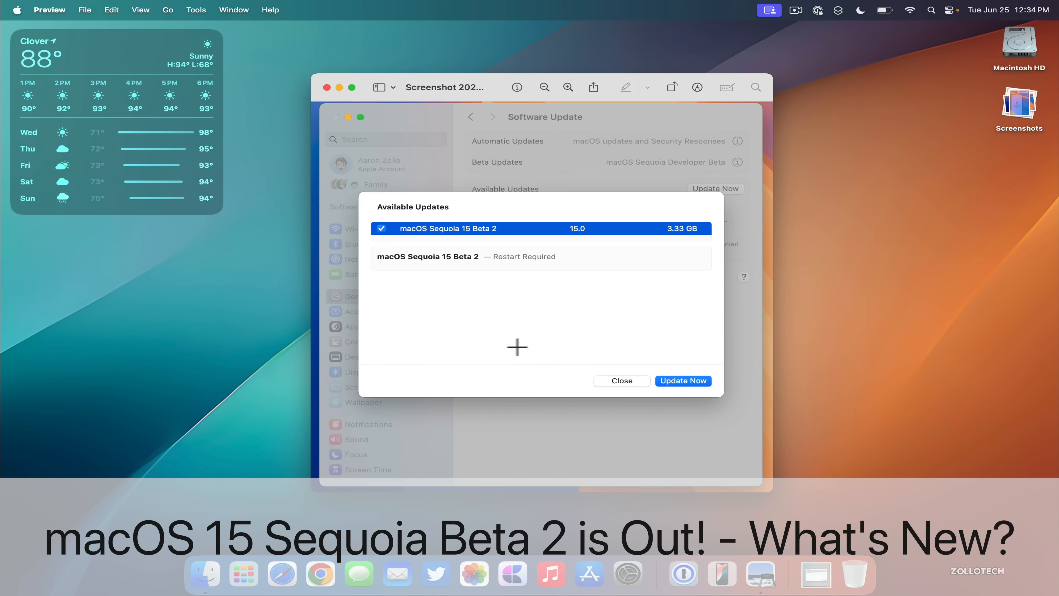
mouse_move(409, 266)
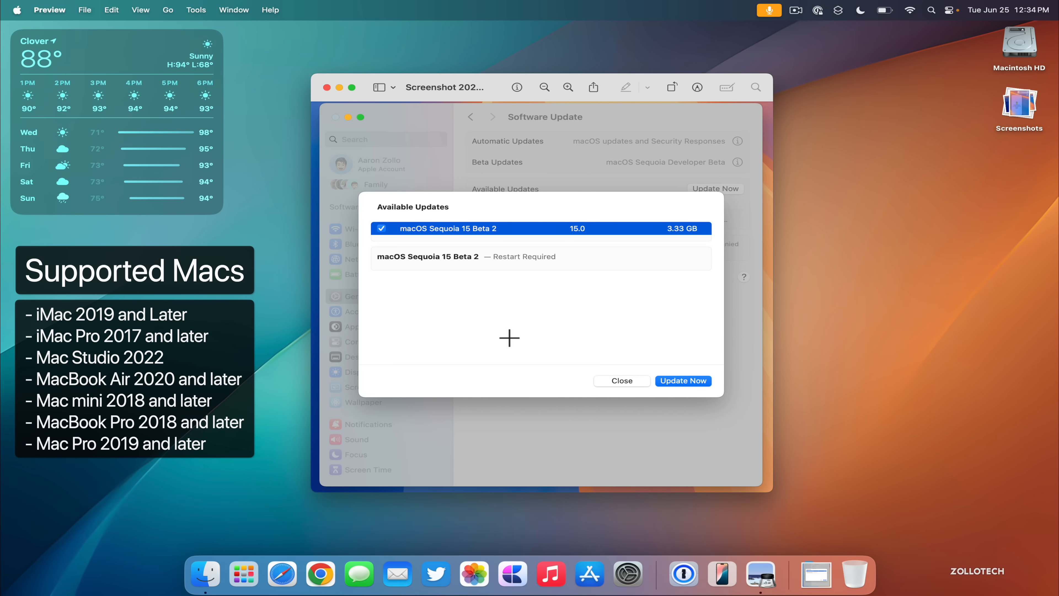
mouse_move(663, 241)
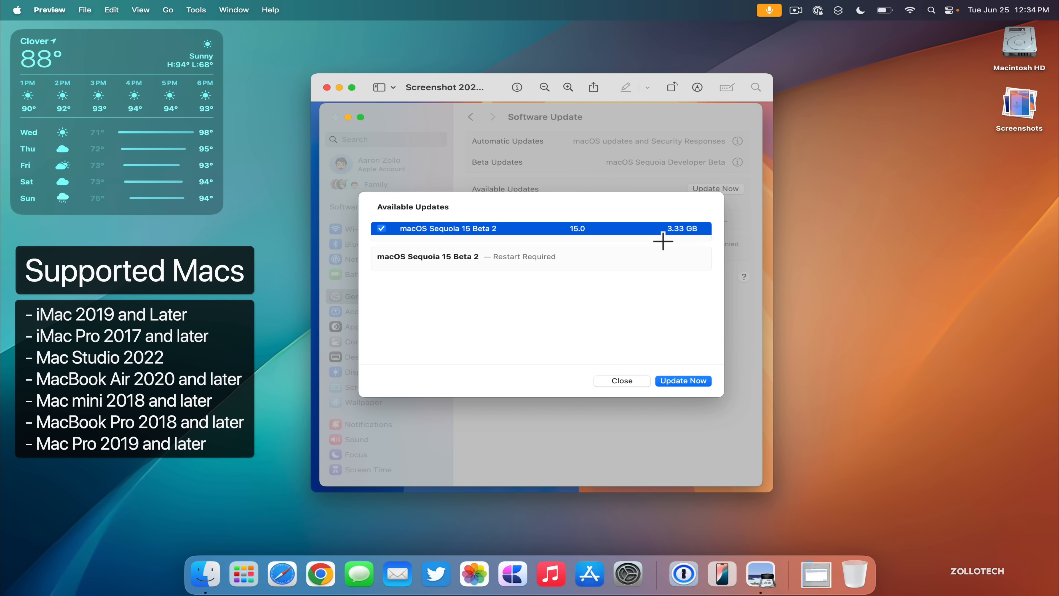
mouse_move(644, 266)
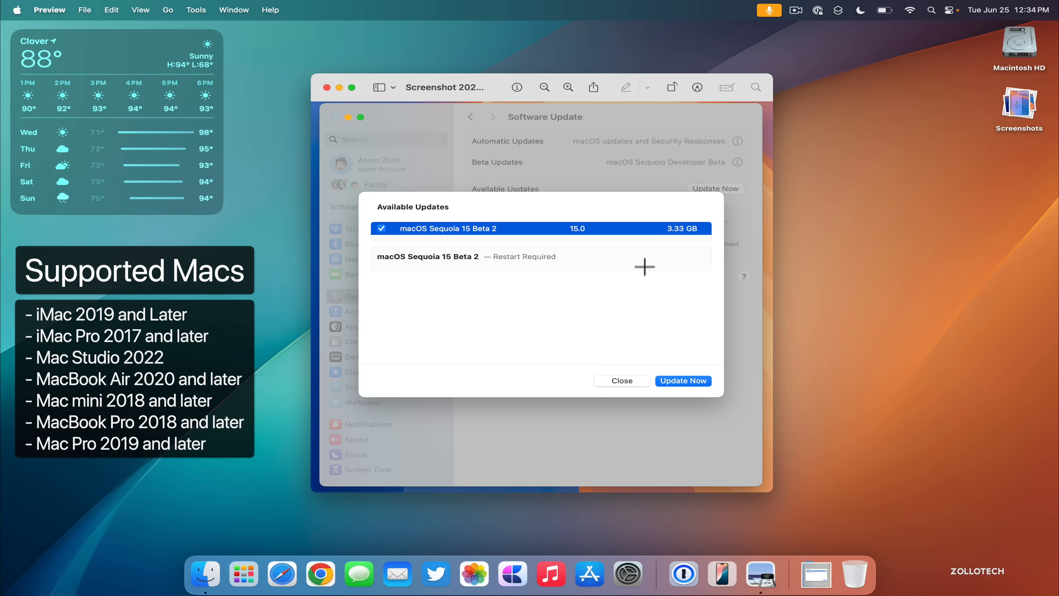
mouse_move(327, 88)
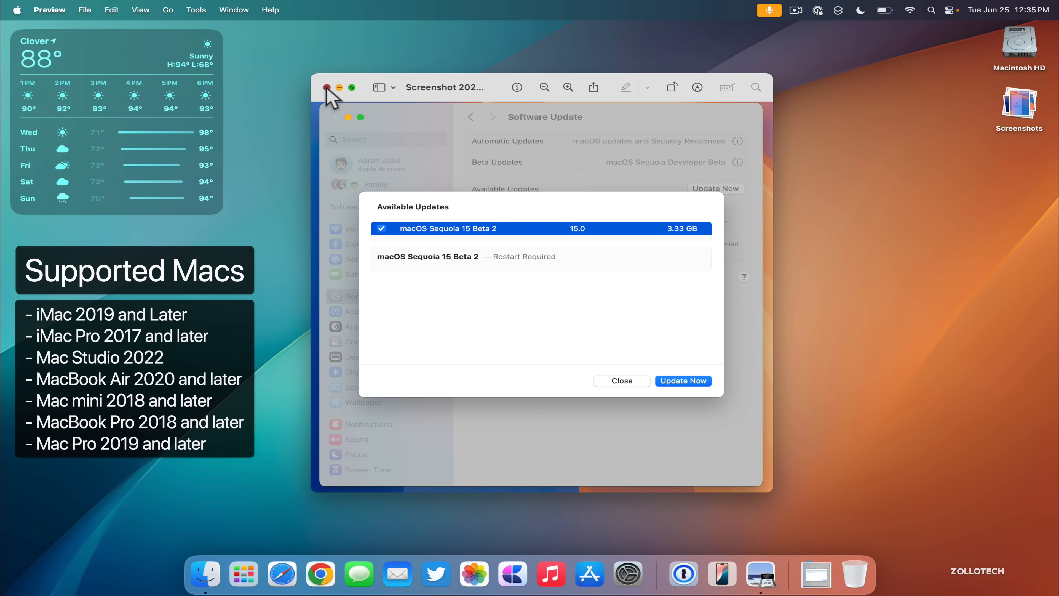
Step: Check About This Mac, confirming macOS 15.0 Beta (24A5279h) on a MacBook Air, then close it
left_click(18, 9)
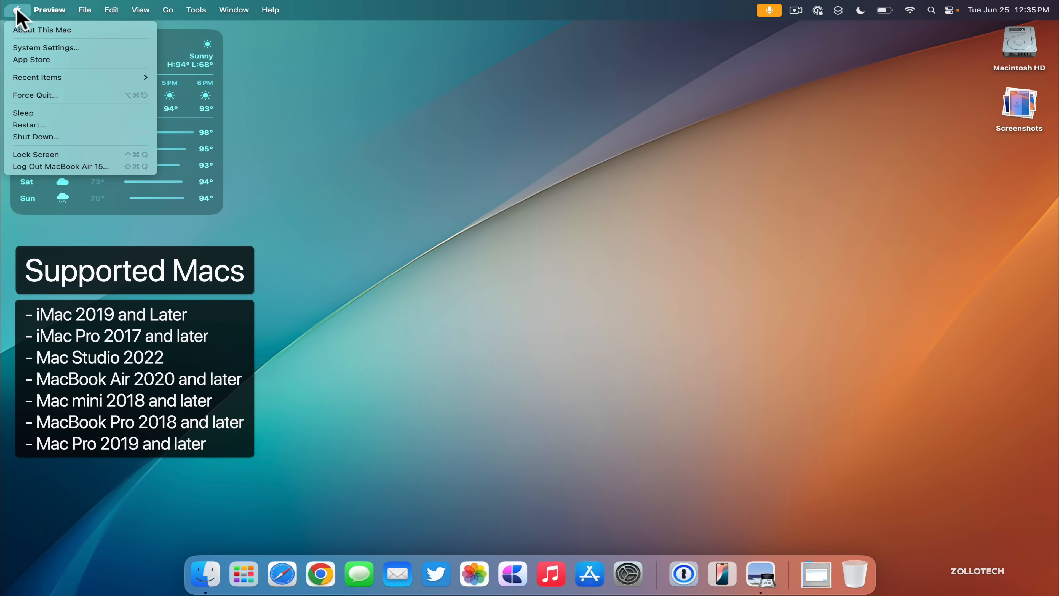
mouse_move(33, 40)
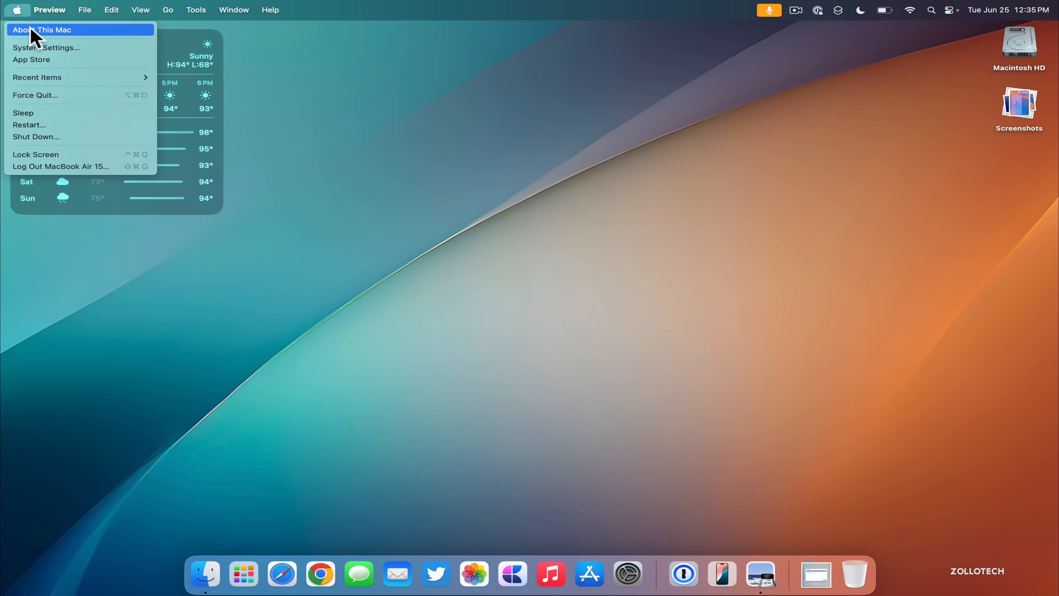
left_click(39, 30)
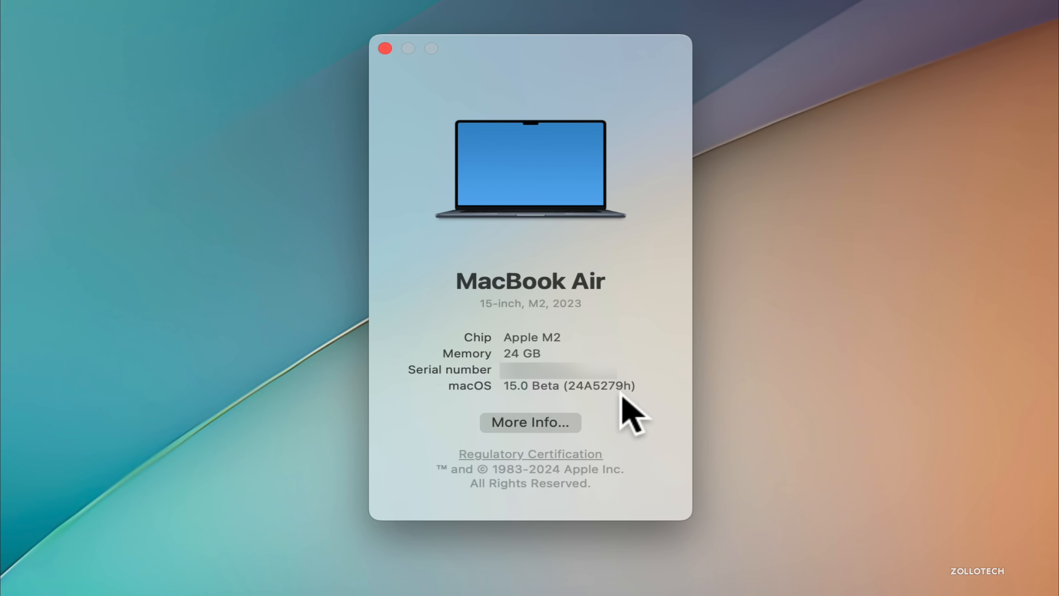
left_click(386, 48)
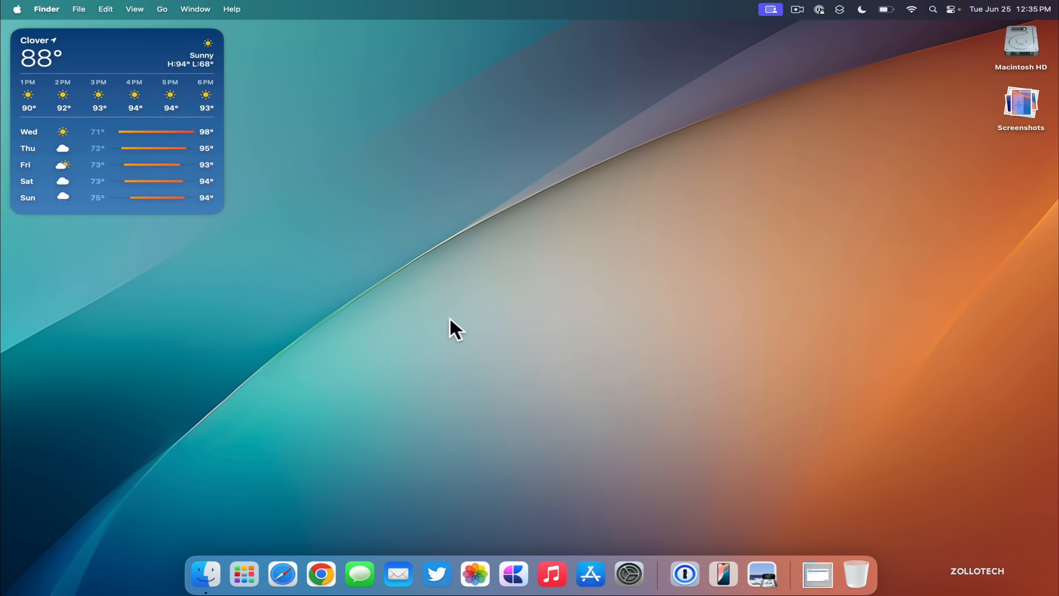
mouse_move(669, 431)
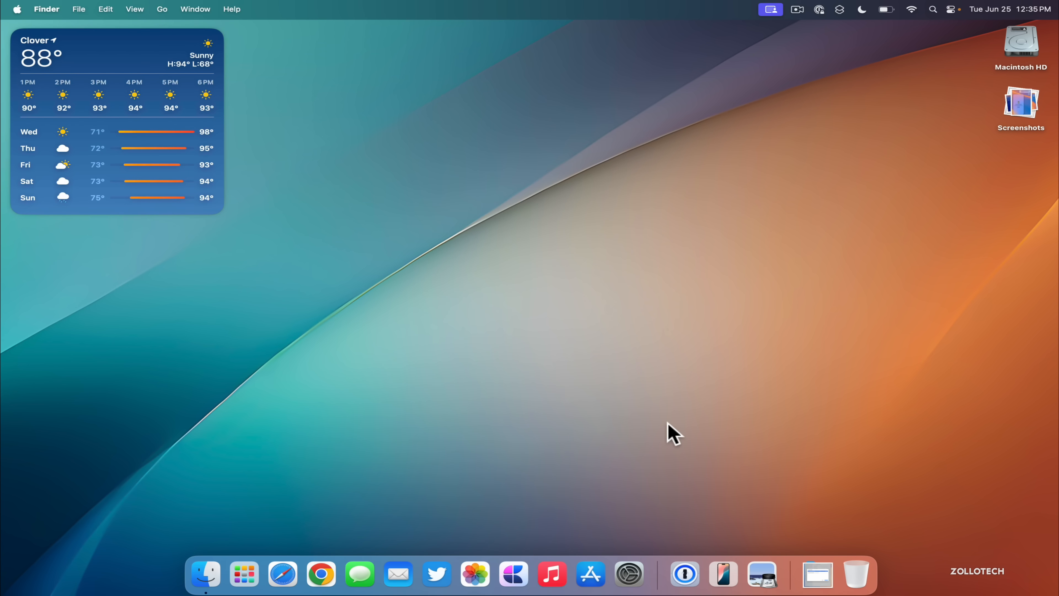
mouse_move(725, 578)
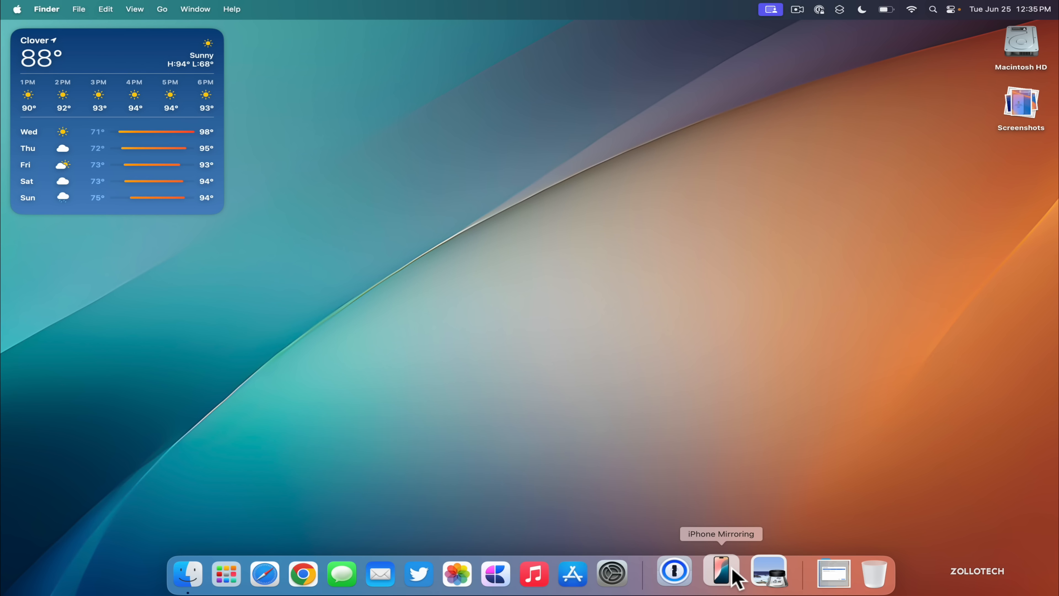
Step: Launch iPhone Mirroring from the Launchpad app grid
left_click(226, 573)
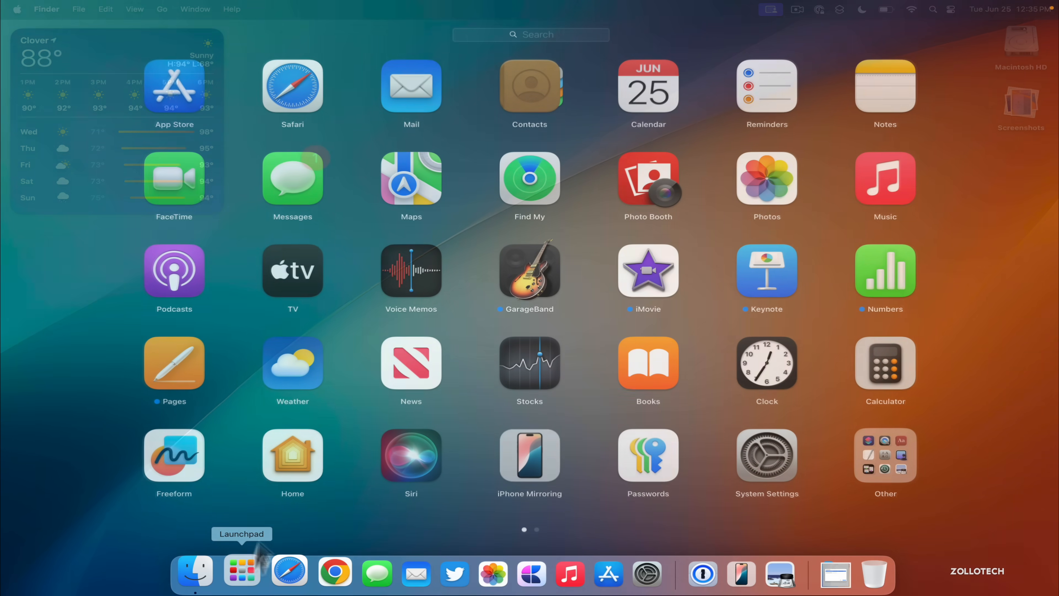
left_click(529, 457)
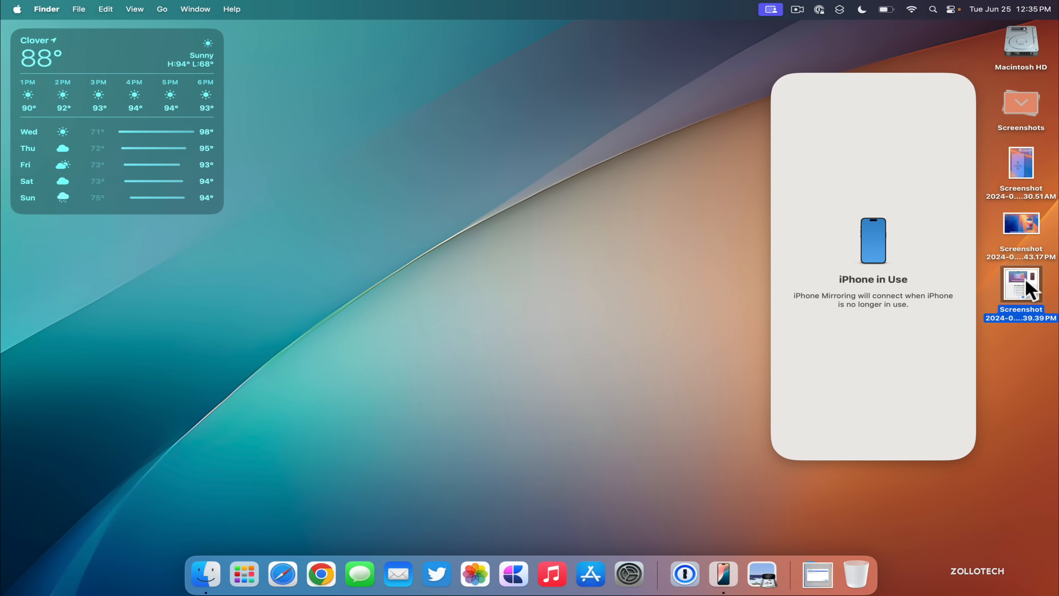
Step: View the iPhone Mirroring welcome screenshot in Preview and close it
double_click(1021, 288)
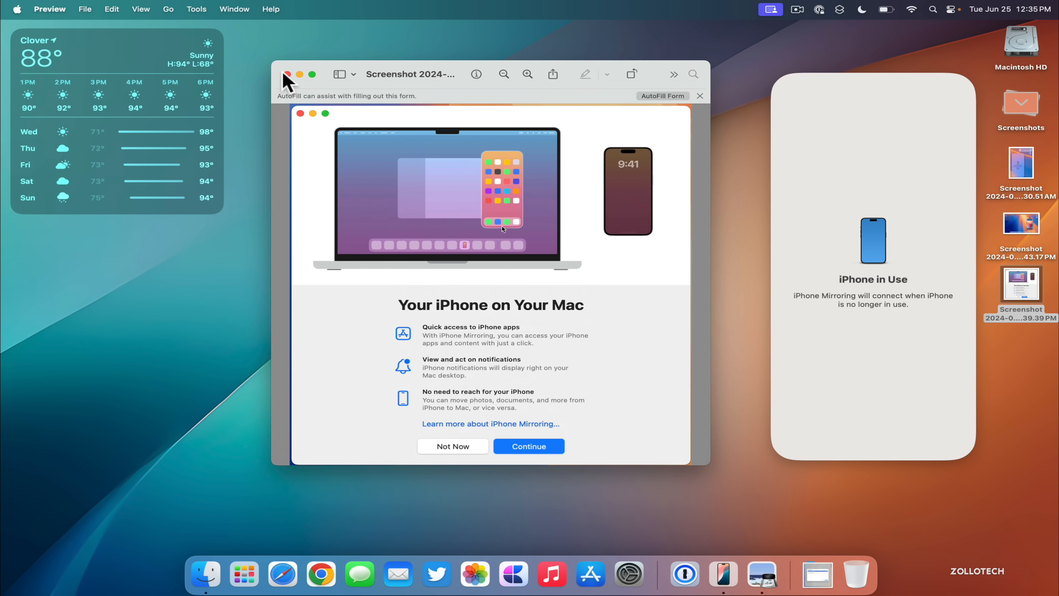
left_click(289, 74)
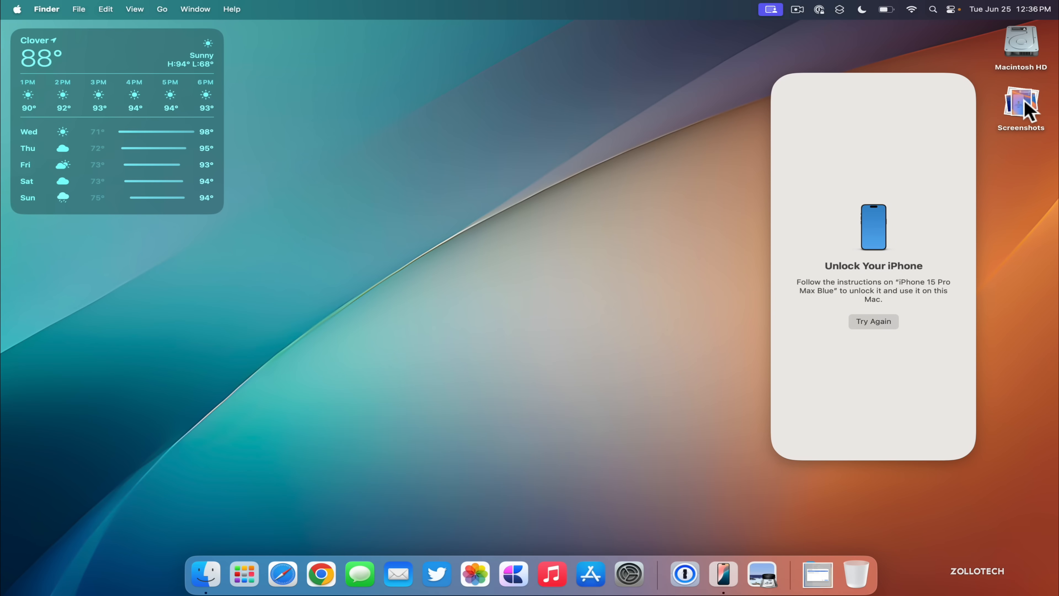
mouse_move(883, 327)
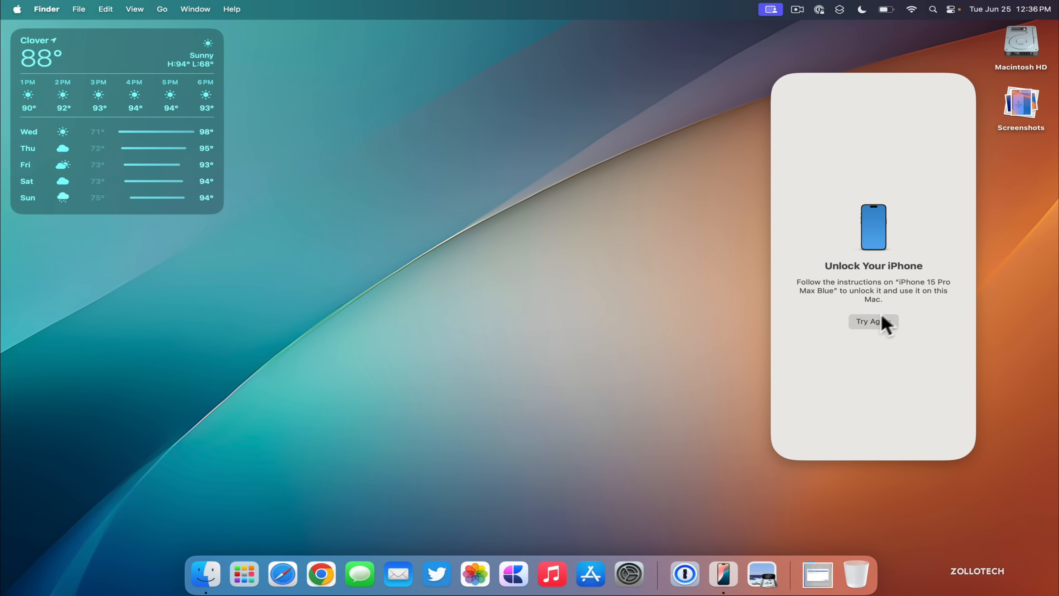
Step: Retry the connection so the iPhone home screen appears in iPhone Mirroring
left_click(874, 321)
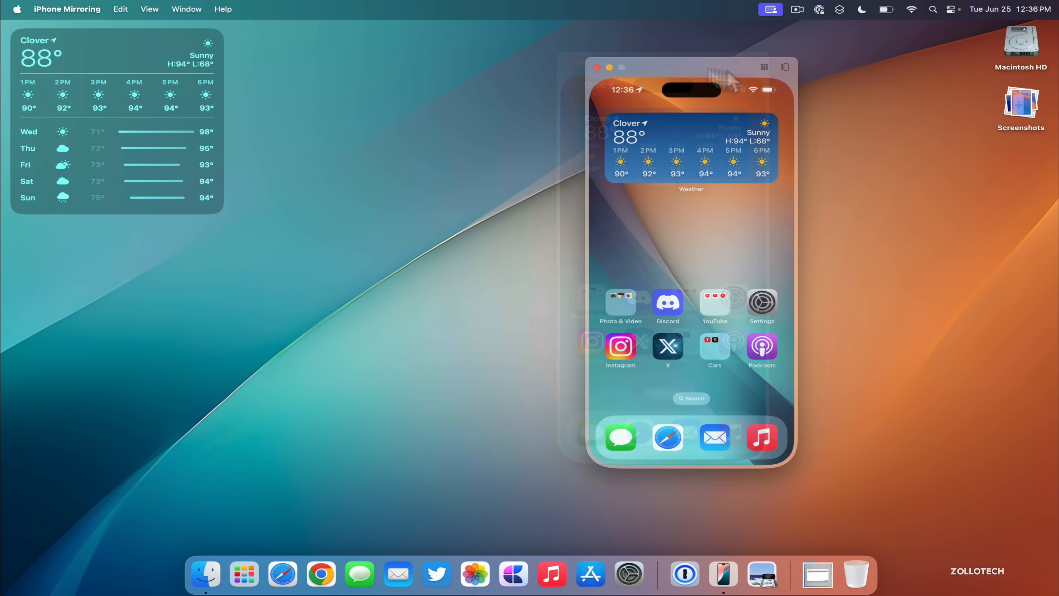
left_click_drag(692, 67, 544, 81)
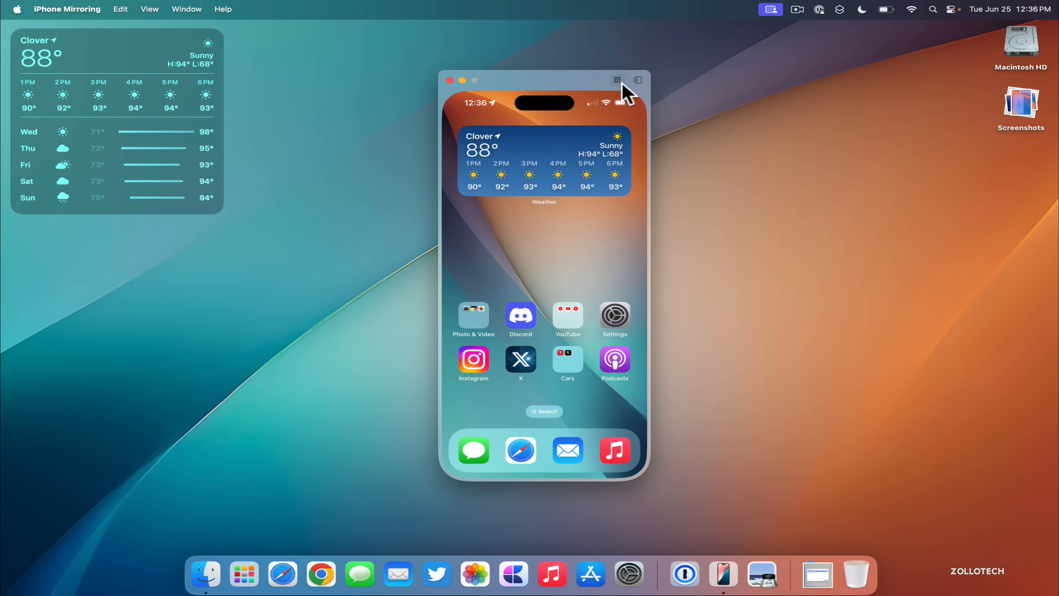
mouse_move(609, 91)
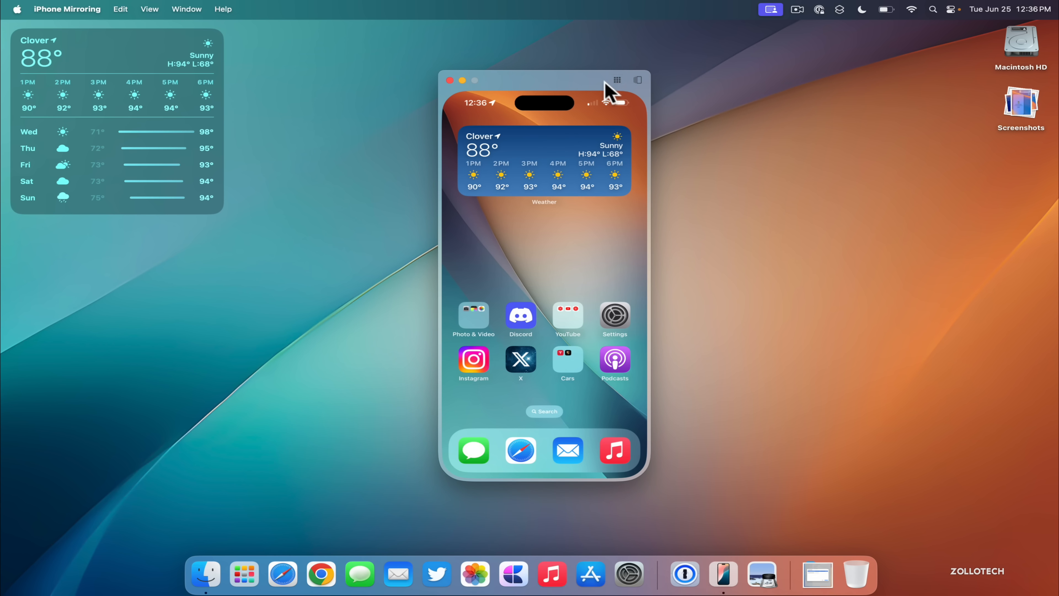
left_click(638, 79)
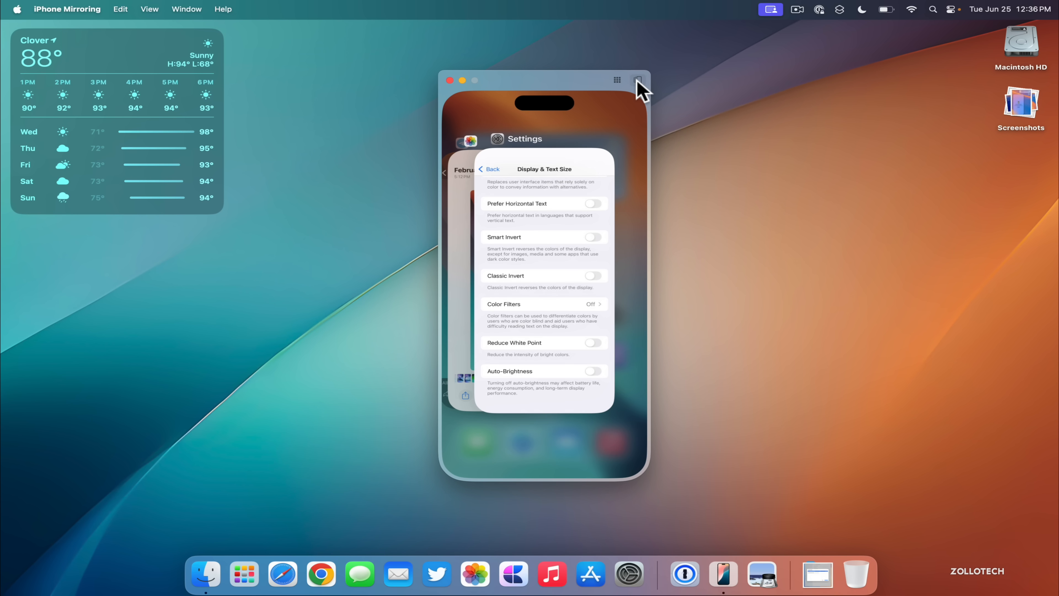
left_click(638, 78)
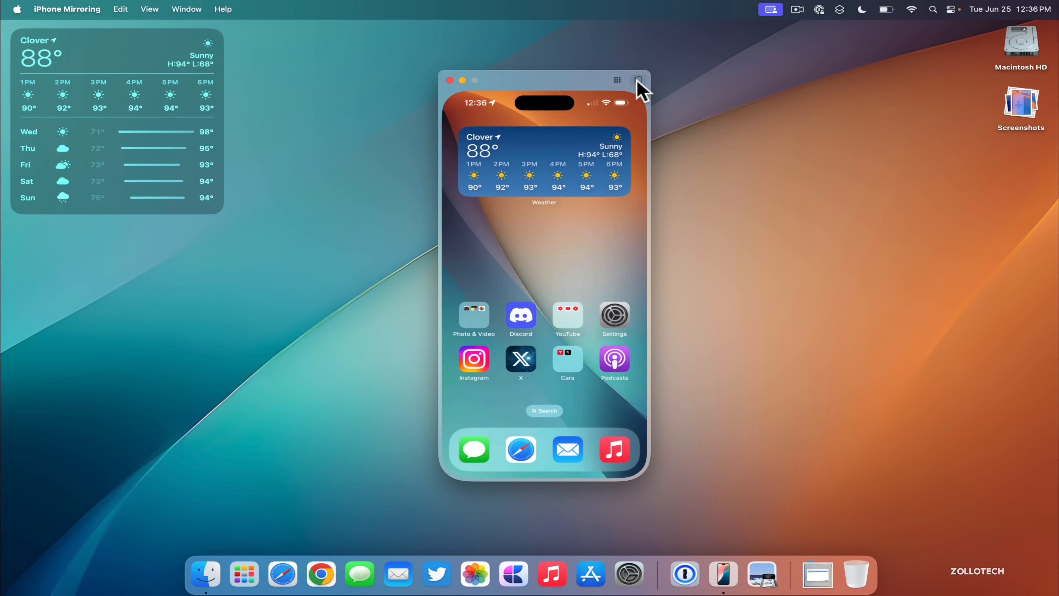
left_click(614, 449)
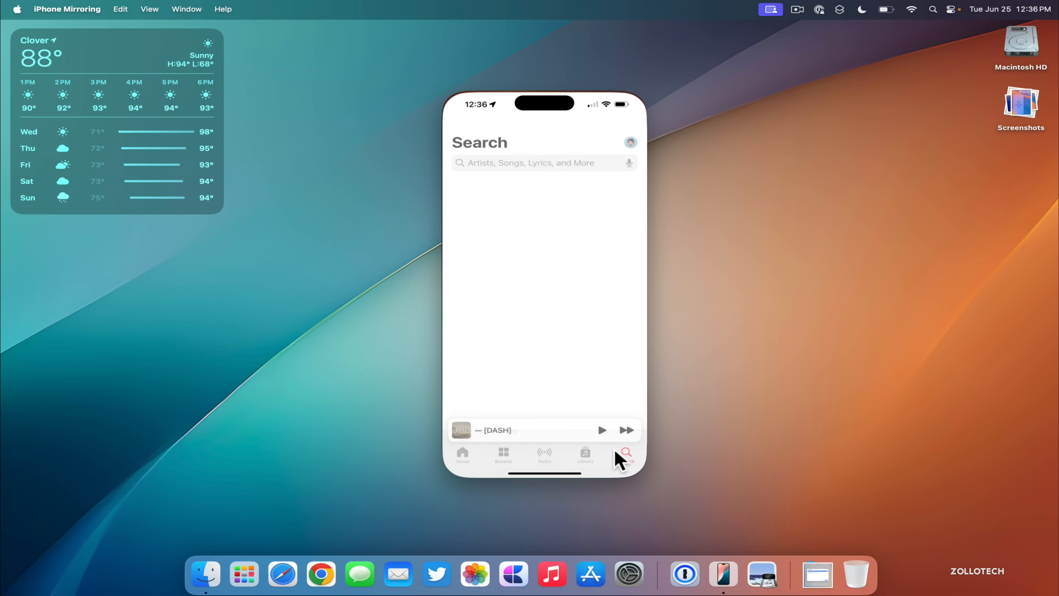
left_click(626, 454)
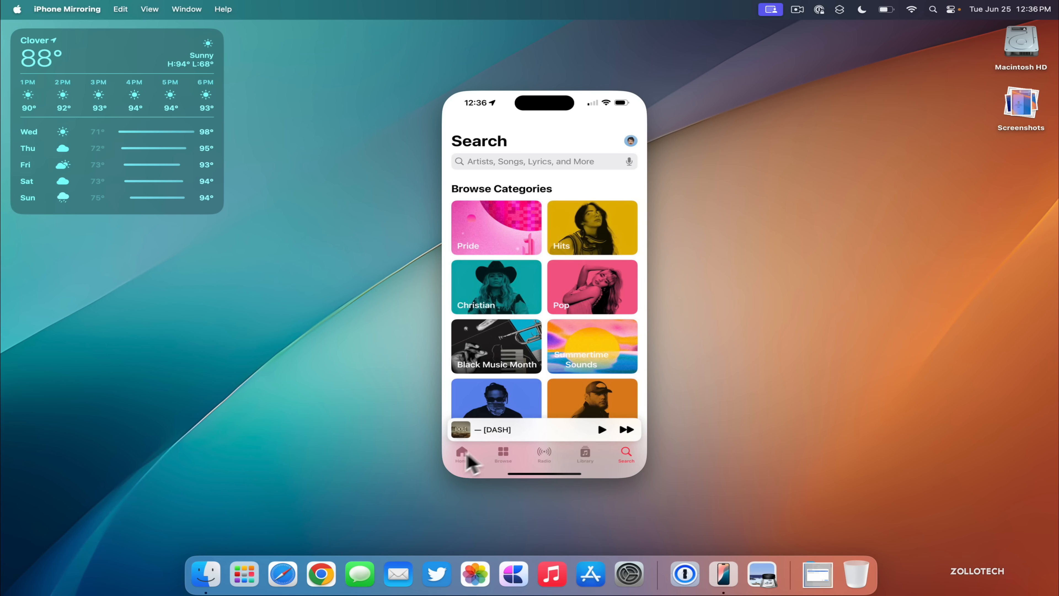
left_click(461, 454)
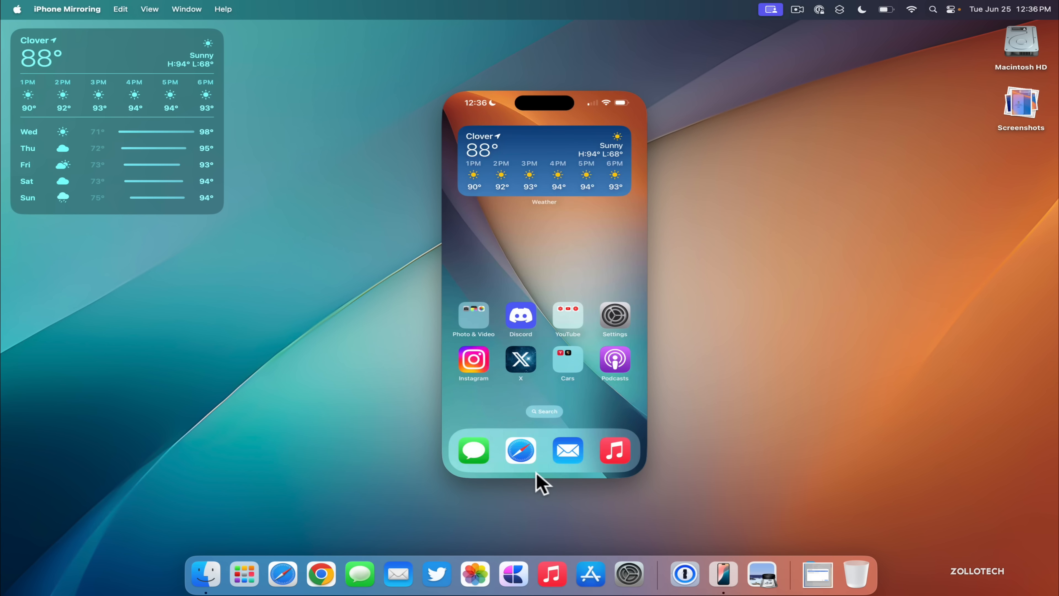
left_click(615, 450)
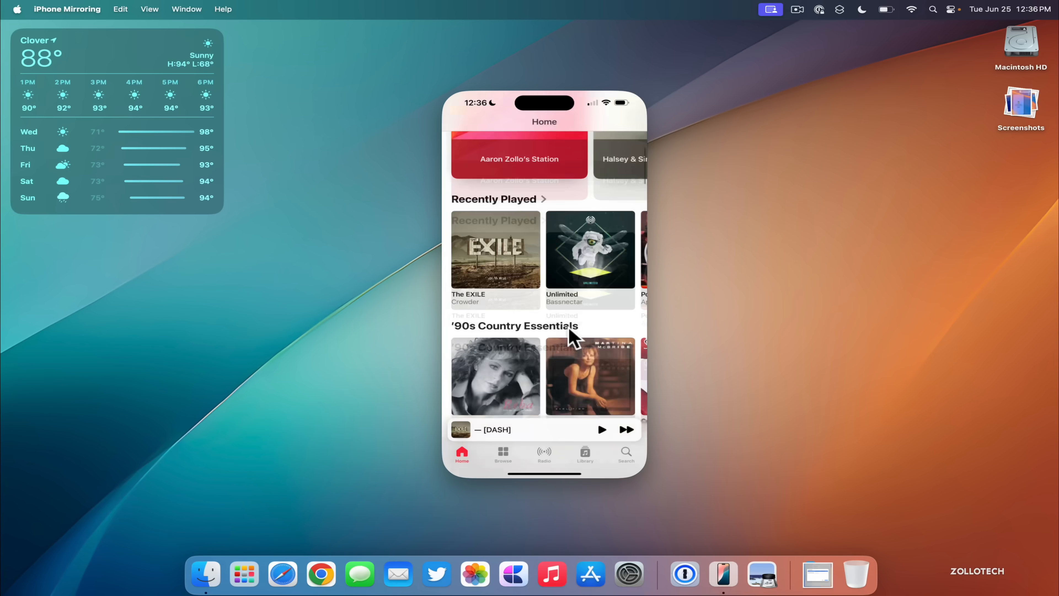
scroll("down", 3)
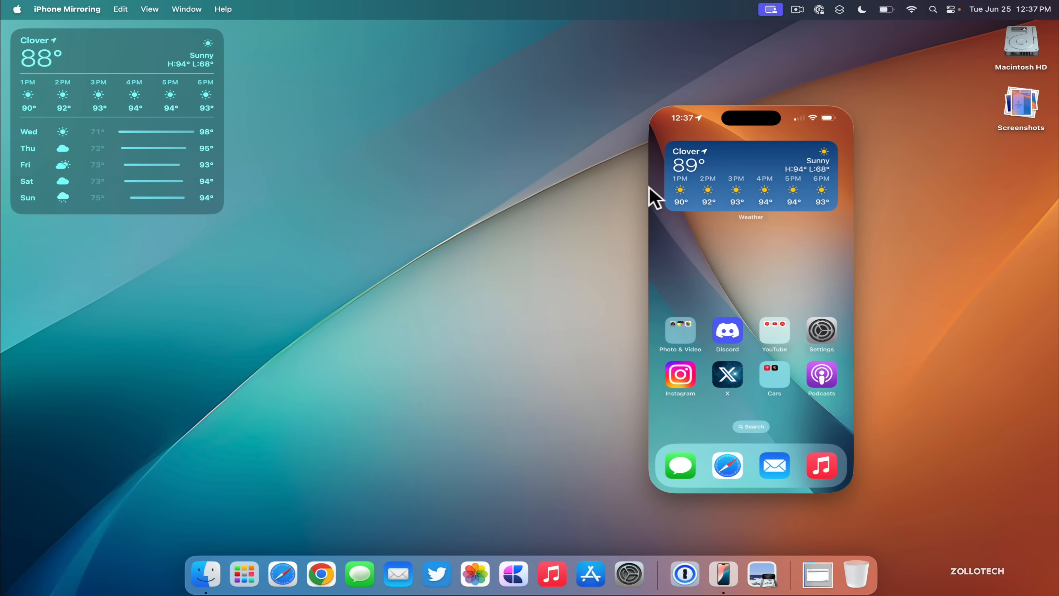
Step: In Desktop & Dock settings, choose iPhone 15 Pro Max Blue as the iPhone for mirroring and widgets
left_click(629, 573)
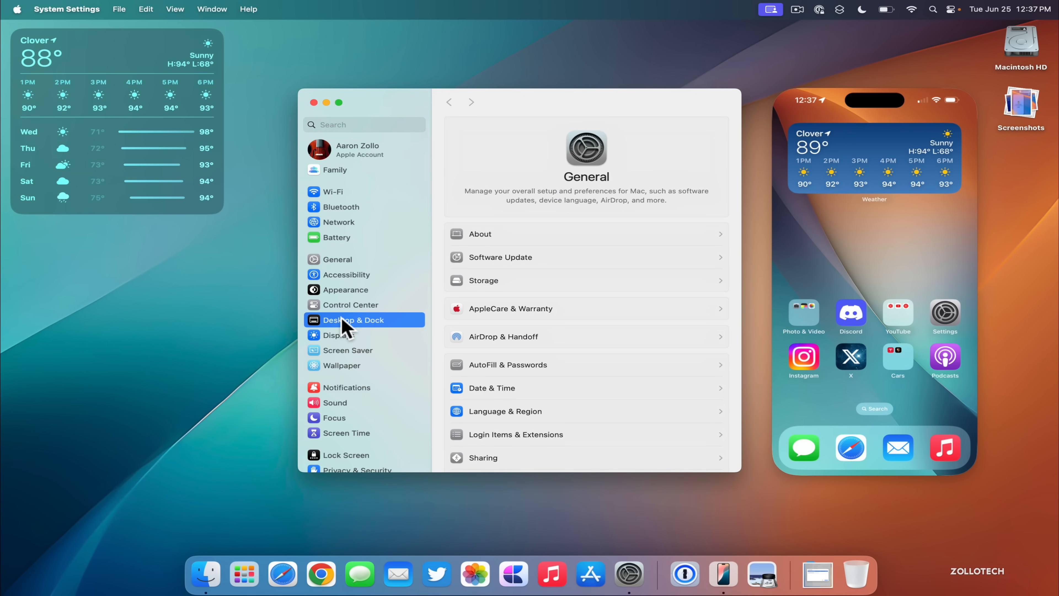
left_click(353, 320)
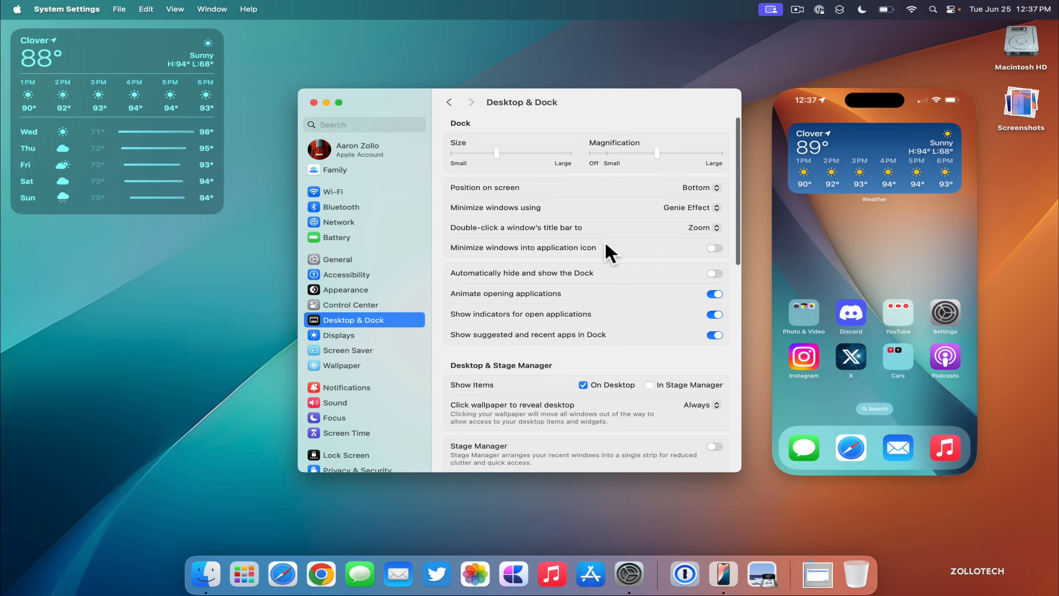
scroll("down", 3)
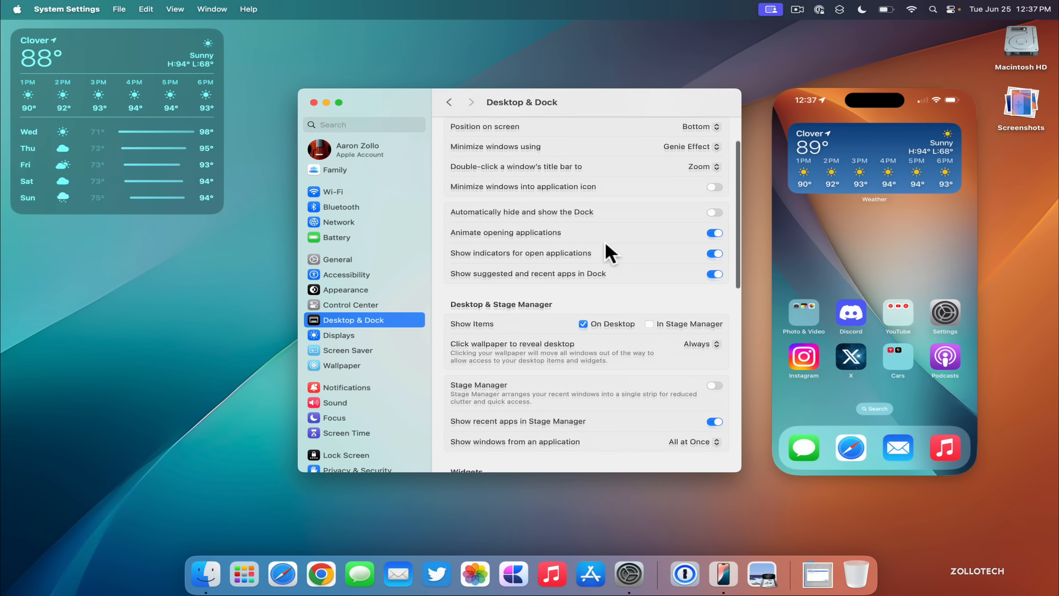
scroll("down", 3)
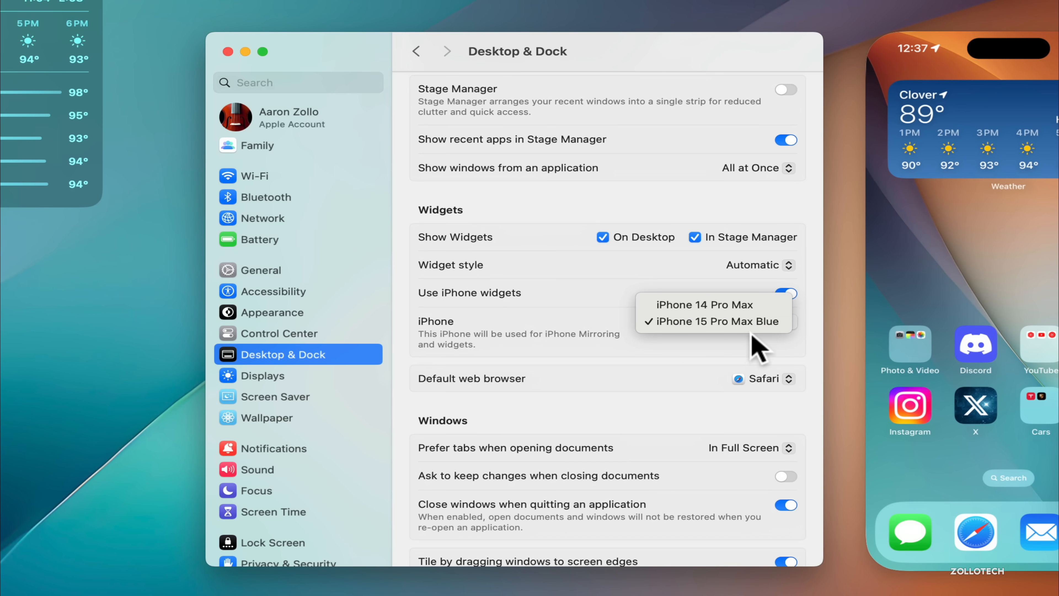
mouse_move(677, 336)
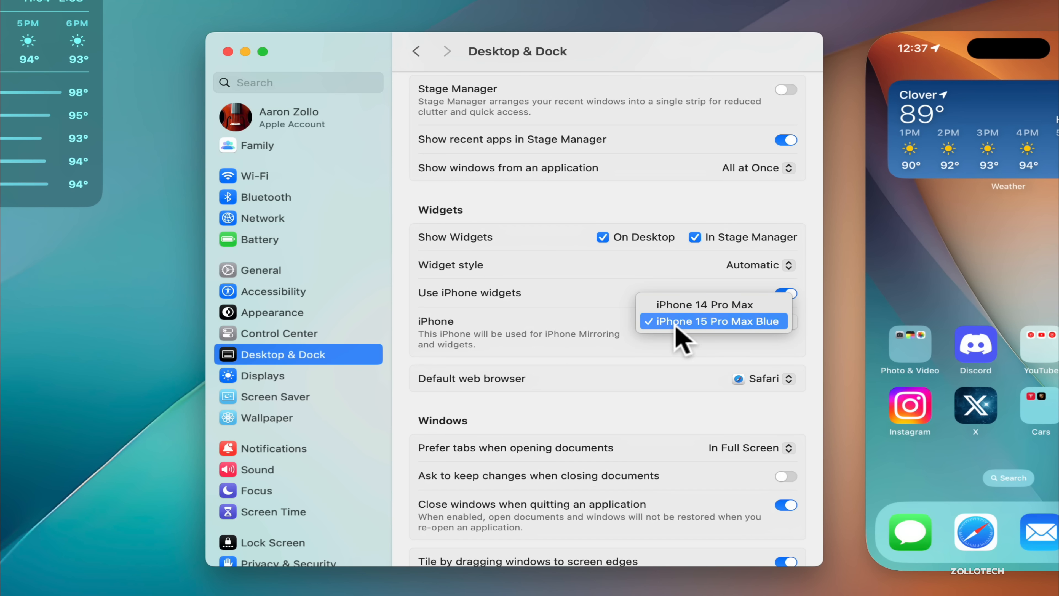
mouse_move(688, 318)
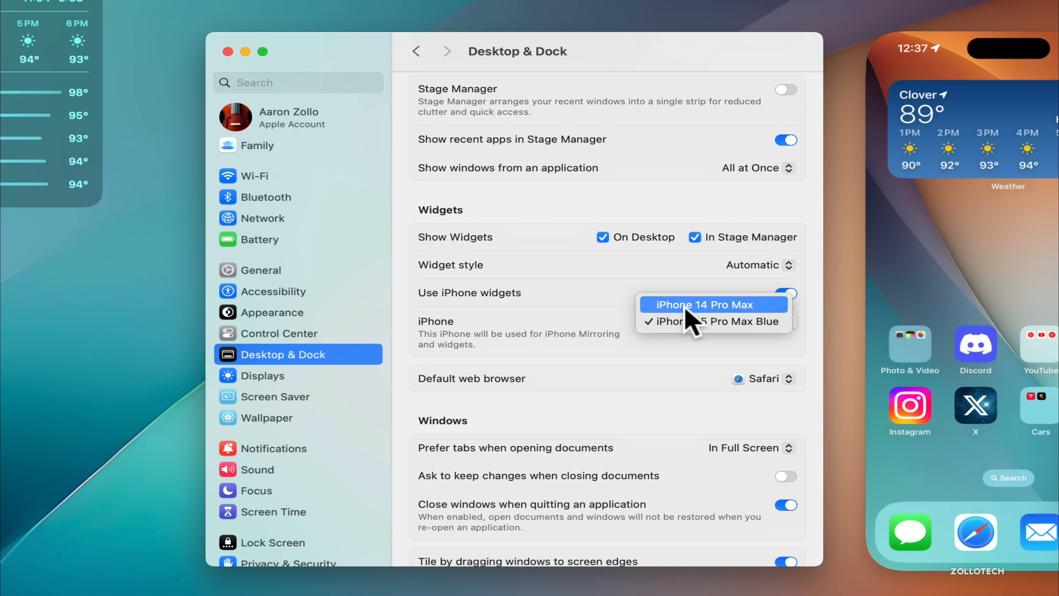
mouse_move(683, 332)
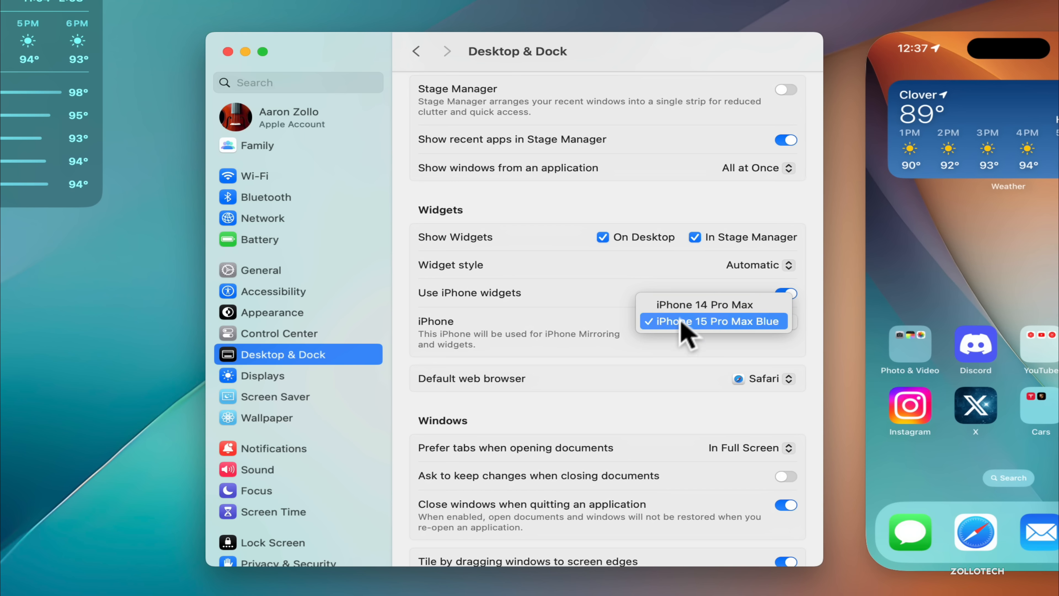
left_click(712, 321)
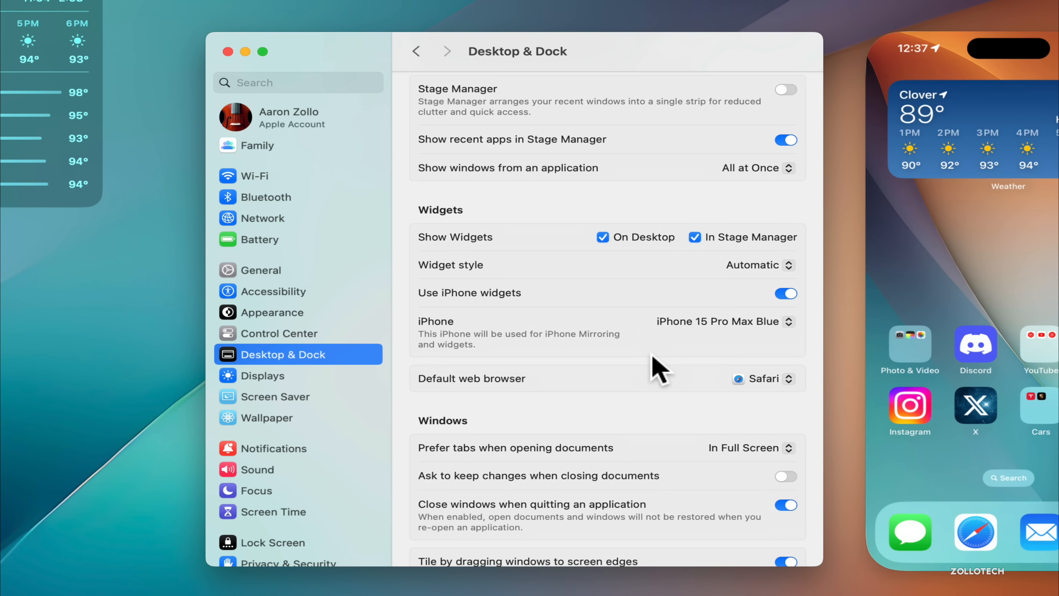
mouse_move(383, 428)
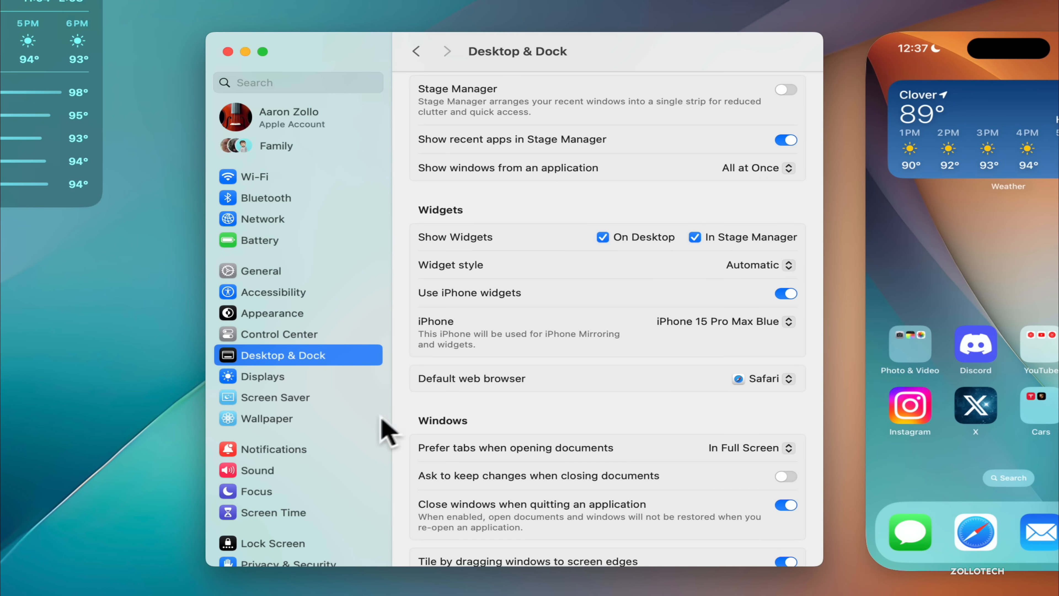
Step: Review the Notifications settings, where notifications from iPhone are allowed
left_click(274, 449)
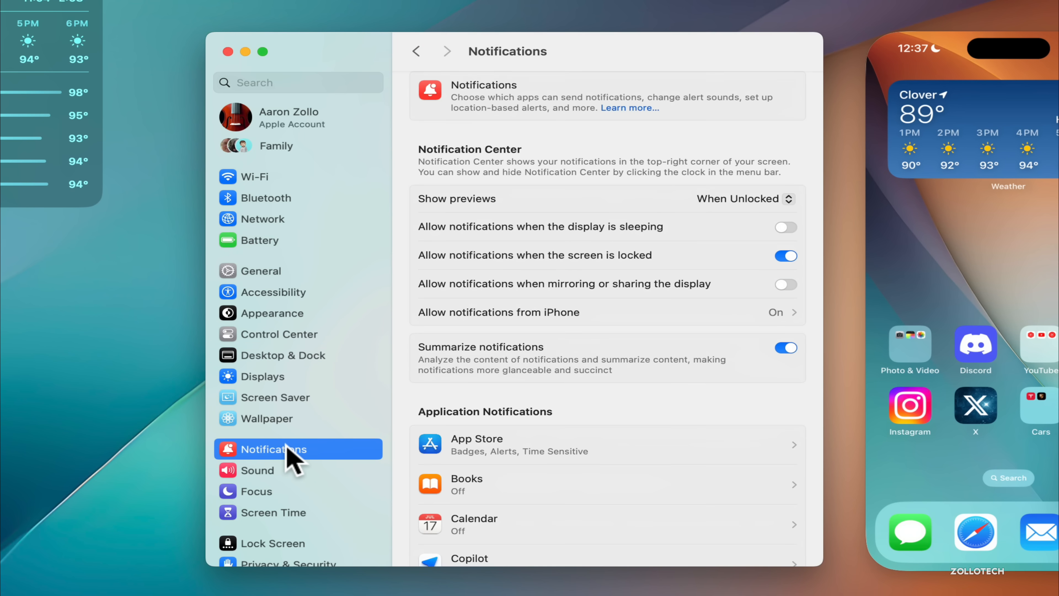
mouse_move(798, 330)
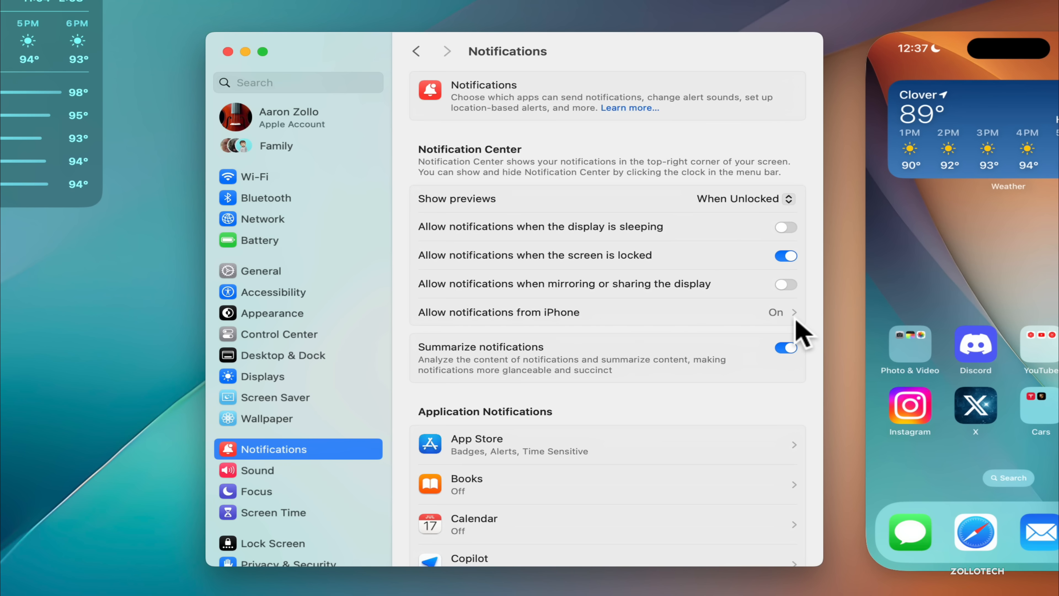
mouse_move(674, 343)
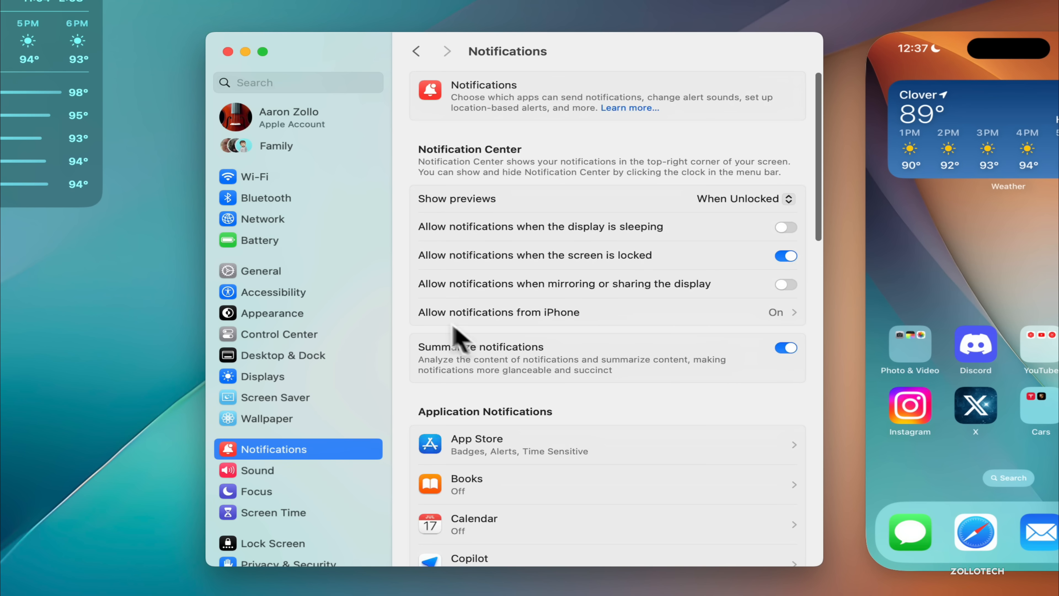
mouse_move(457, 337)
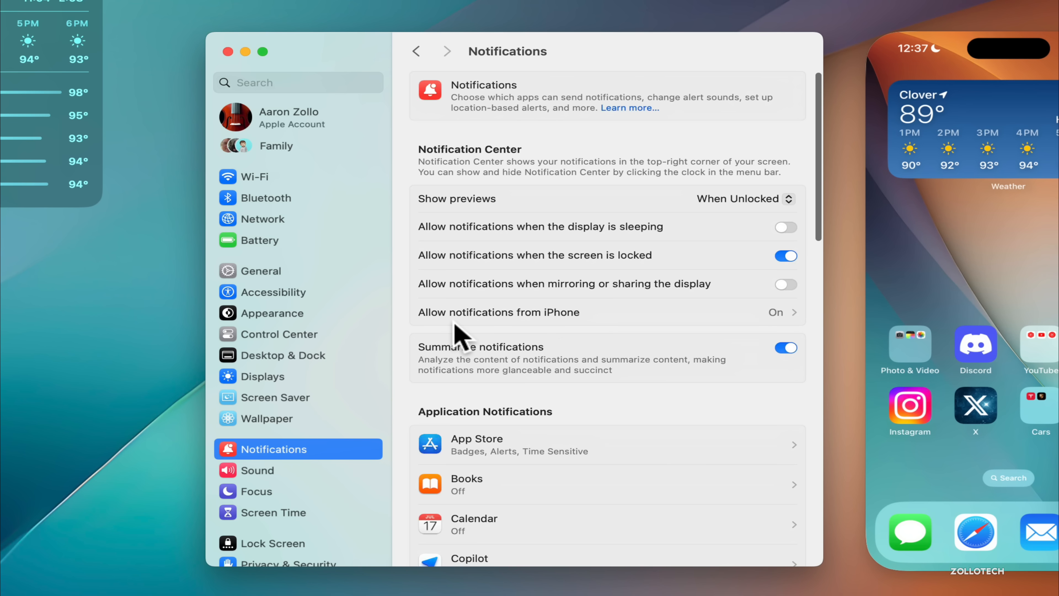
mouse_move(650, 326)
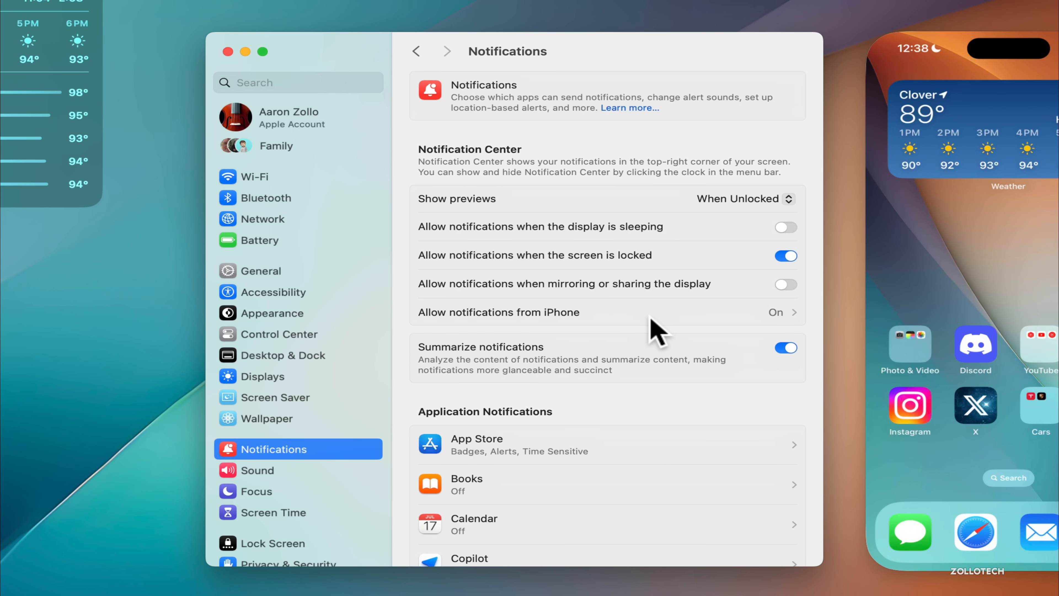
scroll("down", 3)
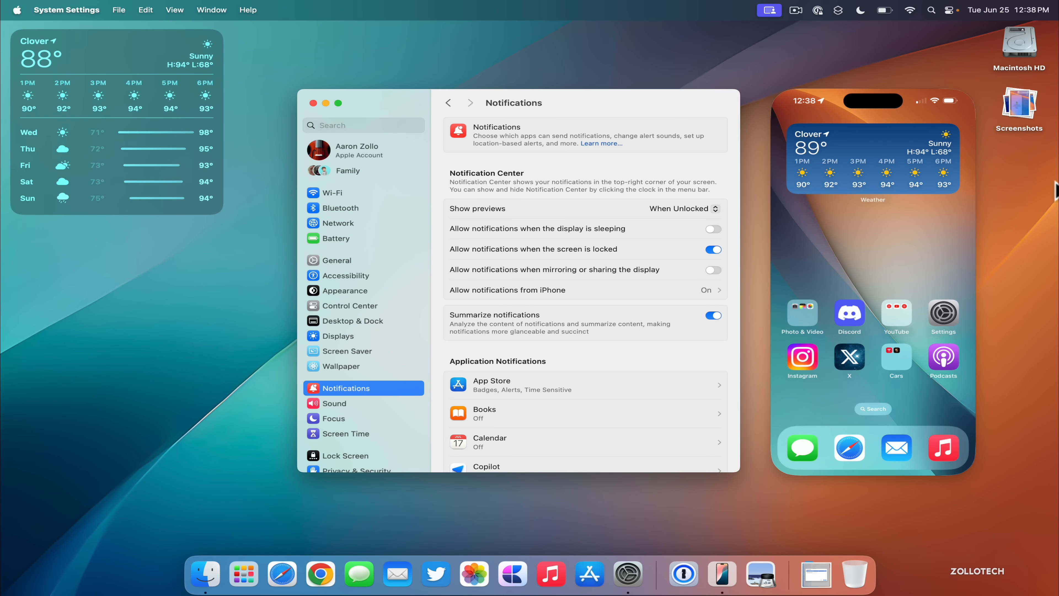
mouse_move(384, 197)
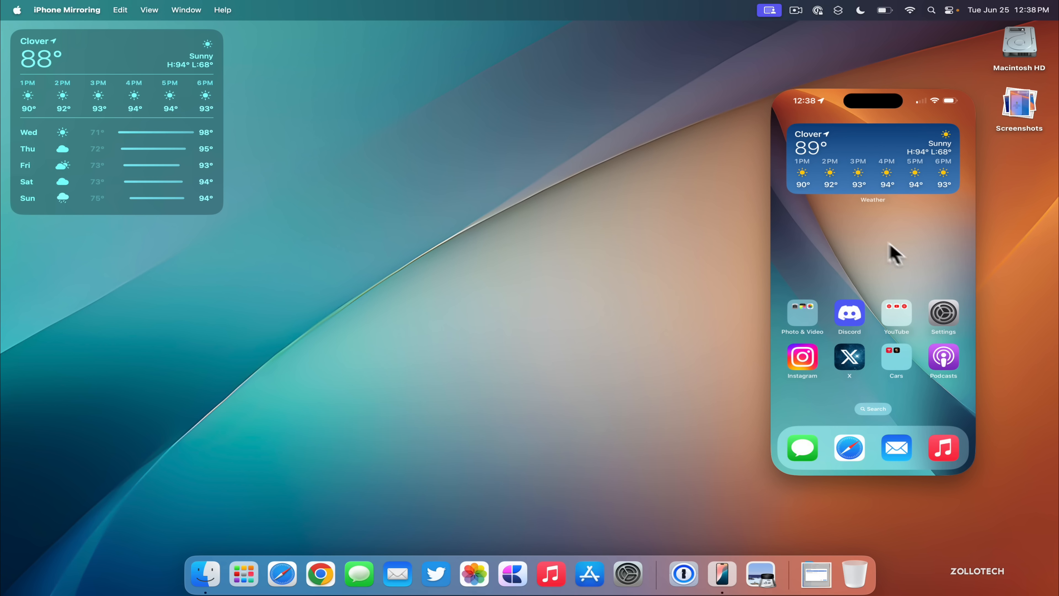
mouse_move(908, 230)
type("apple")
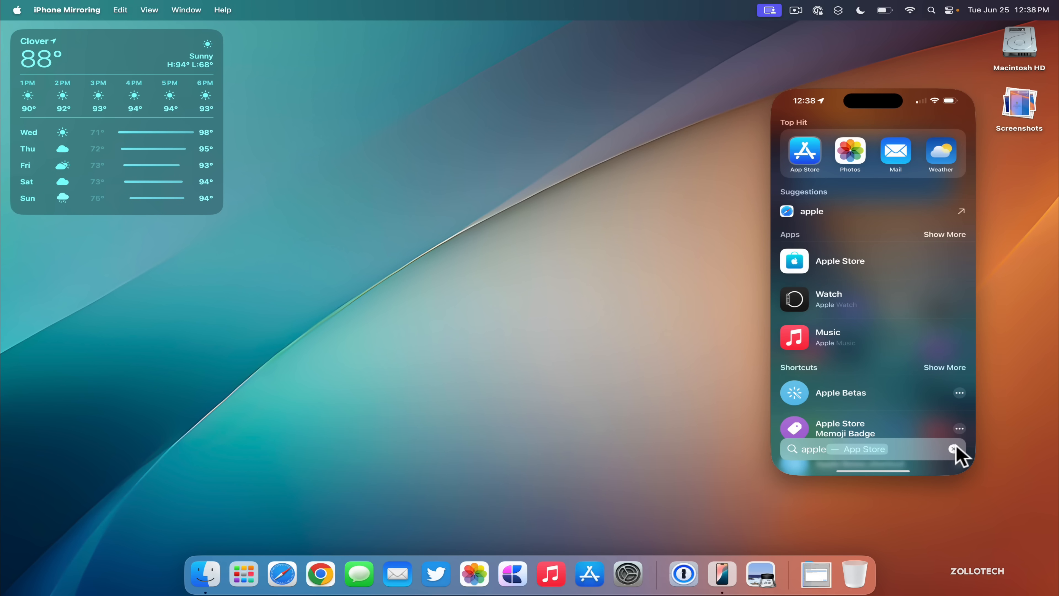
Step: Dismiss the 'apple' search on the mirrored iPhone, returning to its home screen
left_click(954, 448)
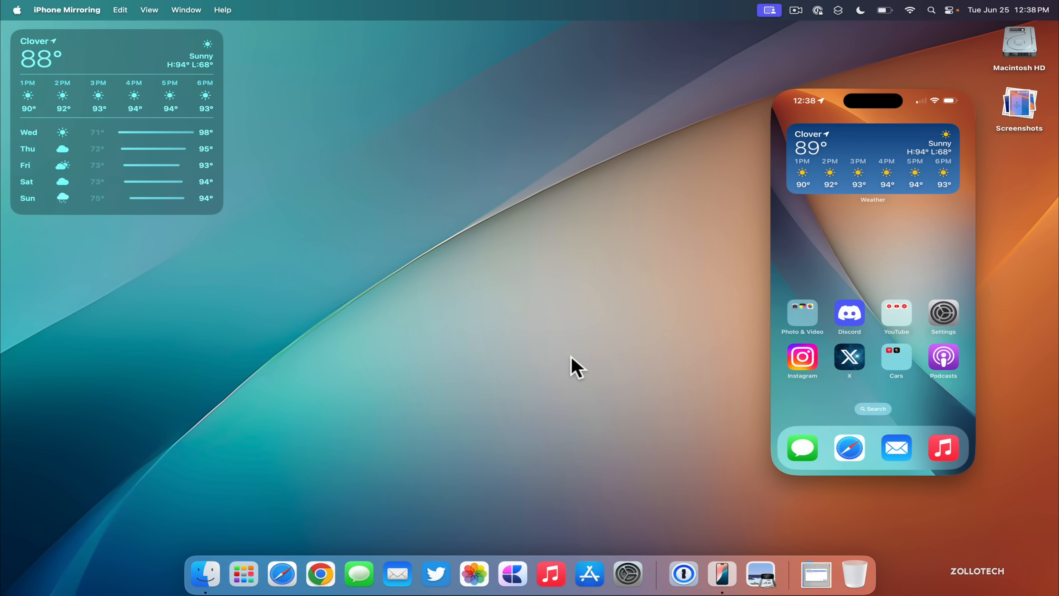
mouse_move(1019, 120)
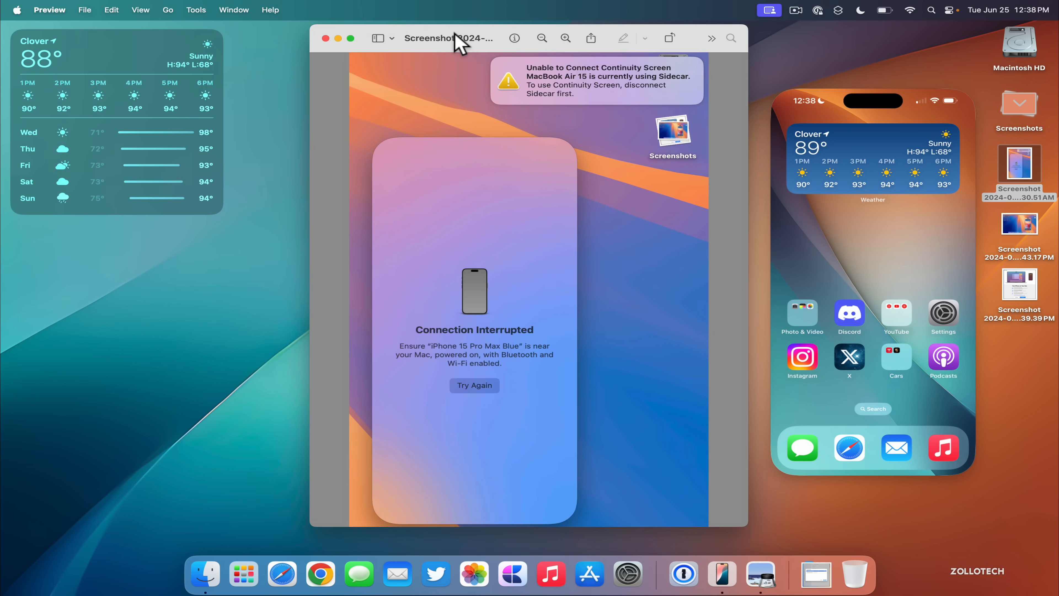
mouse_move(642, 218)
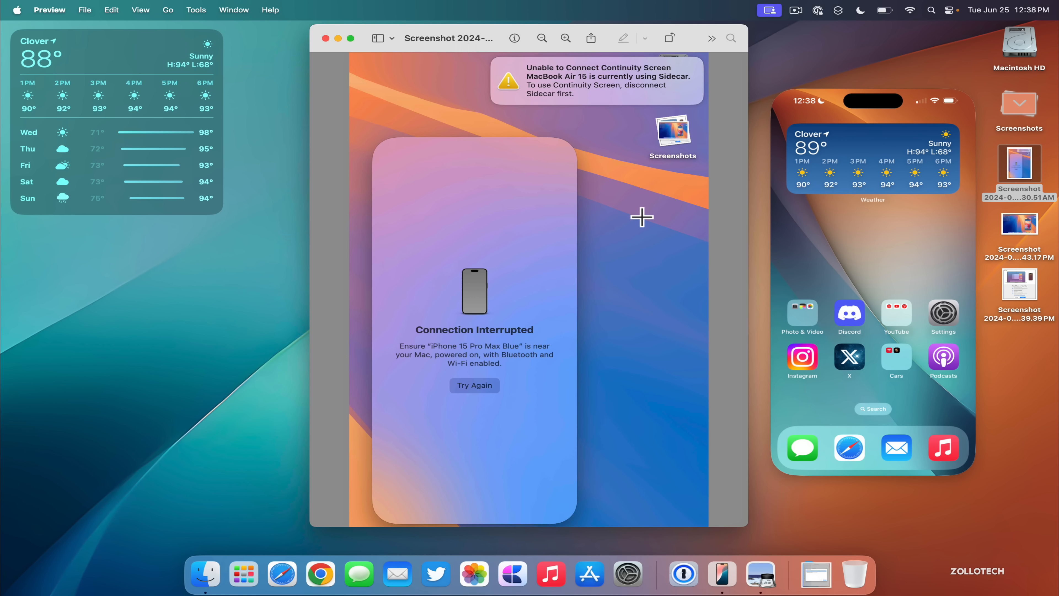
mouse_move(560, 96)
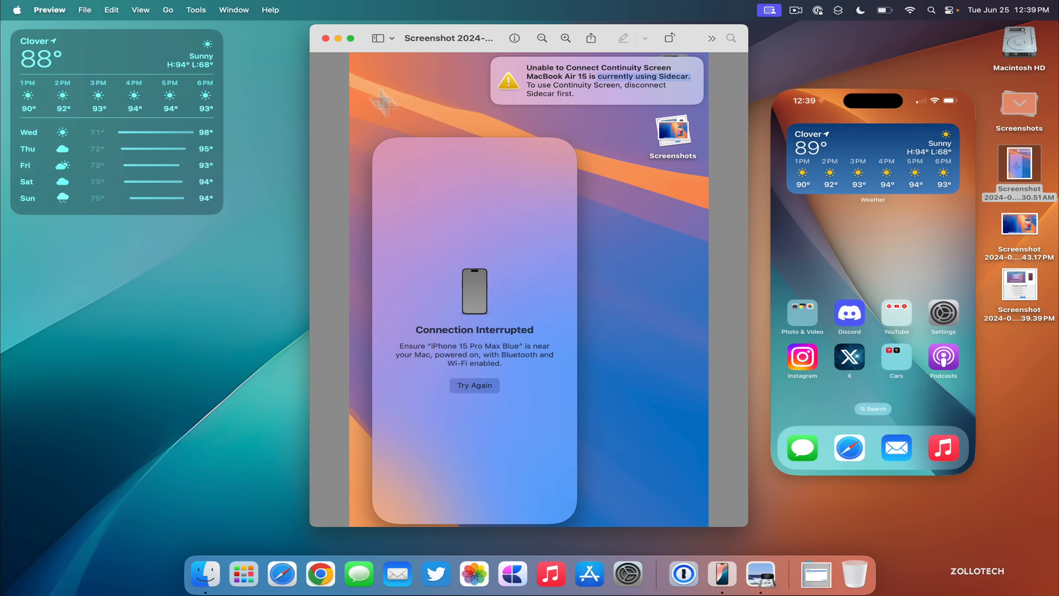
Step: Close the Connection Interrupted screenshot in Preview
left_click(325, 38)
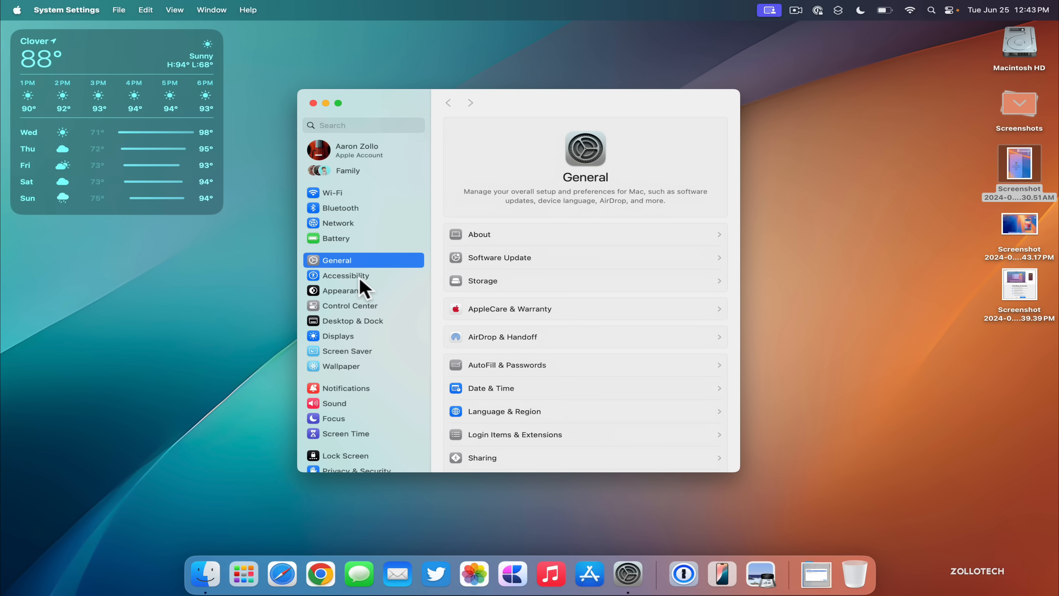
Step: Turn on Headphone Accommodations in Accessibility > Audio, starting Headphone Audio Customization
left_click(346, 276)
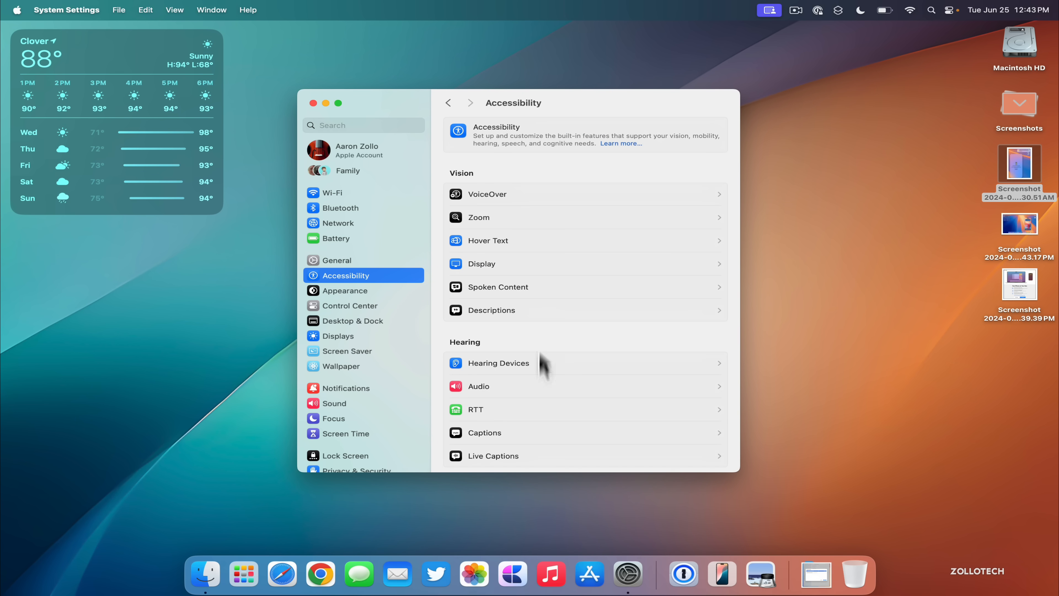
left_click(479, 386)
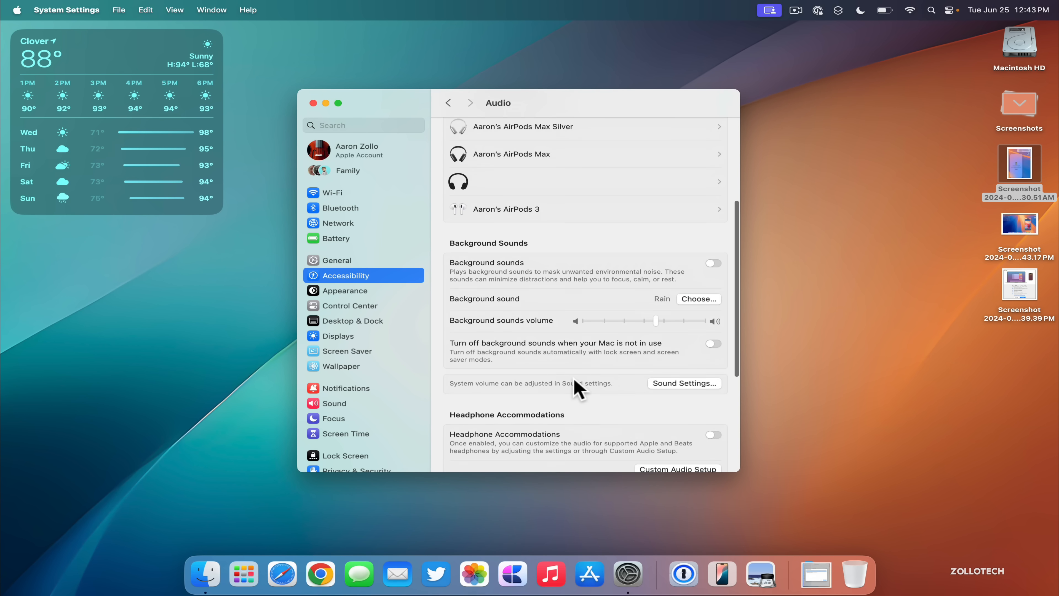
scroll("down", 3)
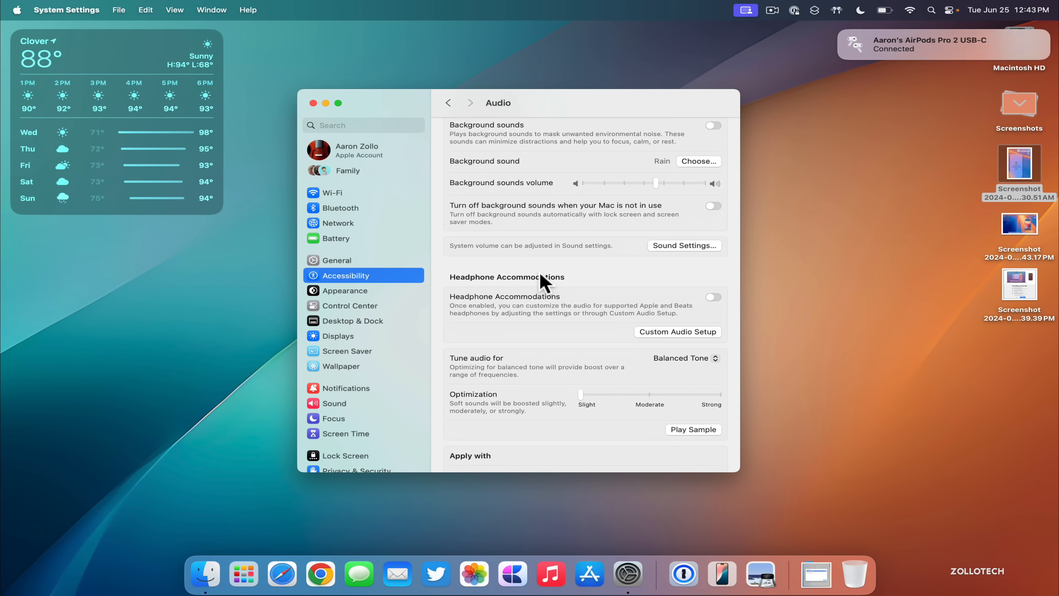
mouse_move(714, 317)
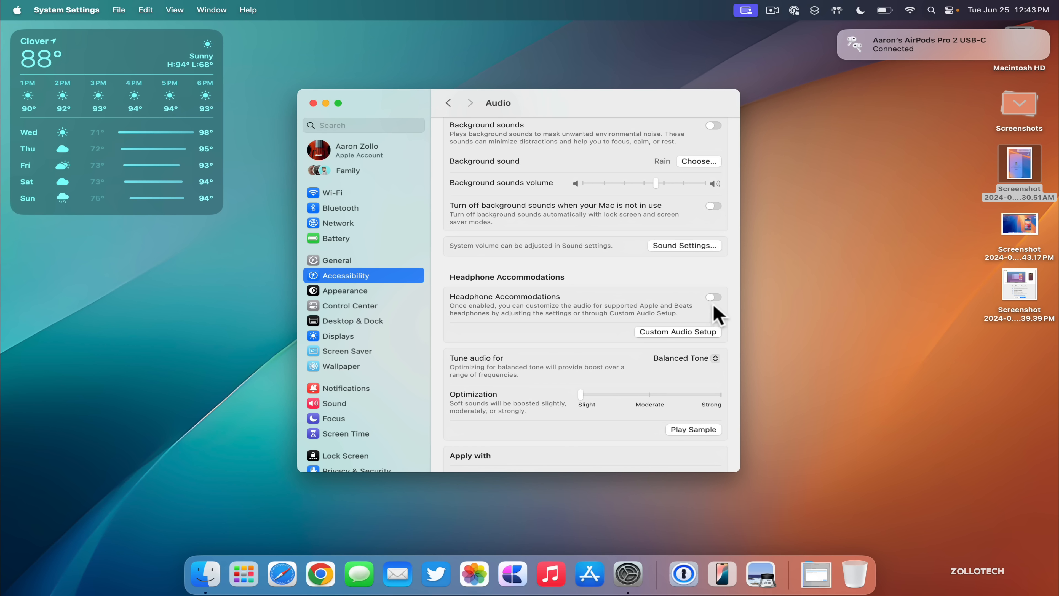
left_click(678, 332)
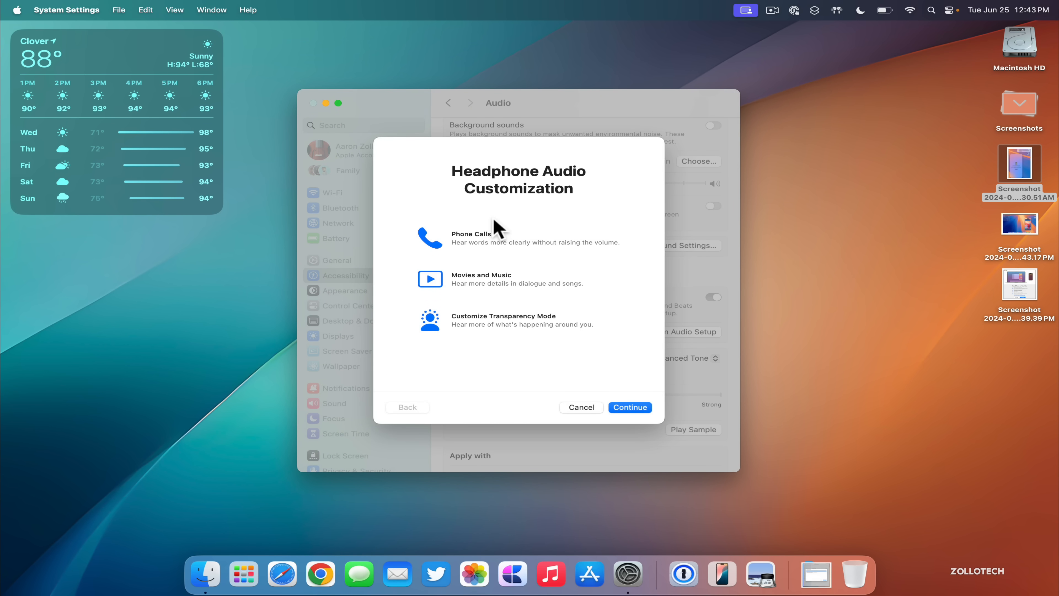
mouse_move(485, 247)
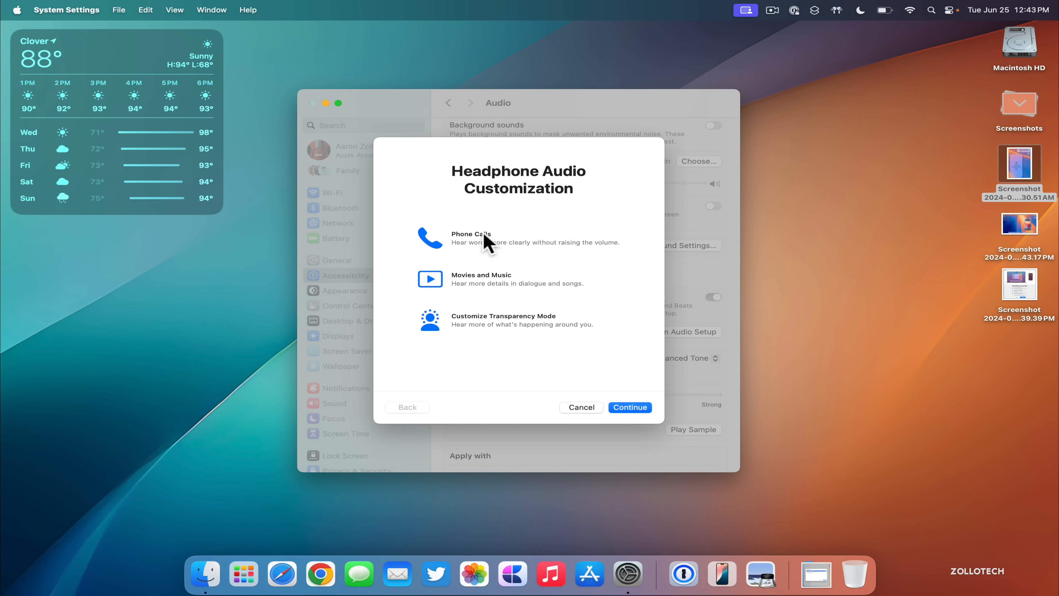
mouse_move(492, 336)
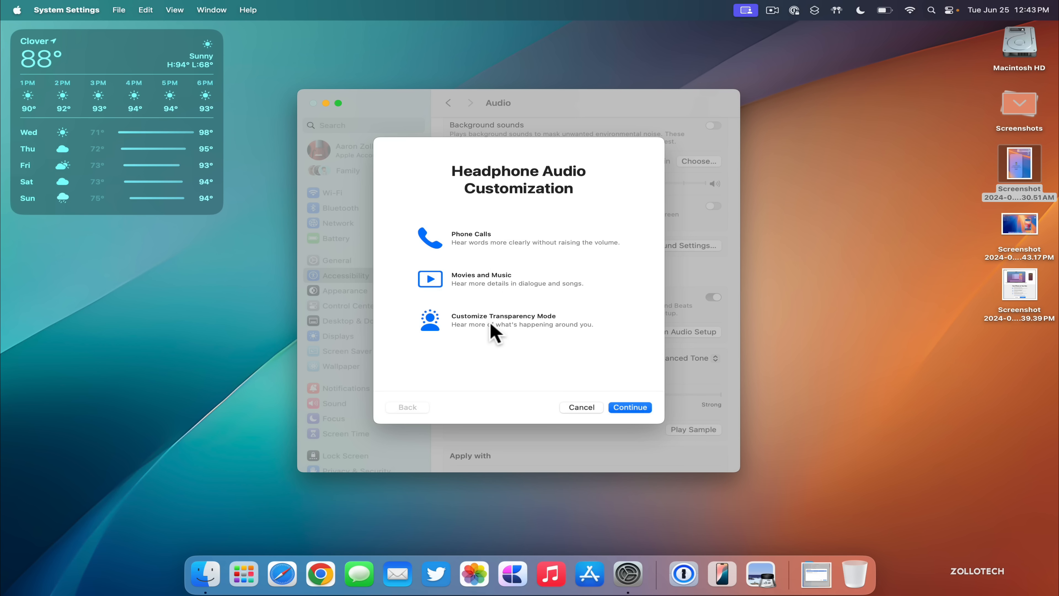
Step: Finish the Headphone Audio Customization walkthrough and return to the General settings
left_click(629, 407)
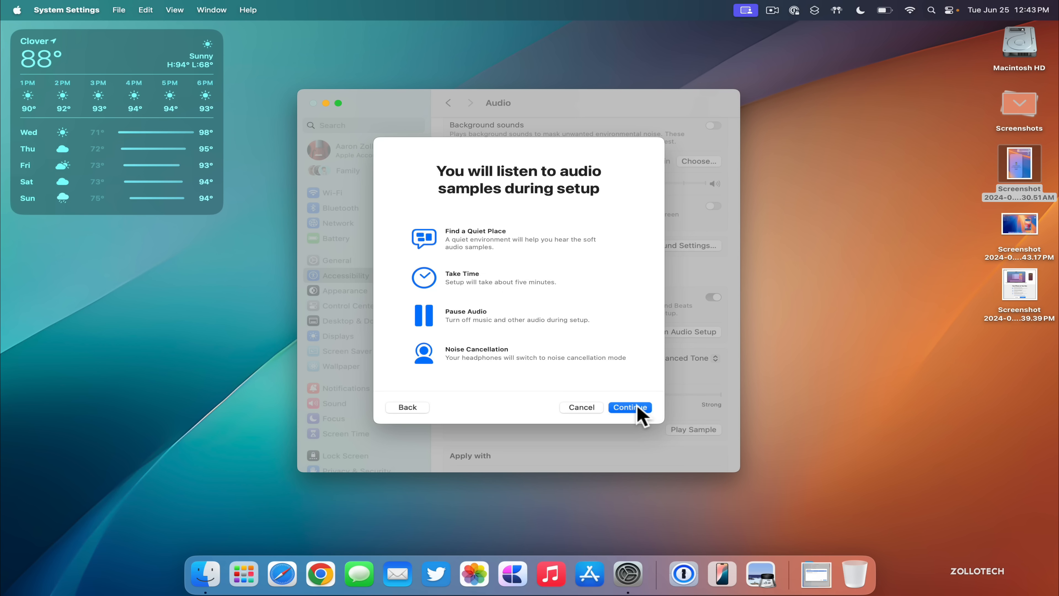
mouse_move(547, 300)
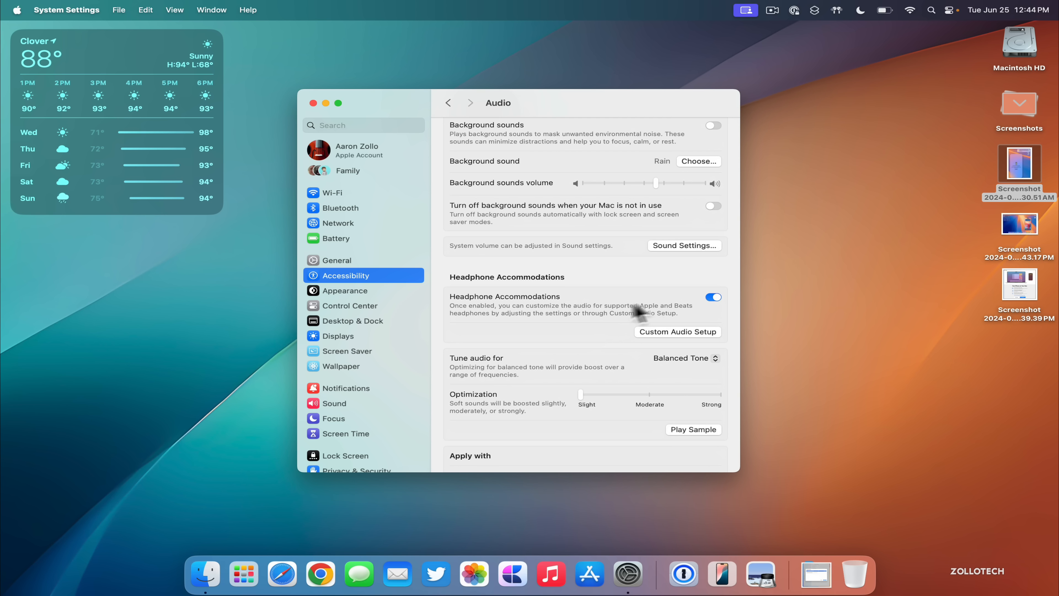
mouse_move(683, 322)
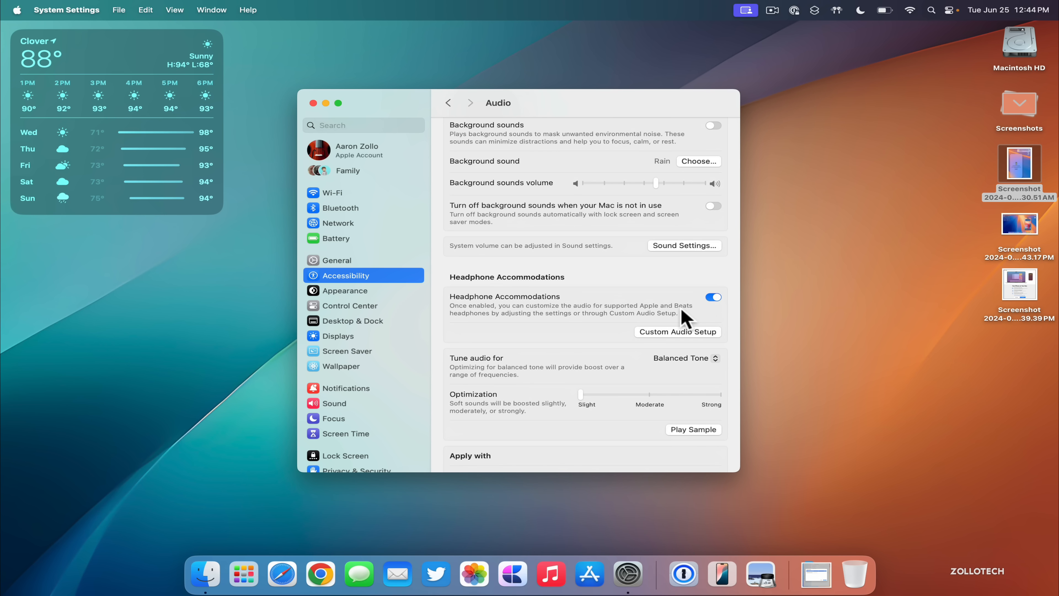
left_click(336, 260)
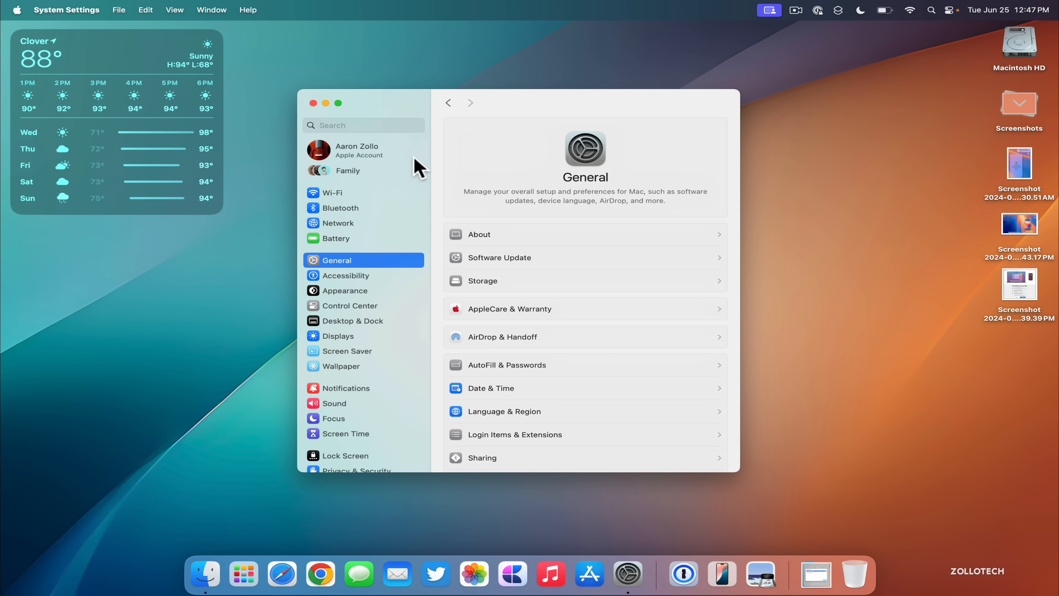
Step: Switch the system appearance to Dark in the Appearance pane, checking it briefly via Launchpad
left_click(344, 290)
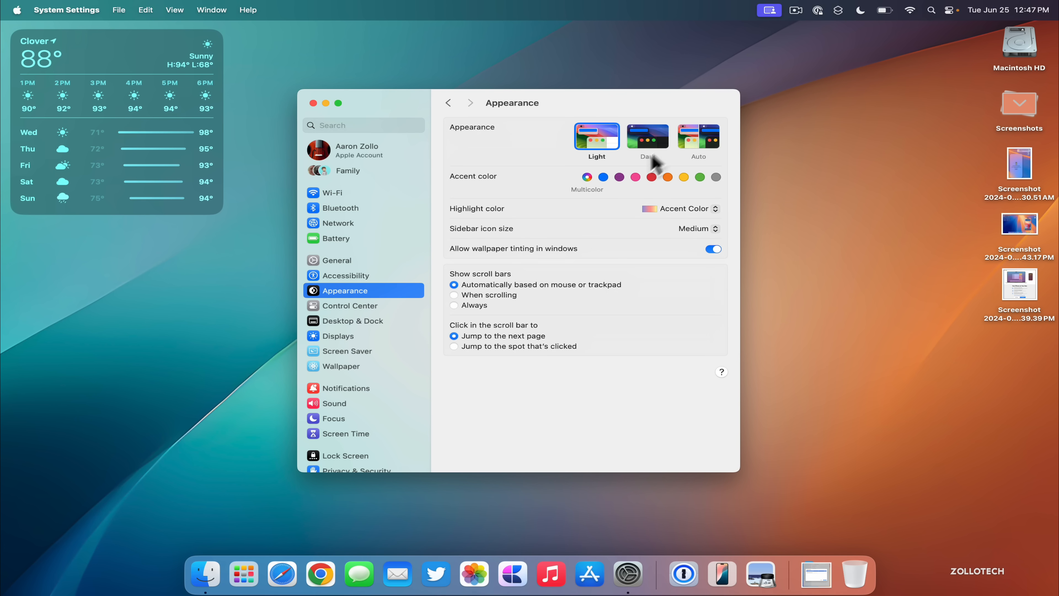
left_click(647, 136)
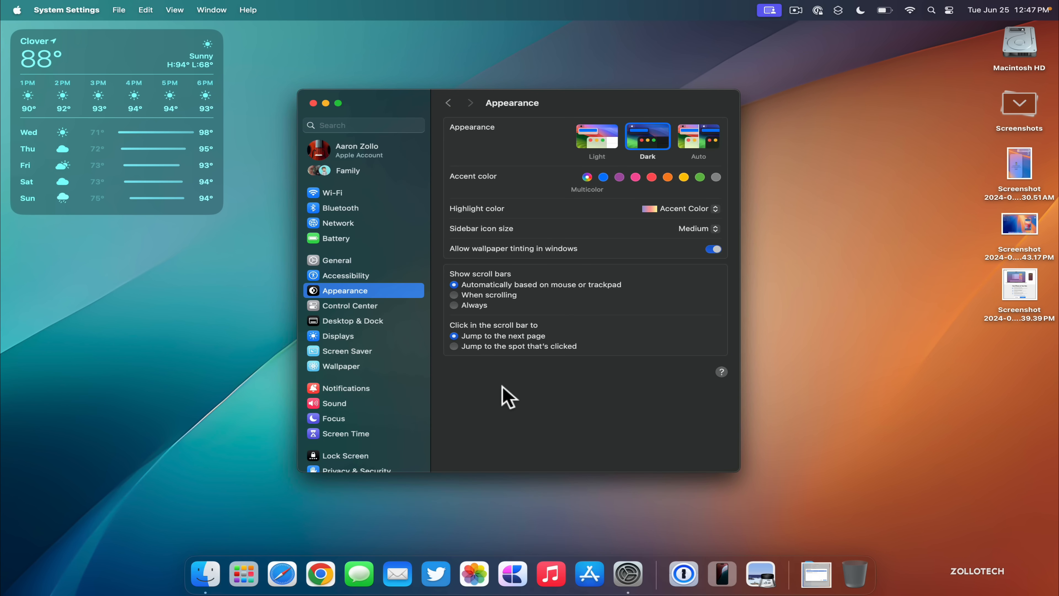
mouse_move(242, 578)
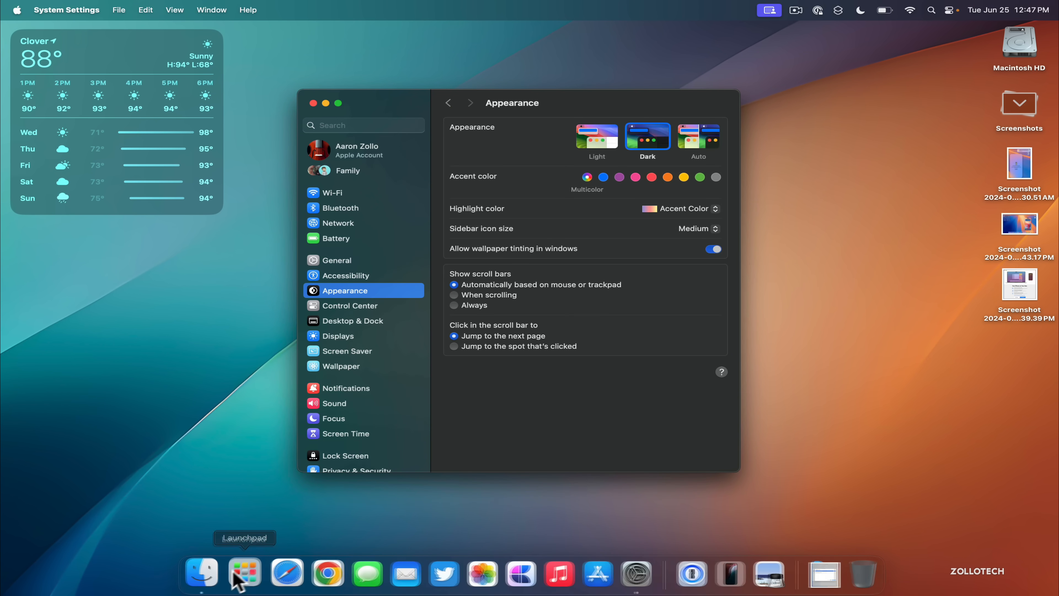
left_click(244, 574)
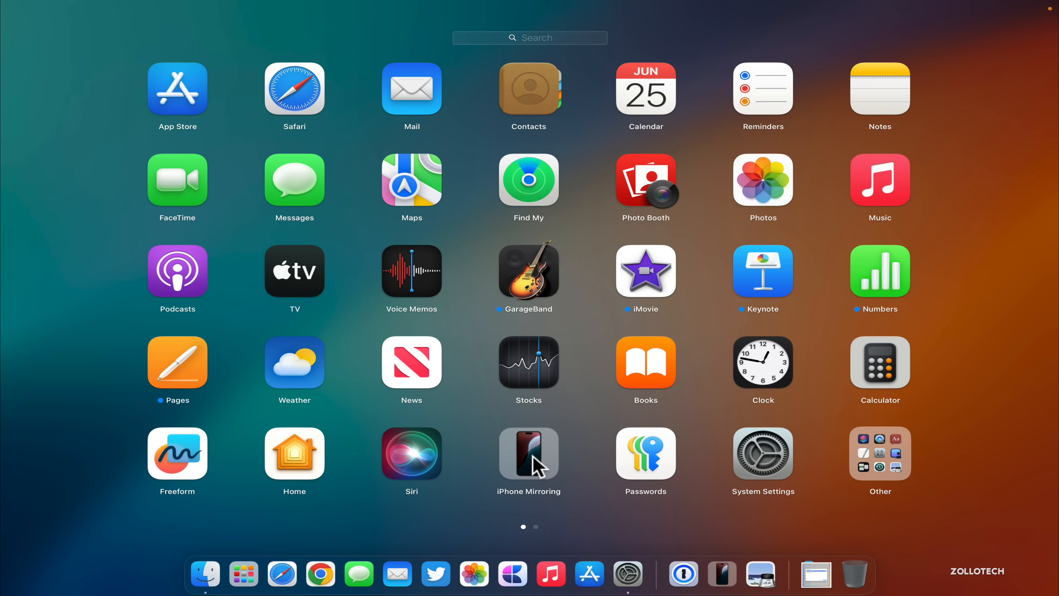
mouse_move(717, 569)
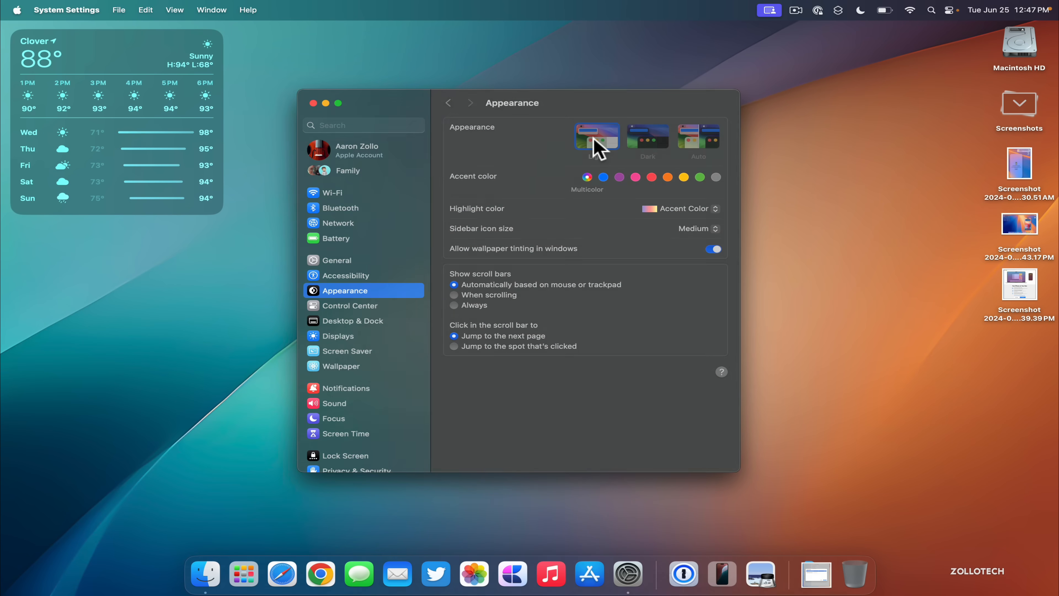
left_click(596, 136)
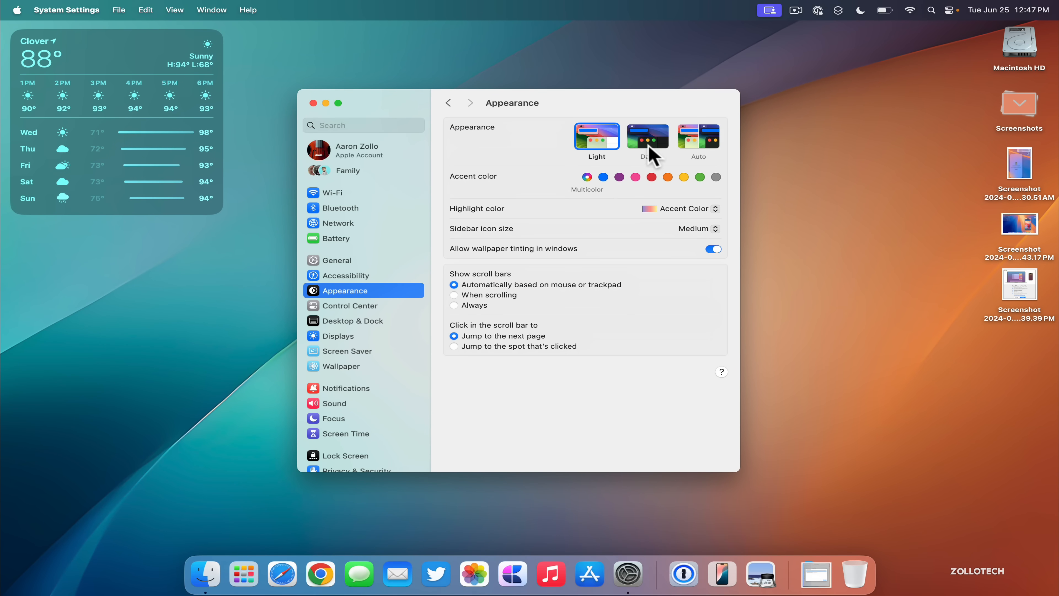
left_click(647, 136)
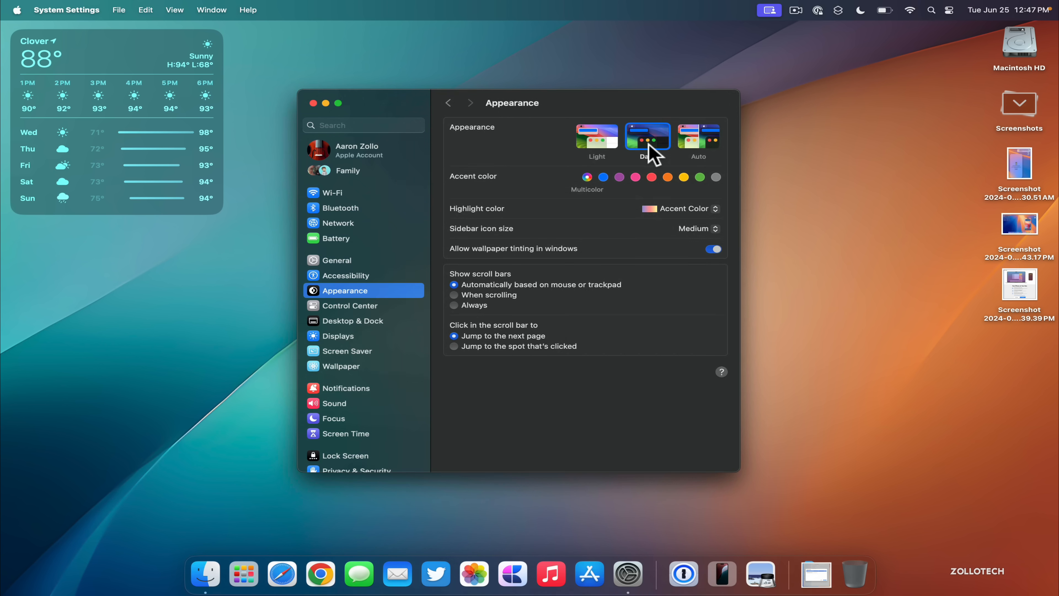
mouse_move(651, 155)
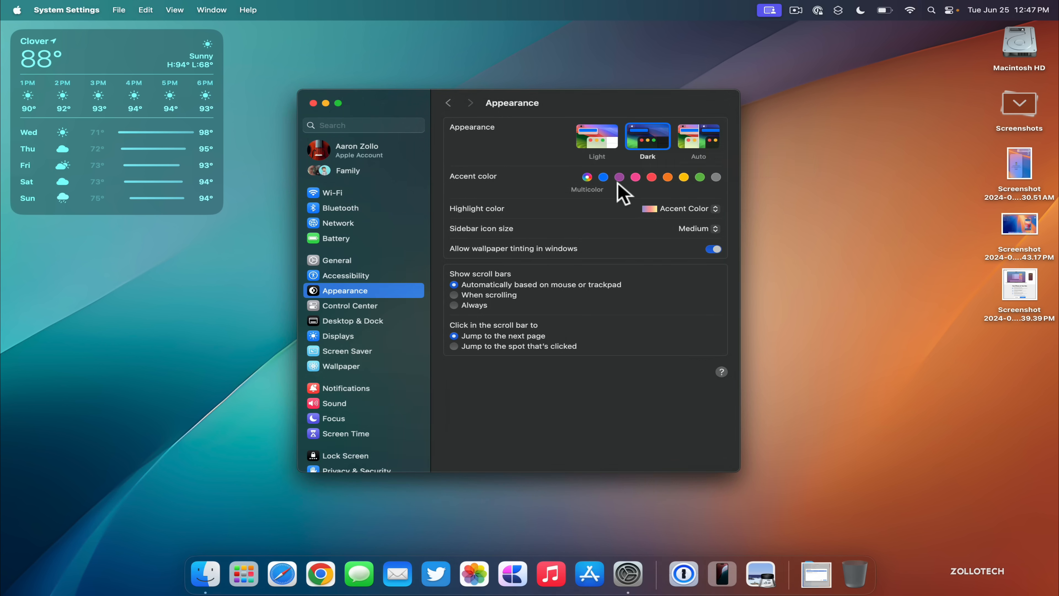
mouse_move(347, 168)
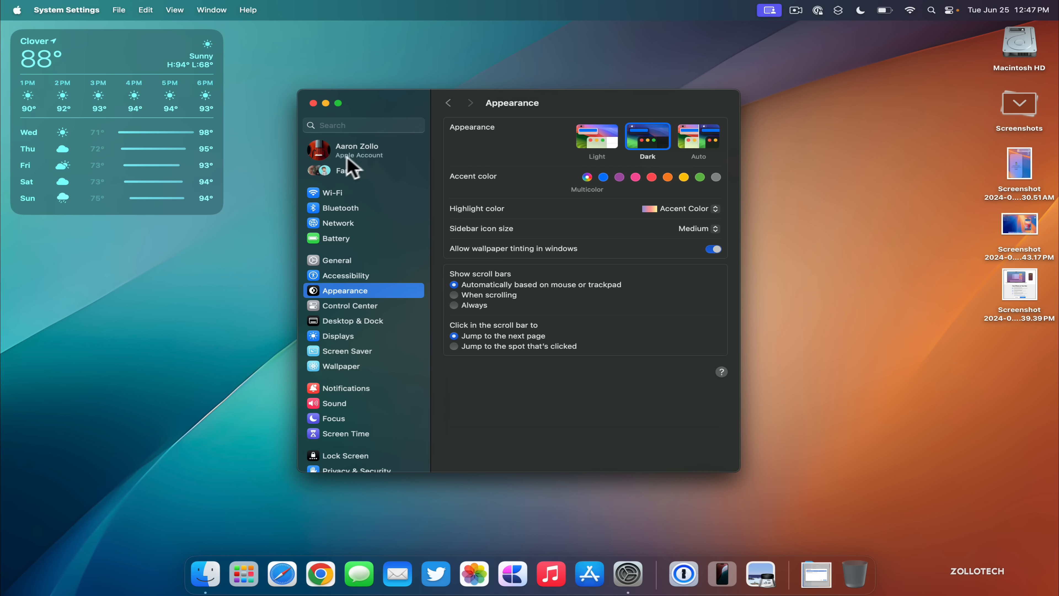
Step: Show the Apple Account page with iCloud+ storage and features from the sidebar
left_click(356, 150)
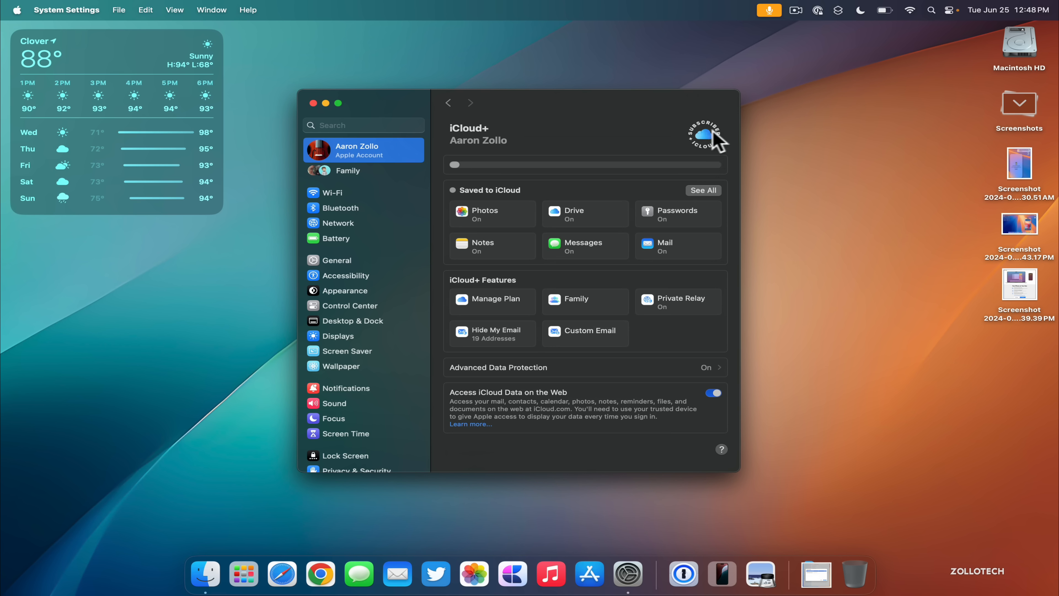
mouse_move(705, 152)
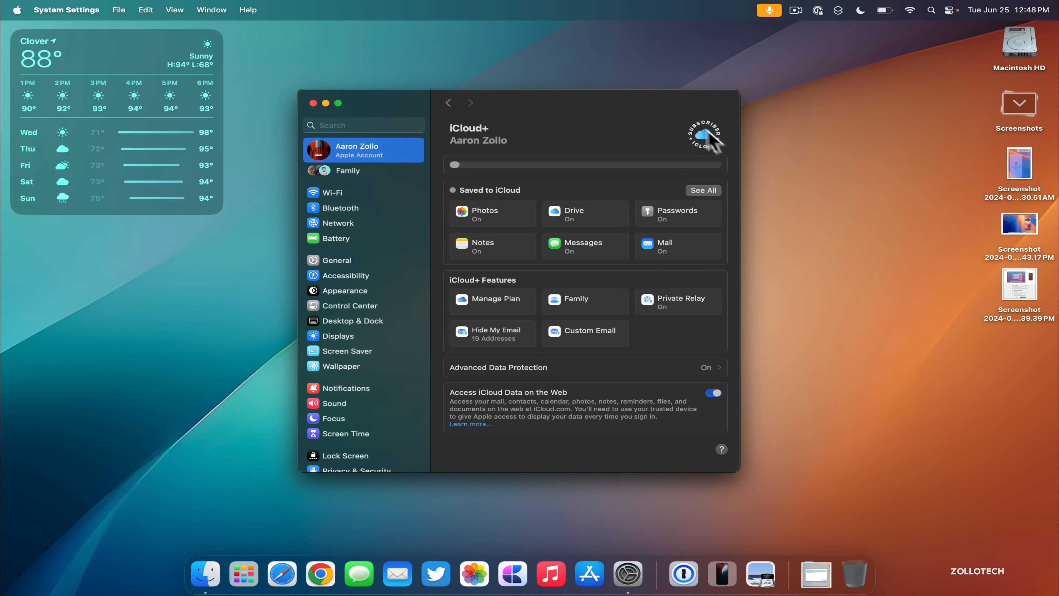
mouse_move(709, 162)
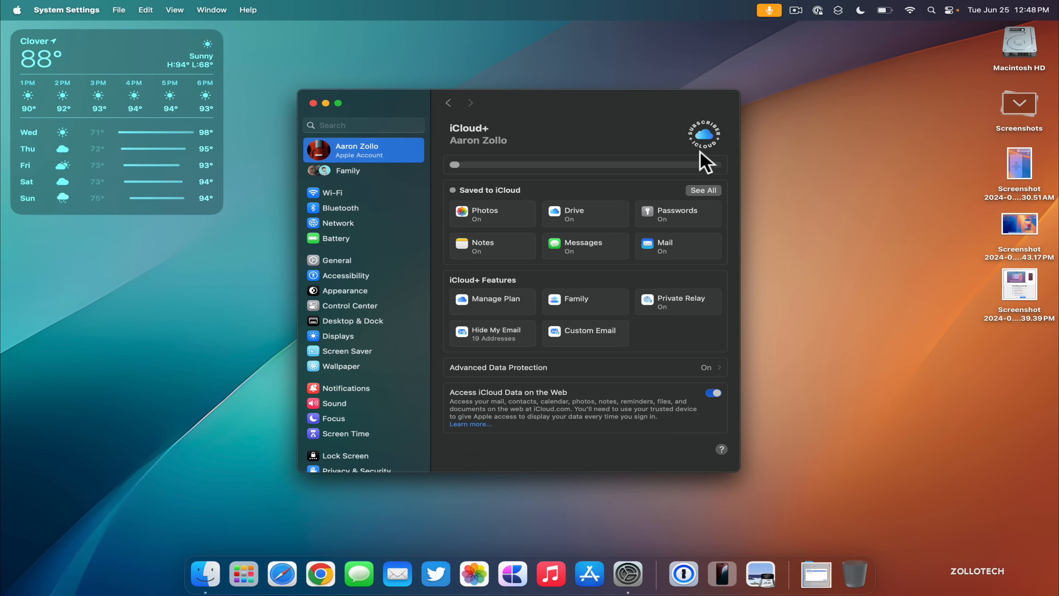
mouse_move(609, 136)
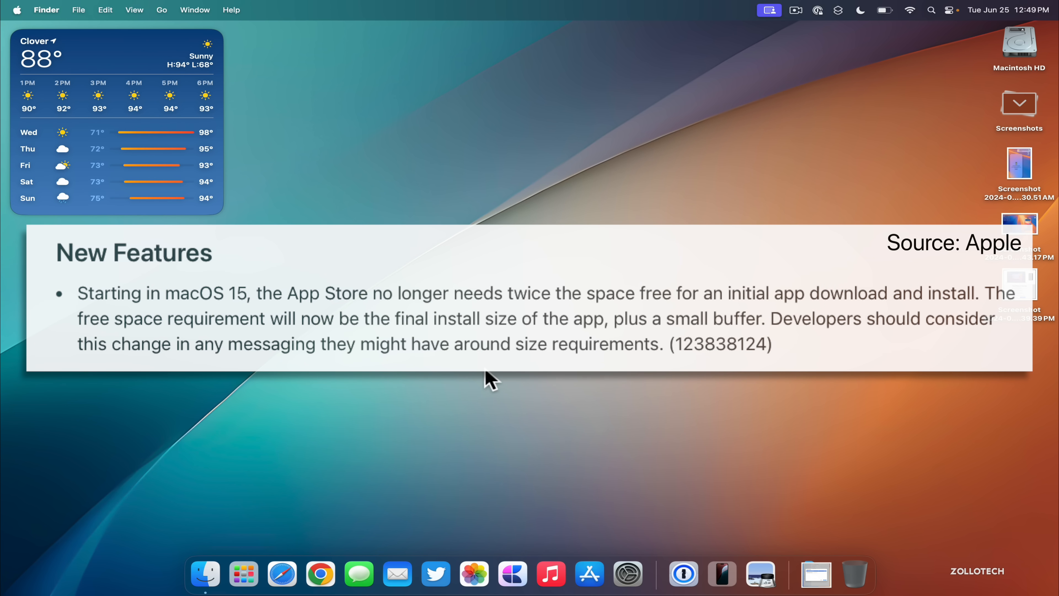
mouse_move(498, 543)
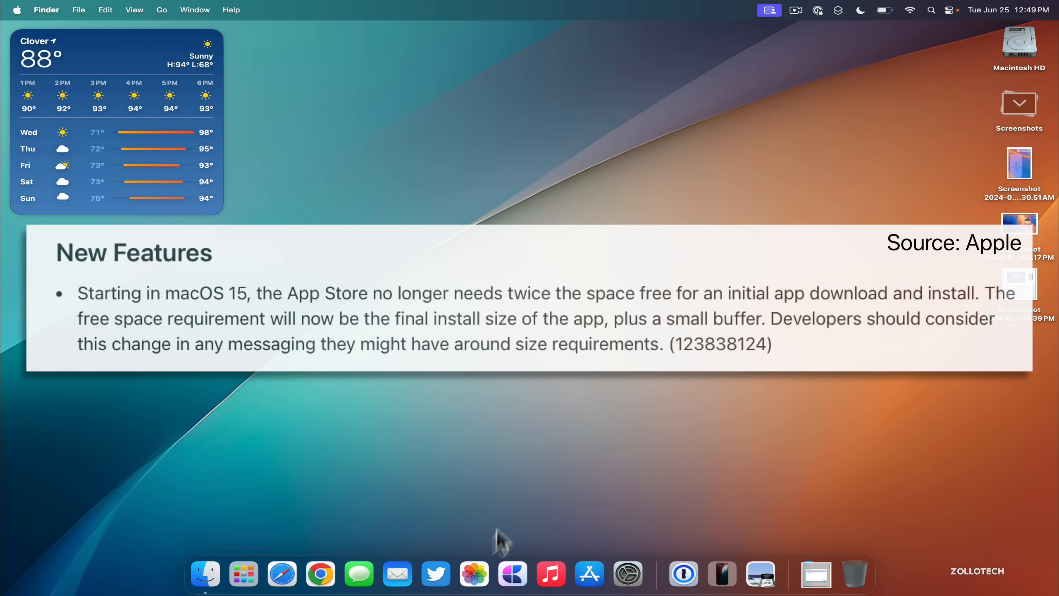
Step: Launch the Chess game from the Dock after leaving System Settings
left_click(242, 574)
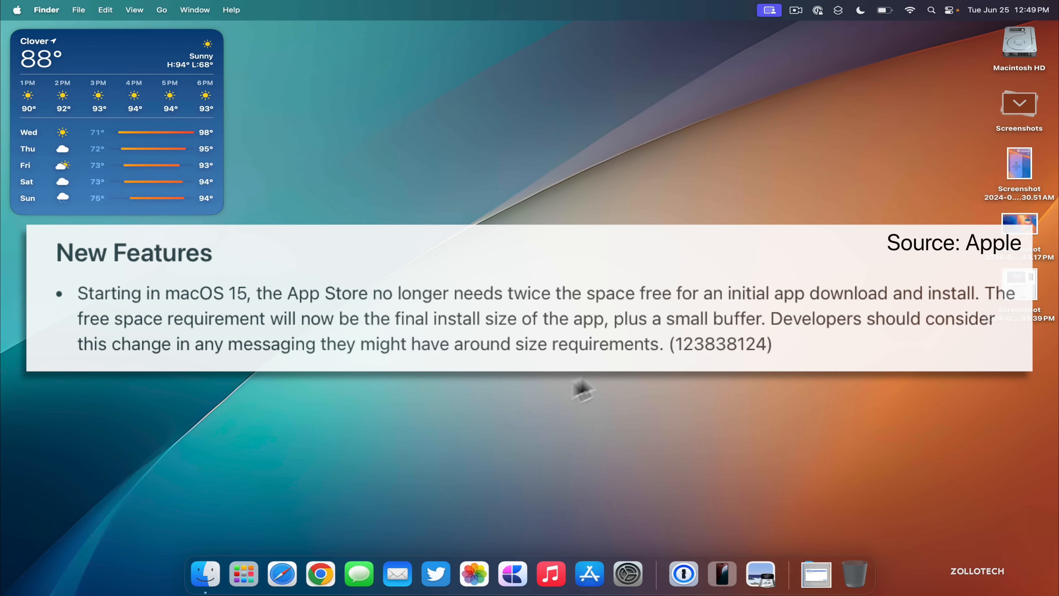
mouse_move(579, 396)
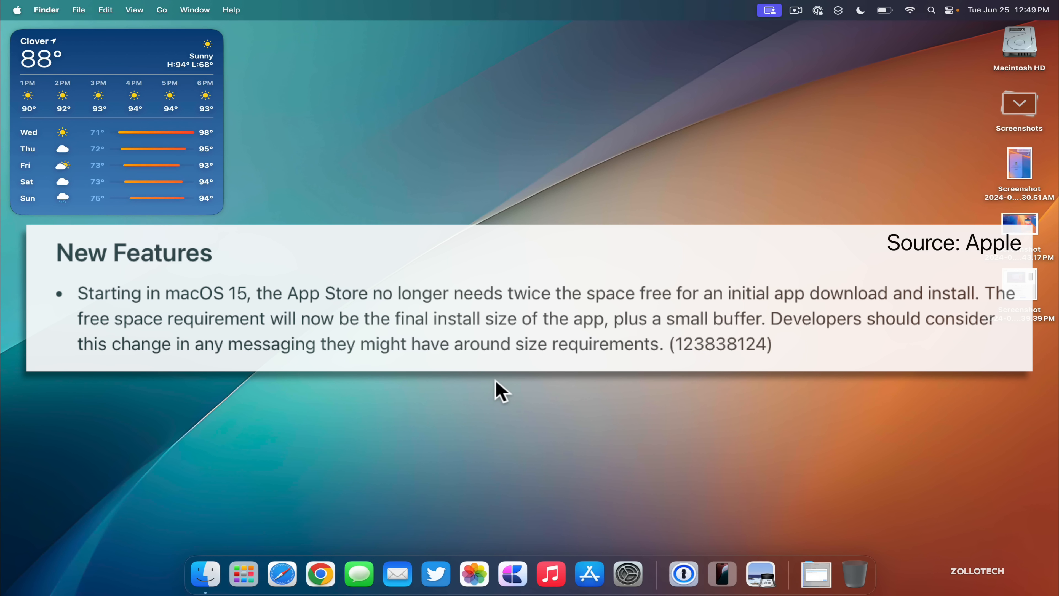
mouse_move(483, 386)
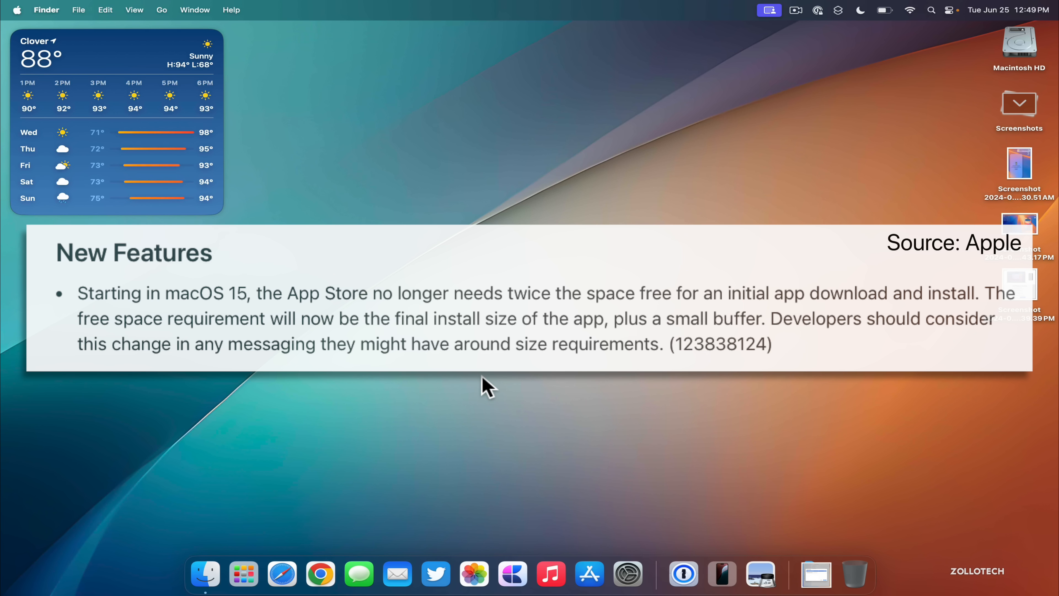
left_click(243, 575)
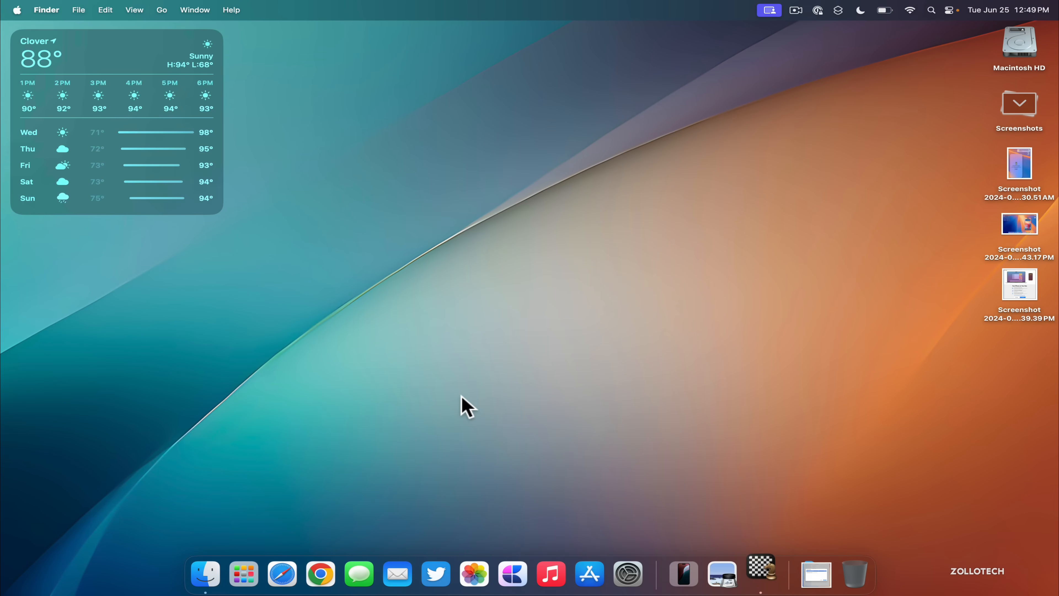
Step: Quit Chess from its application menu, returning to the empty desktop
left_click(761, 573)
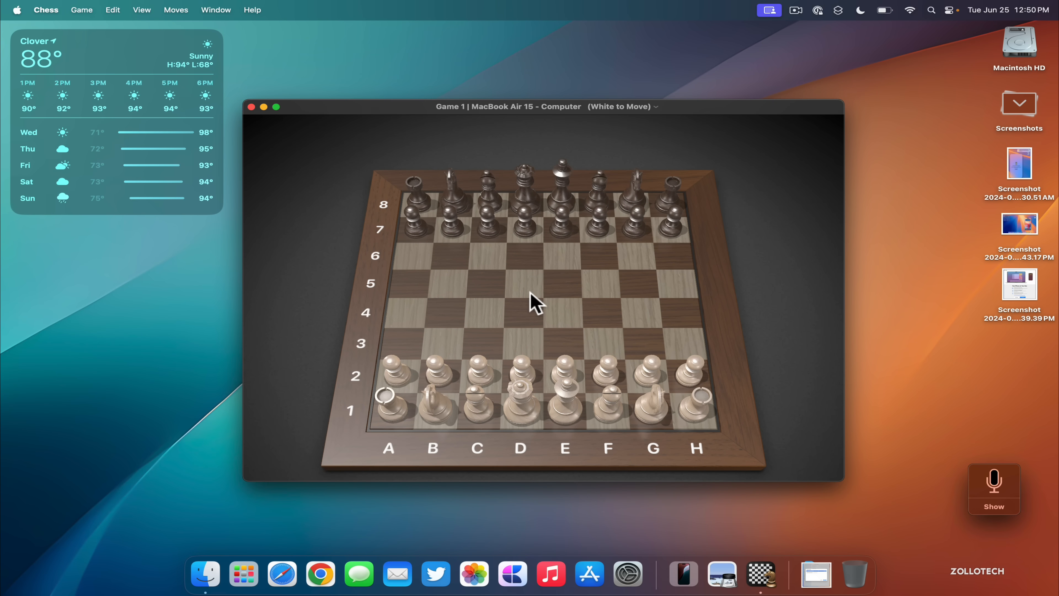
mouse_move(623, 167)
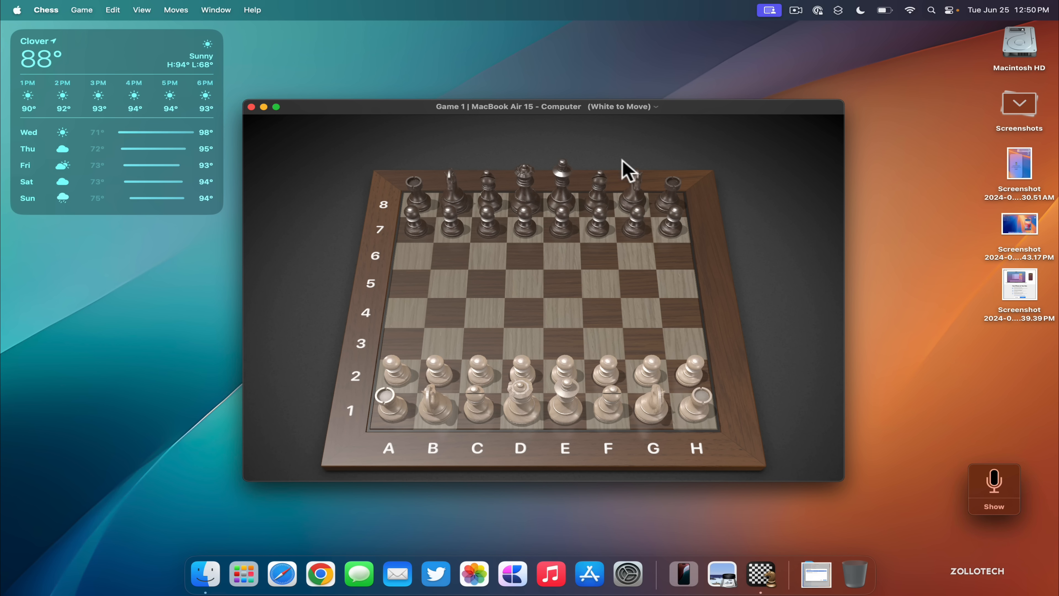
mouse_move(251, 111)
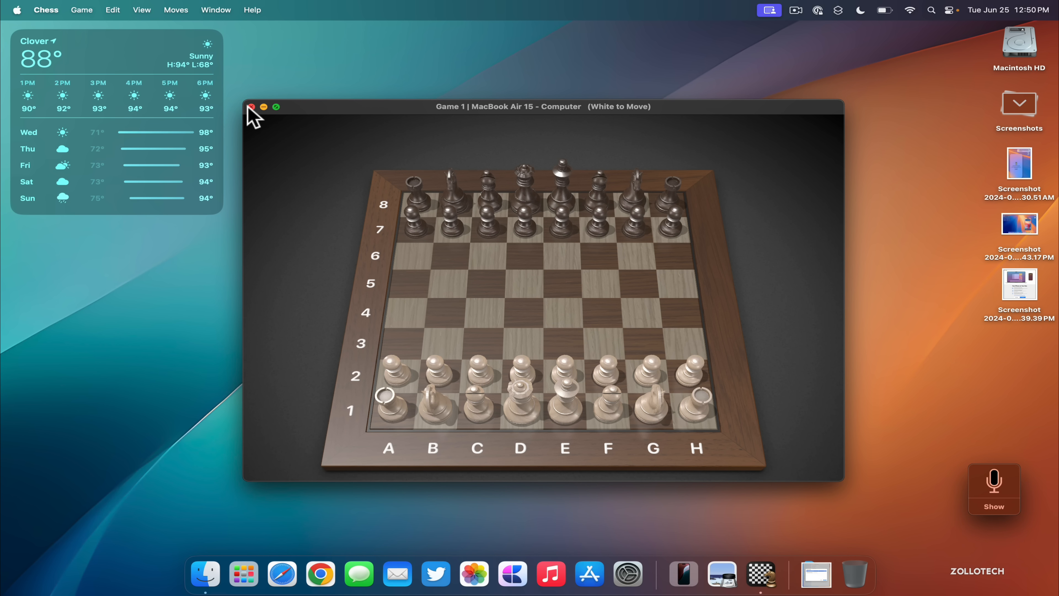
left_click(46, 10)
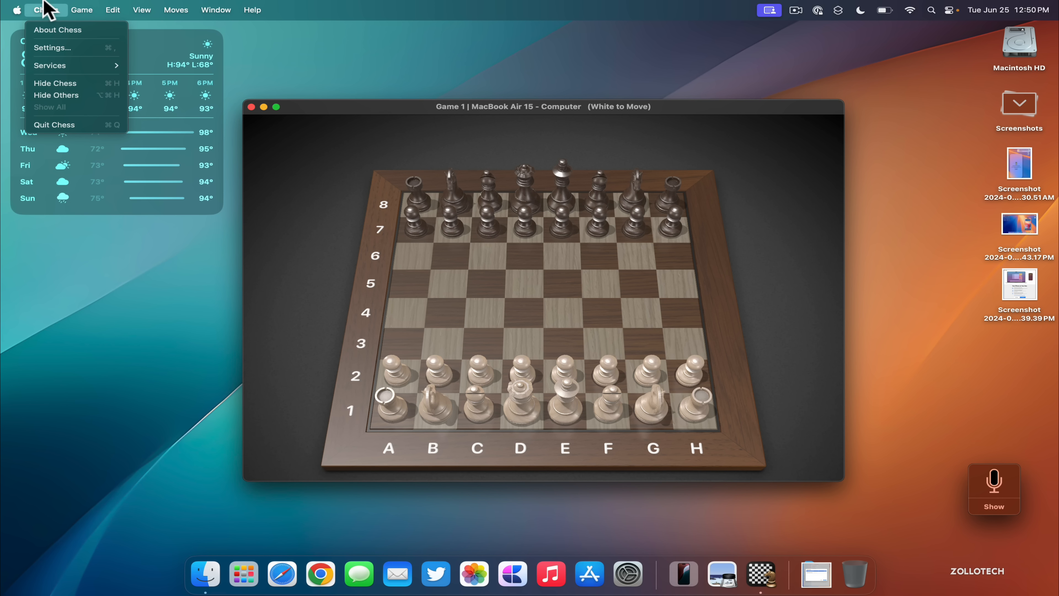
mouse_move(49, 127)
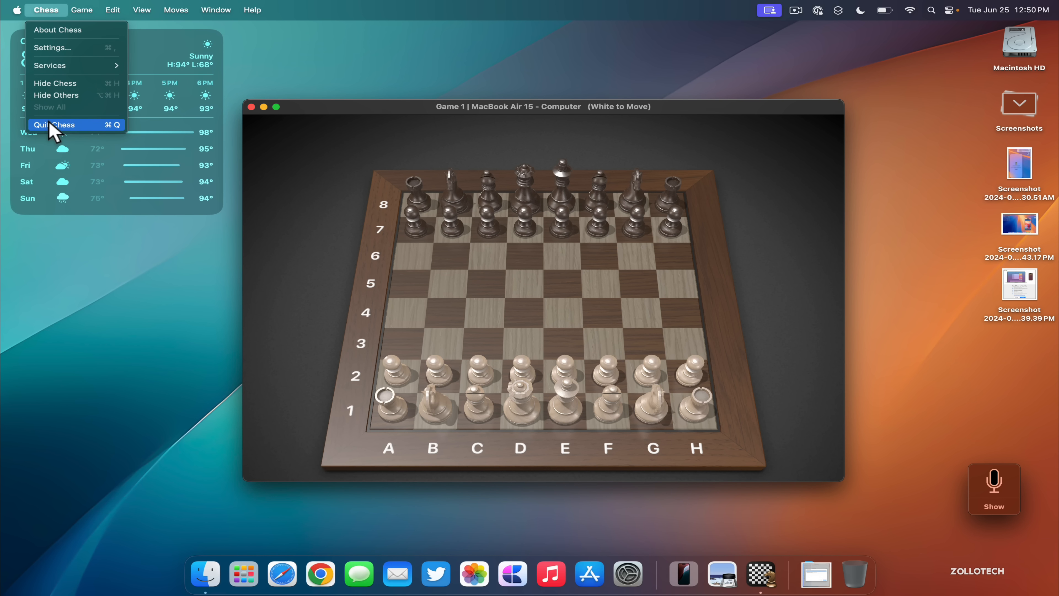
left_click(54, 125)
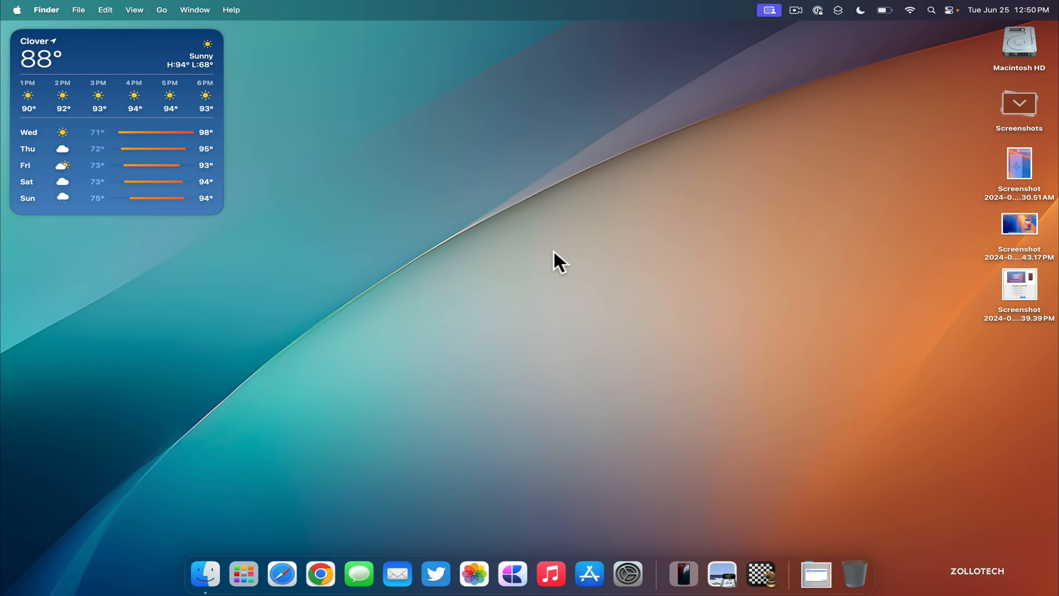
mouse_move(533, 296)
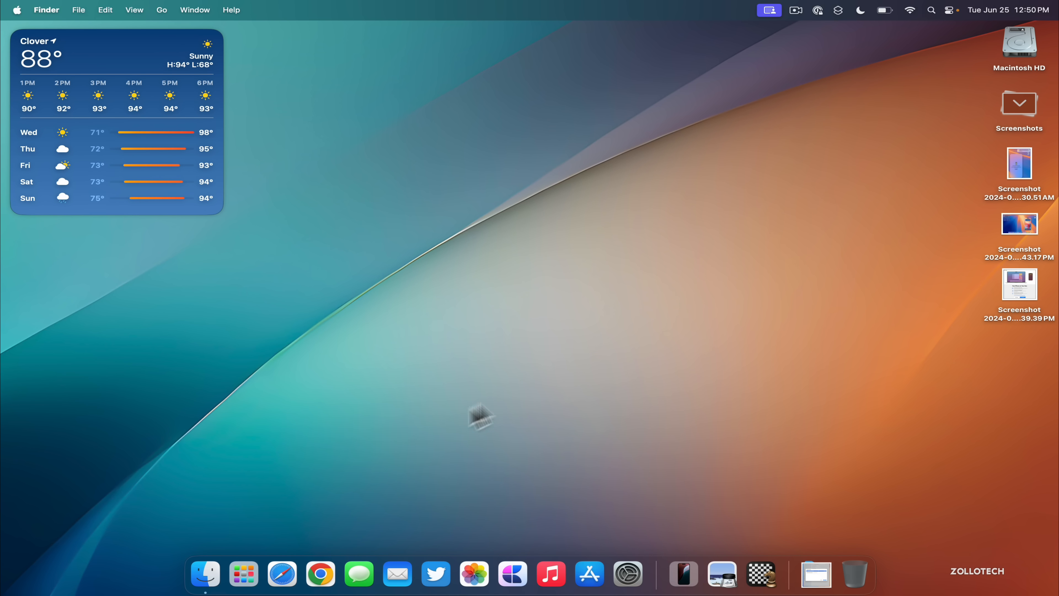
mouse_move(358, 575)
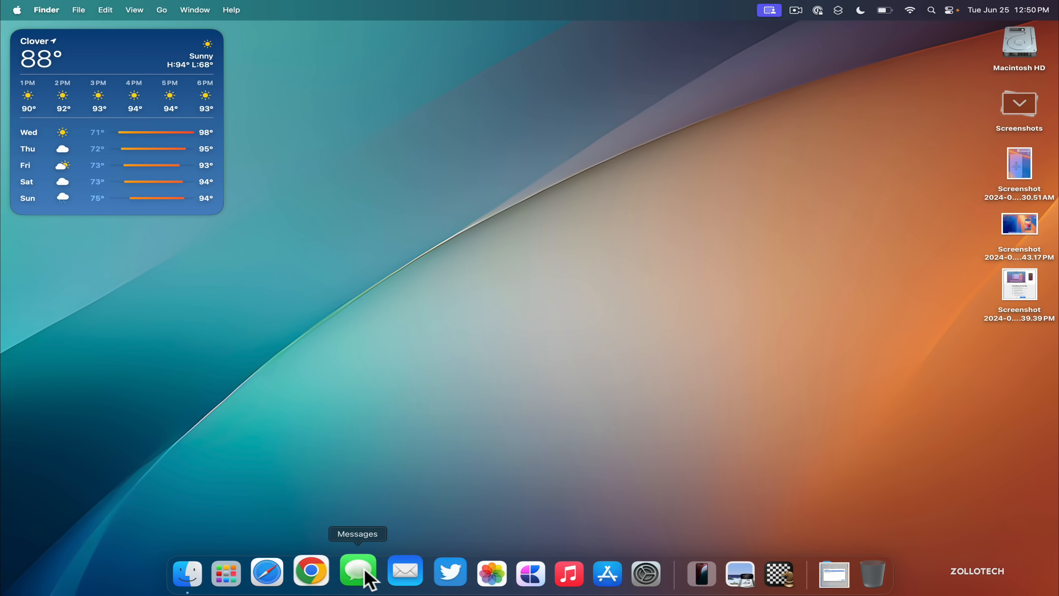
mouse_move(662, 393)
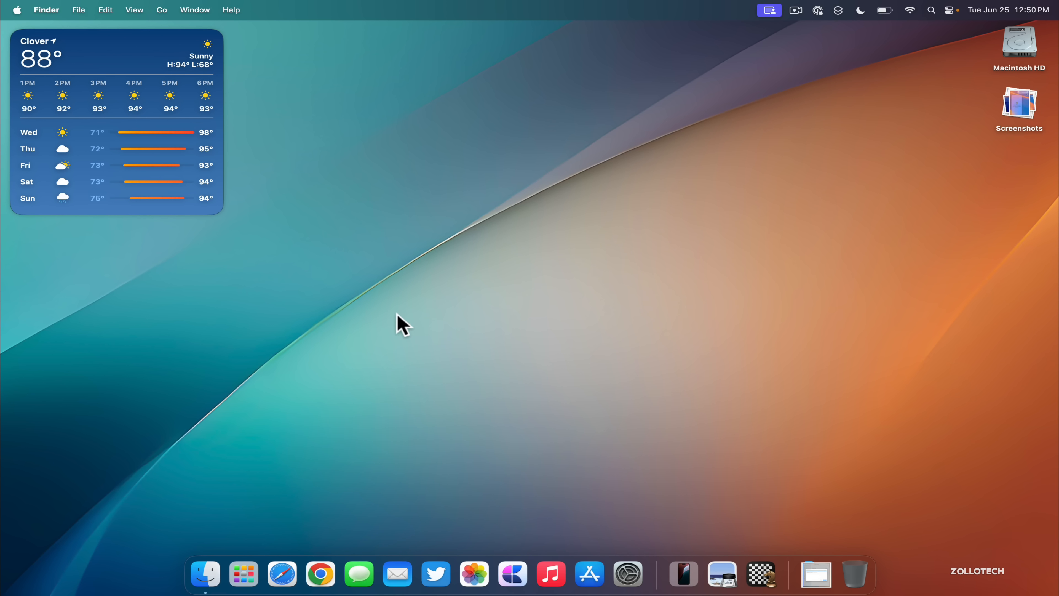
mouse_move(541, 338)
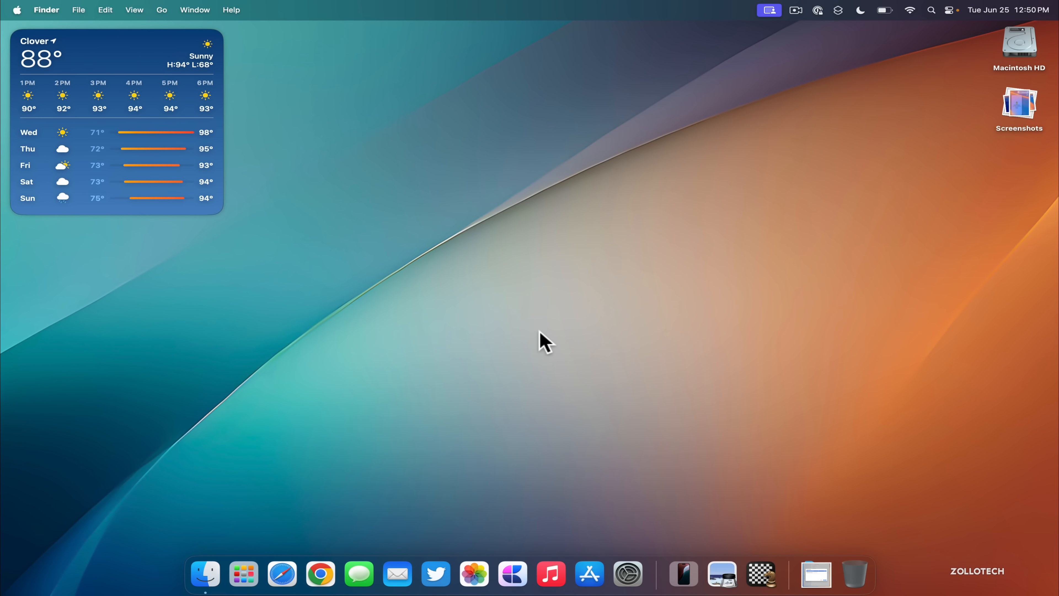
mouse_move(468, 473)
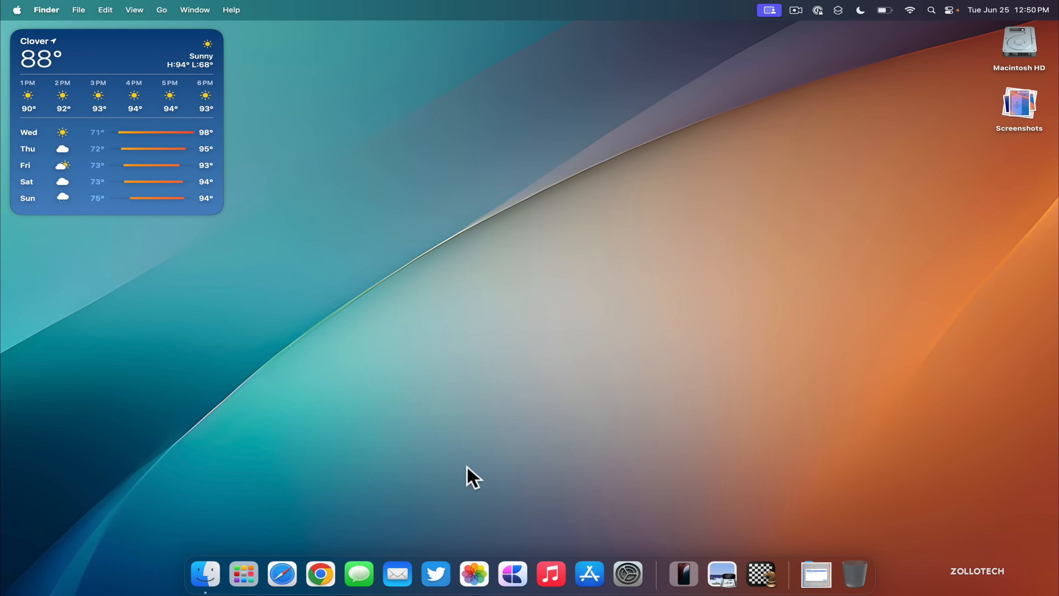
mouse_move(396, 576)
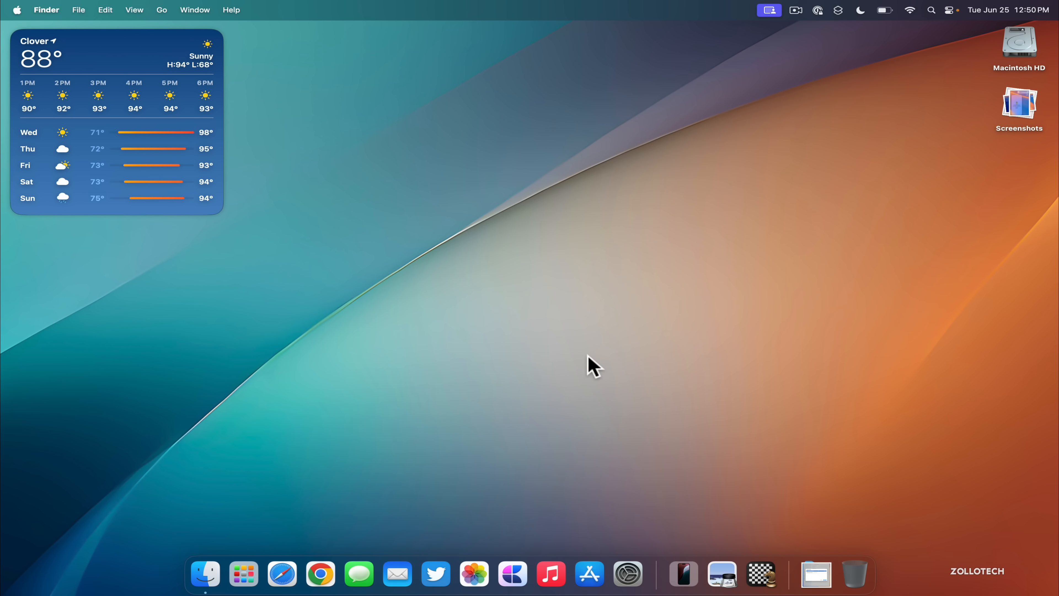
mouse_move(579, 360)
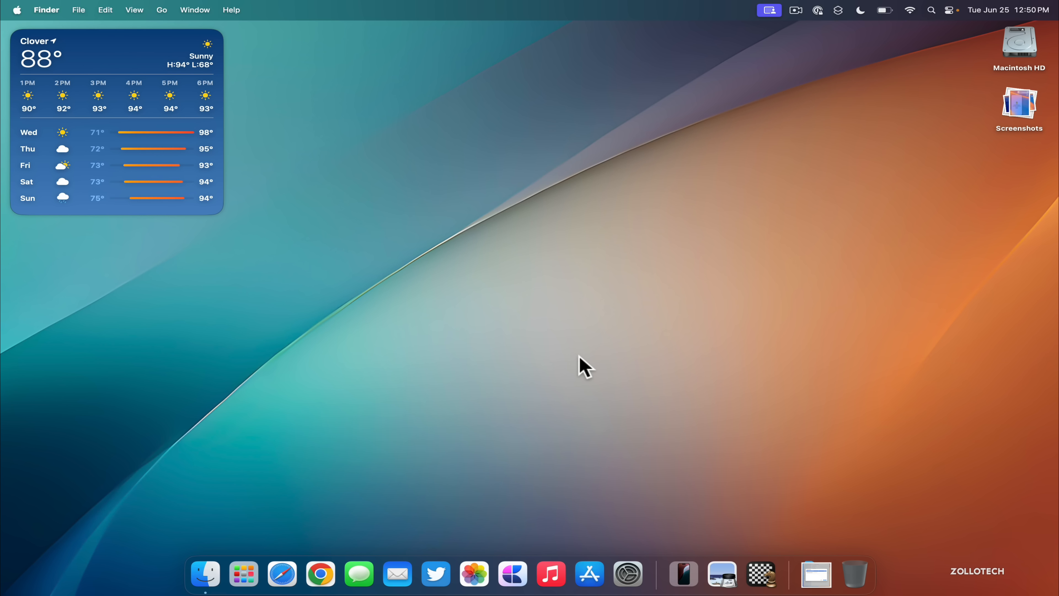
mouse_move(586, 573)
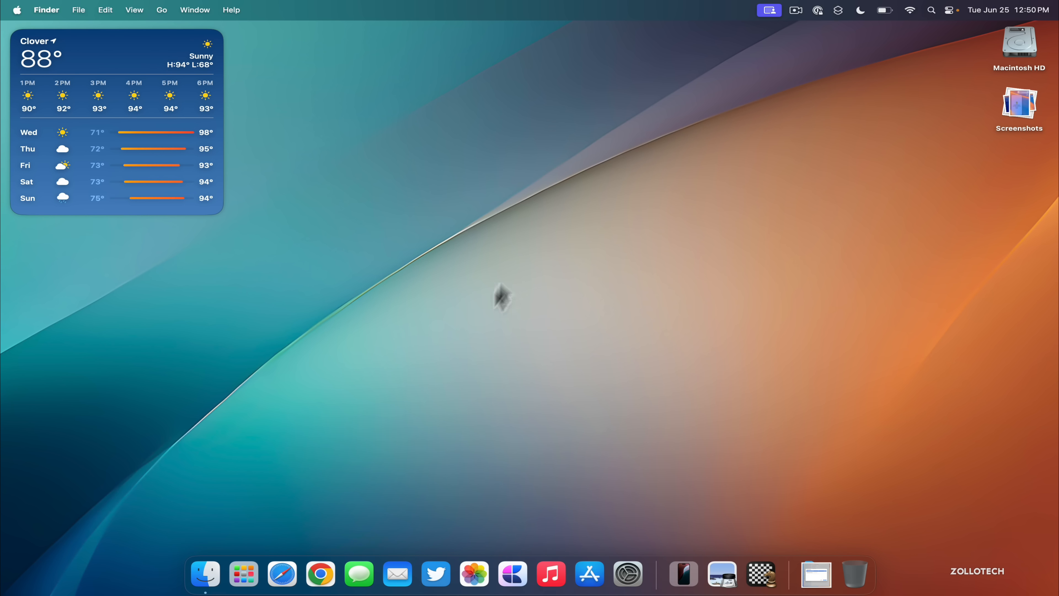
mouse_move(319, 501)
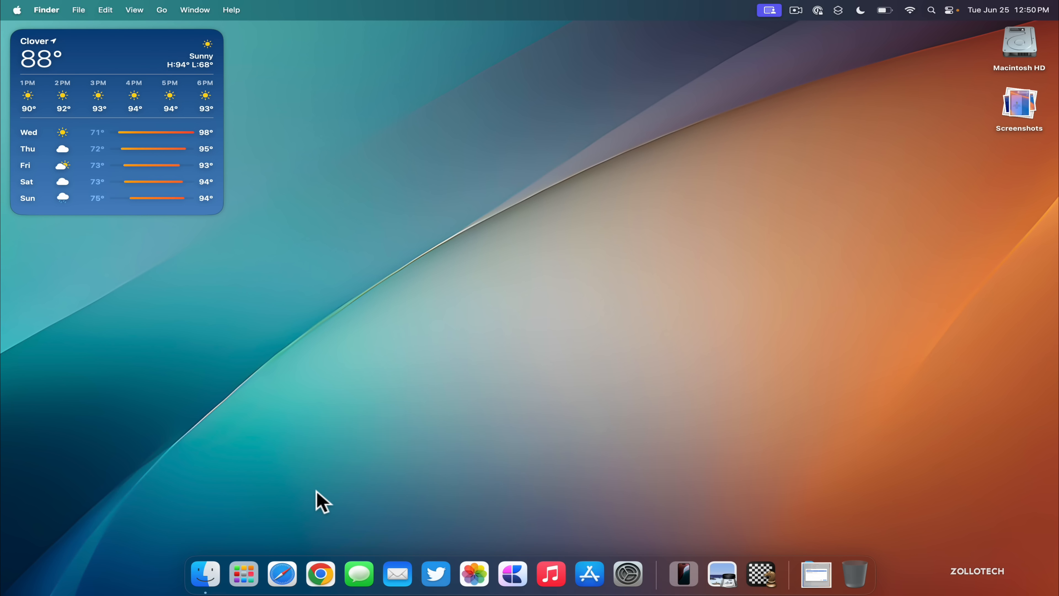
Step: Read the Sequoia 15 Beta 2 release notes down to the Translation, UIKit and Virtualization sections
left_click(282, 574)
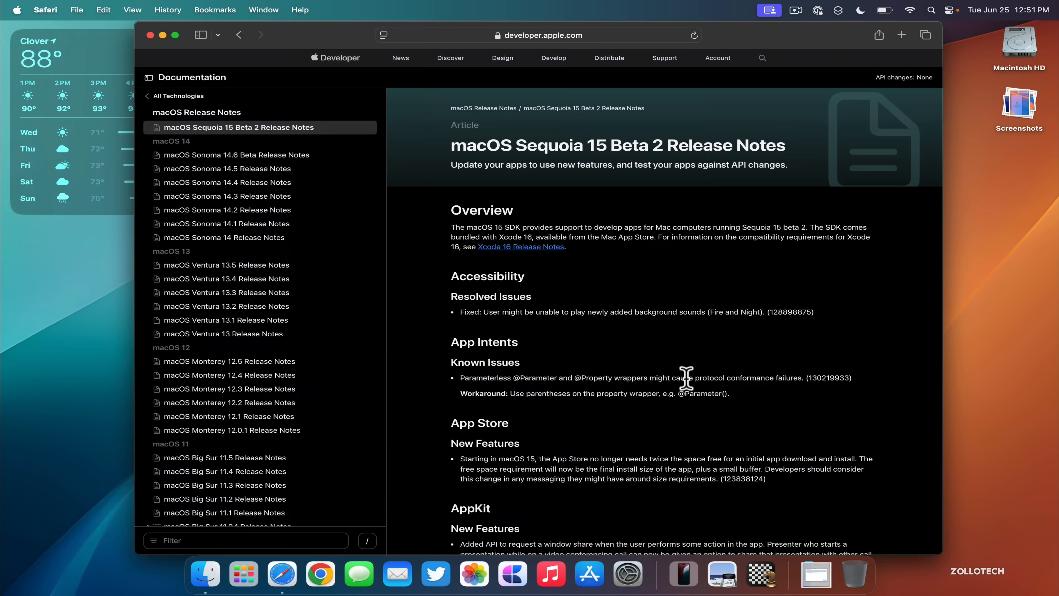
scroll("down", 3)
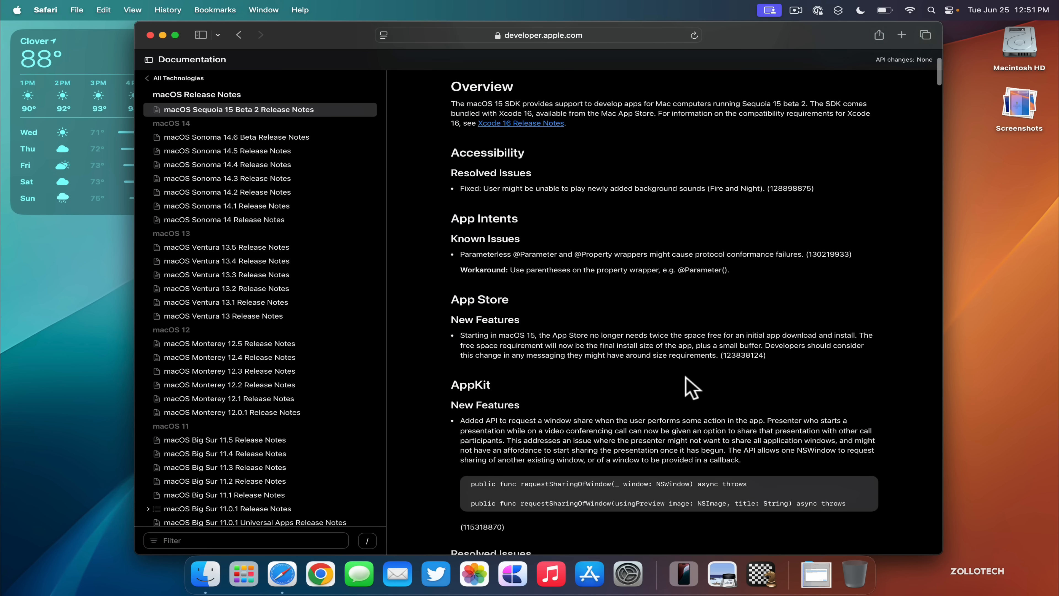
mouse_move(596, 329)
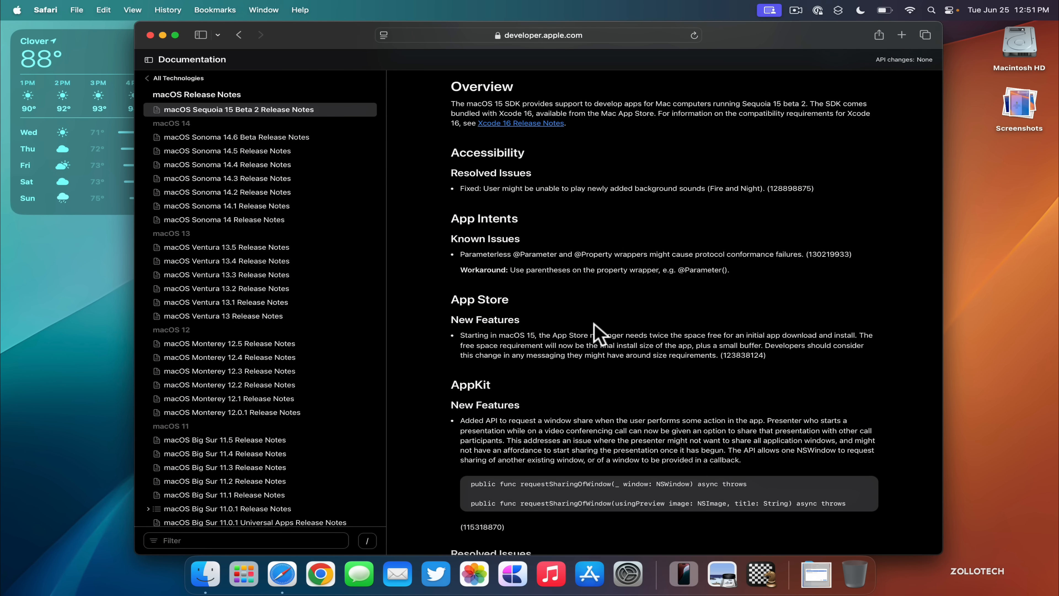
scroll("down", 3)
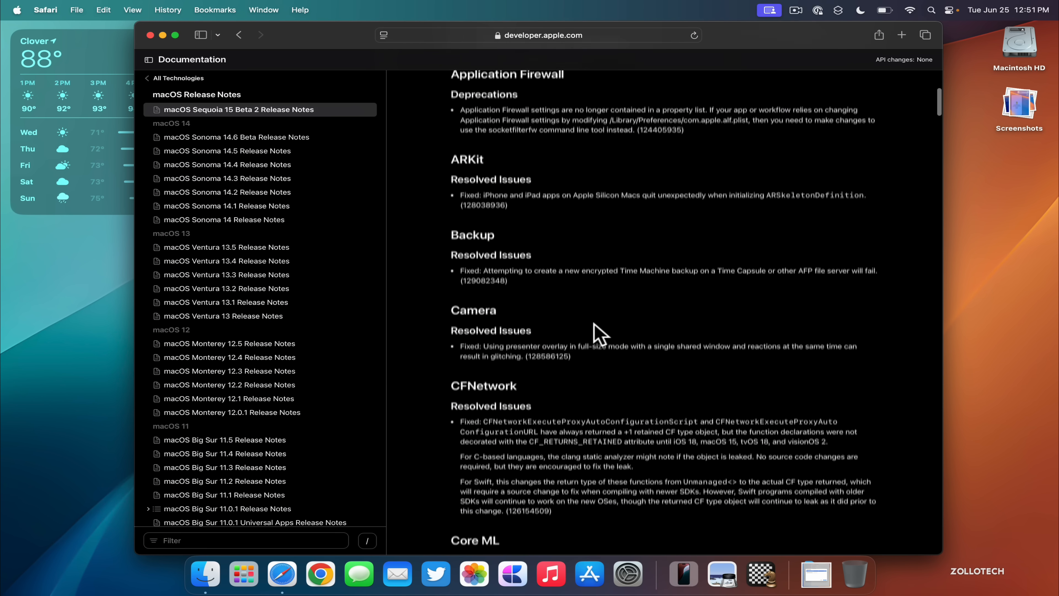
scroll("down", 3)
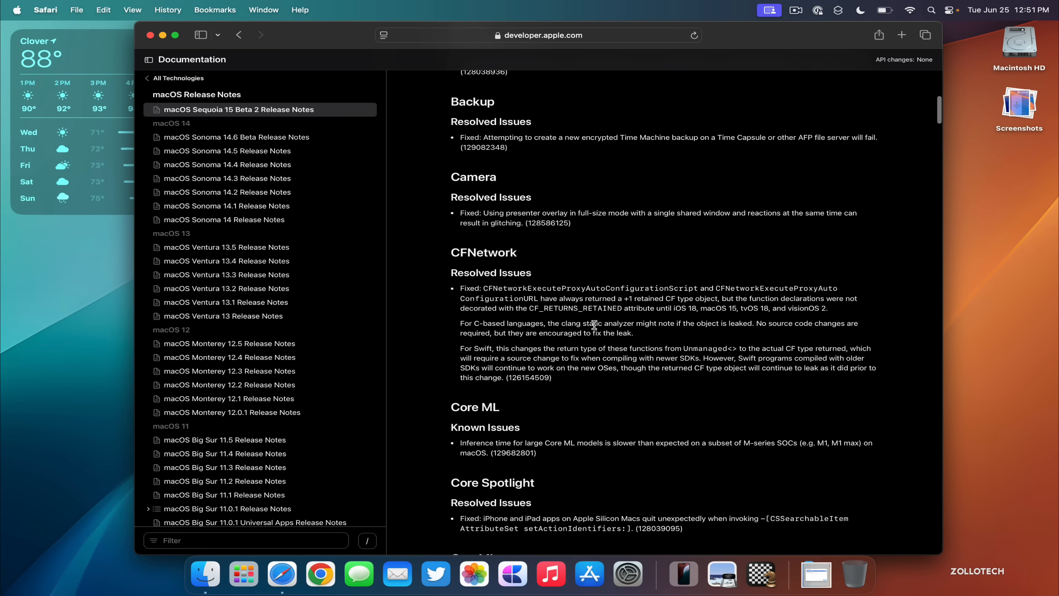
scroll("down", 3)
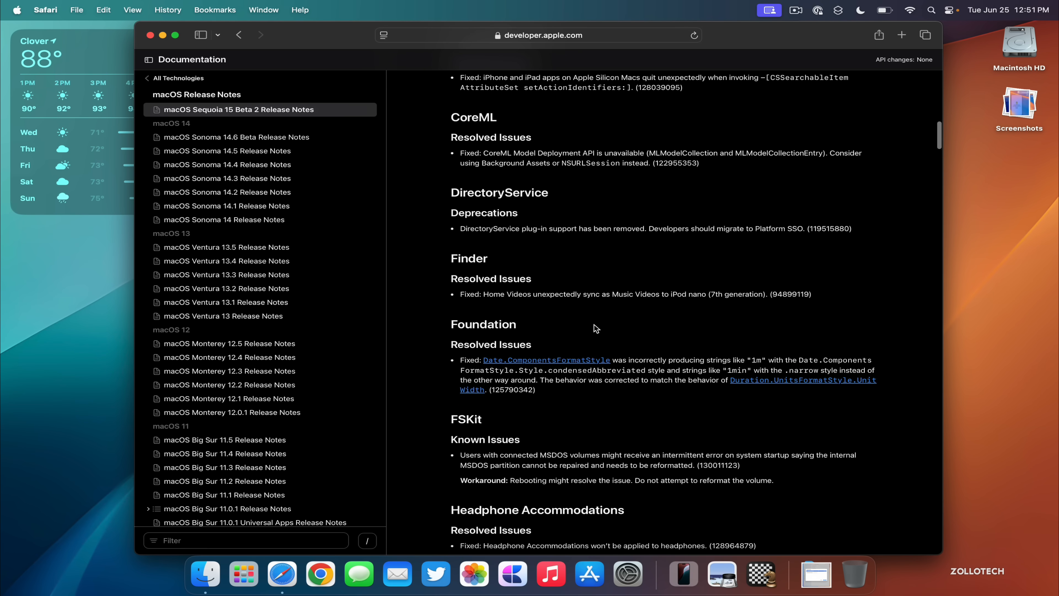
scroll("down", 3)
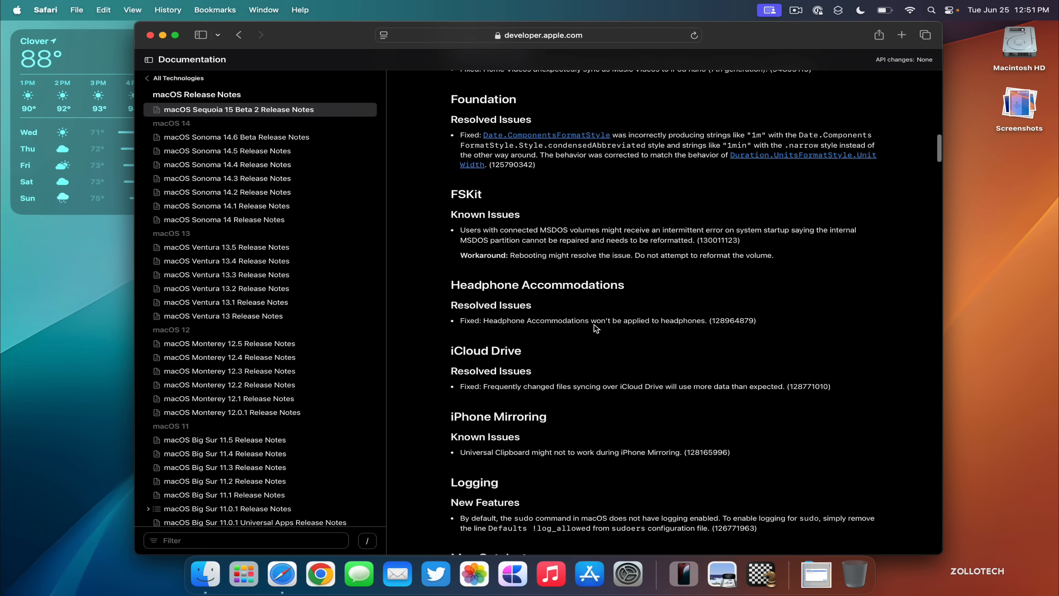
scroll("down", 3)
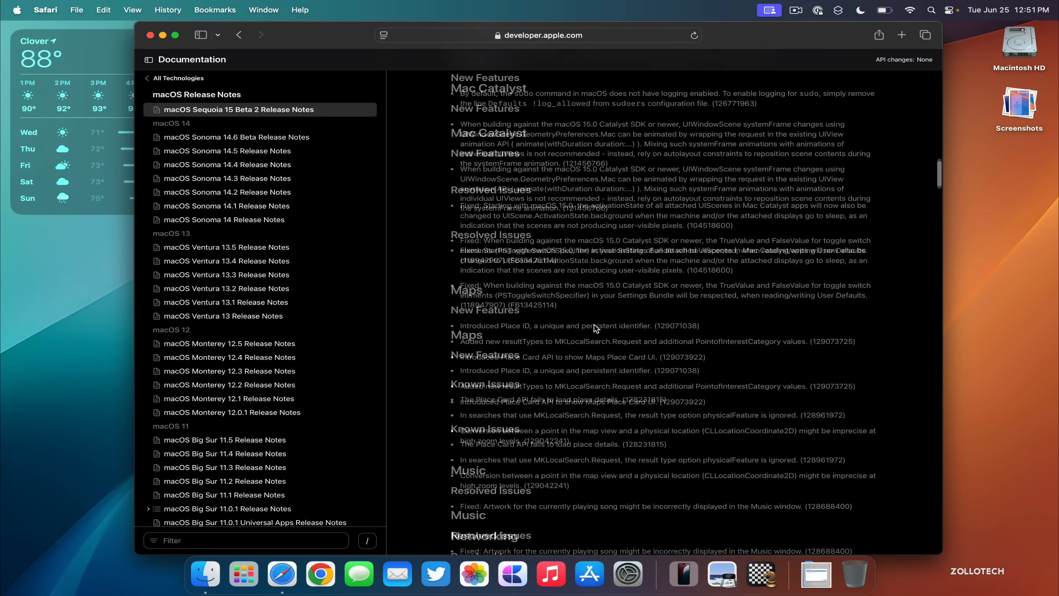
scroll("down", 3)
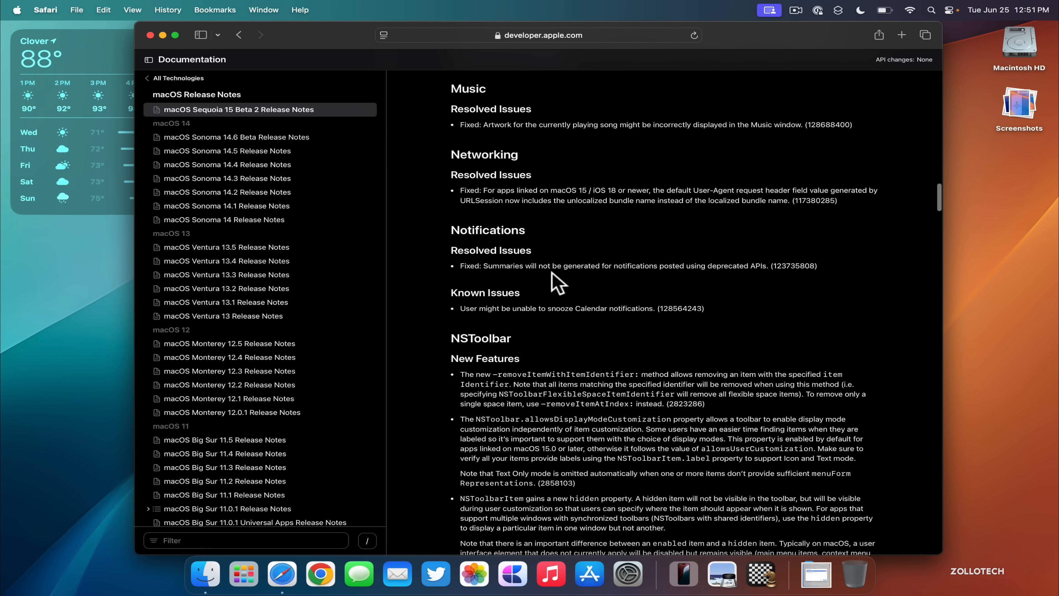
scroll("down", 3)
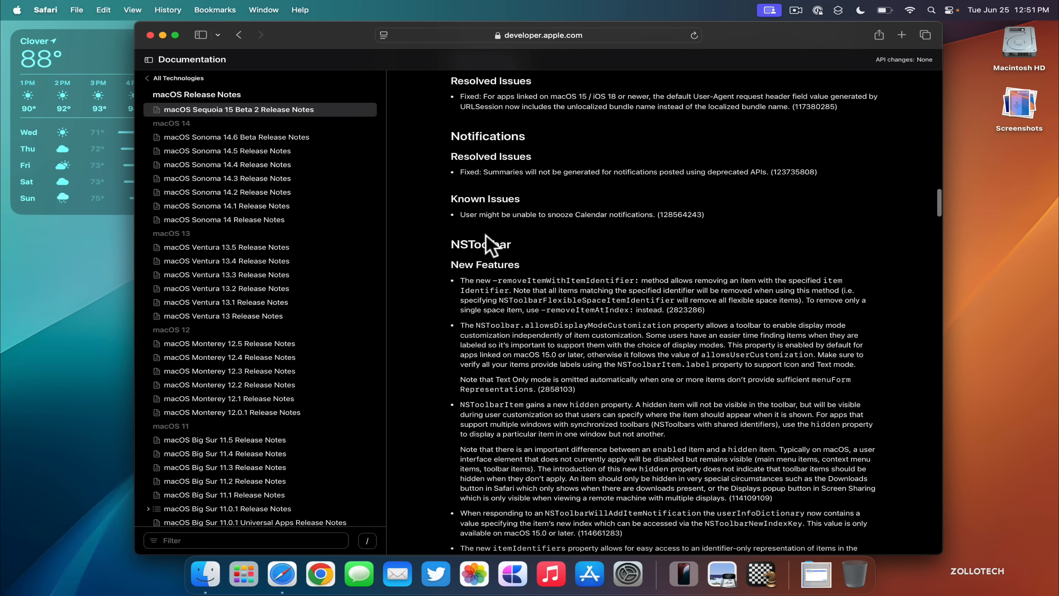
scroll("down", 3)
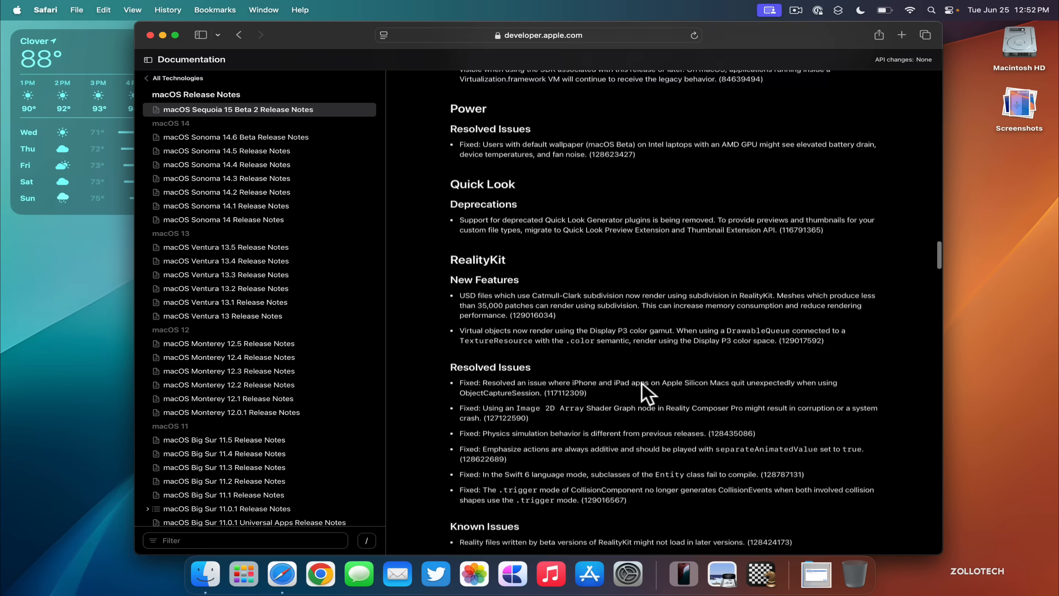
scroll("down", 3)
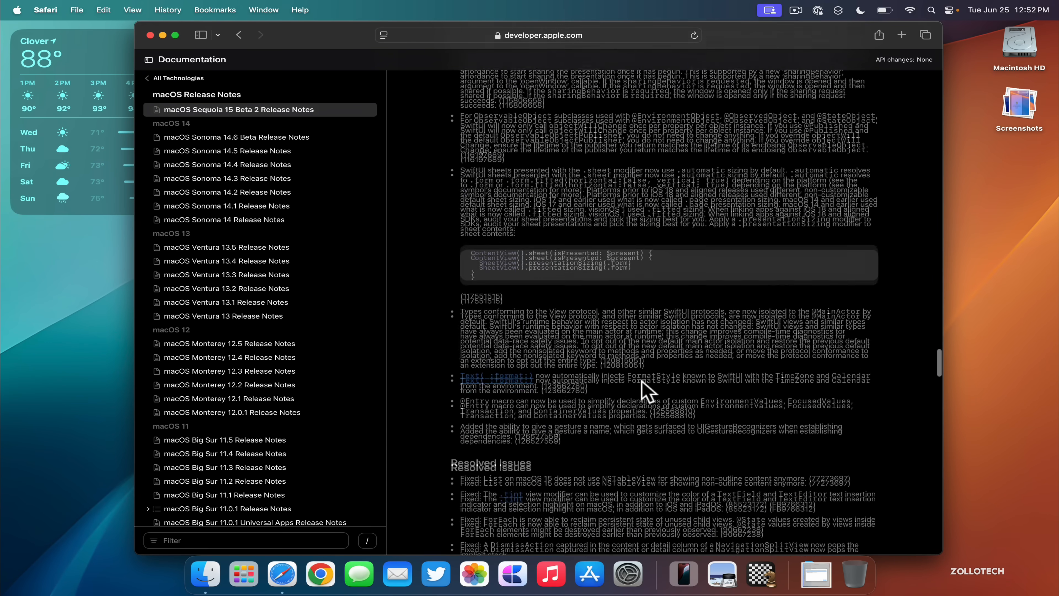
scroll("down", 3)
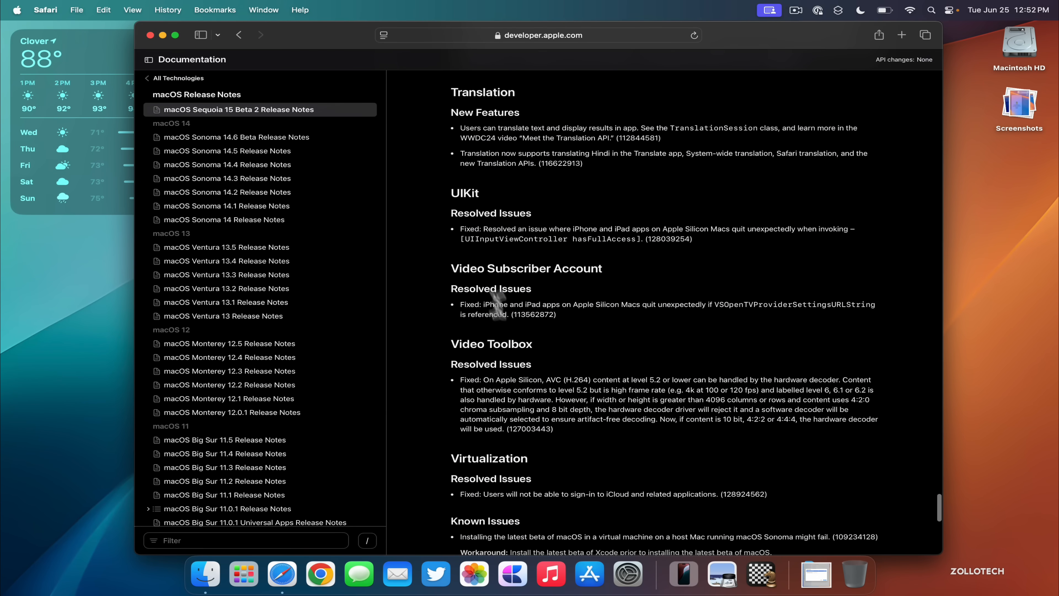
mouse_move(305, 51)
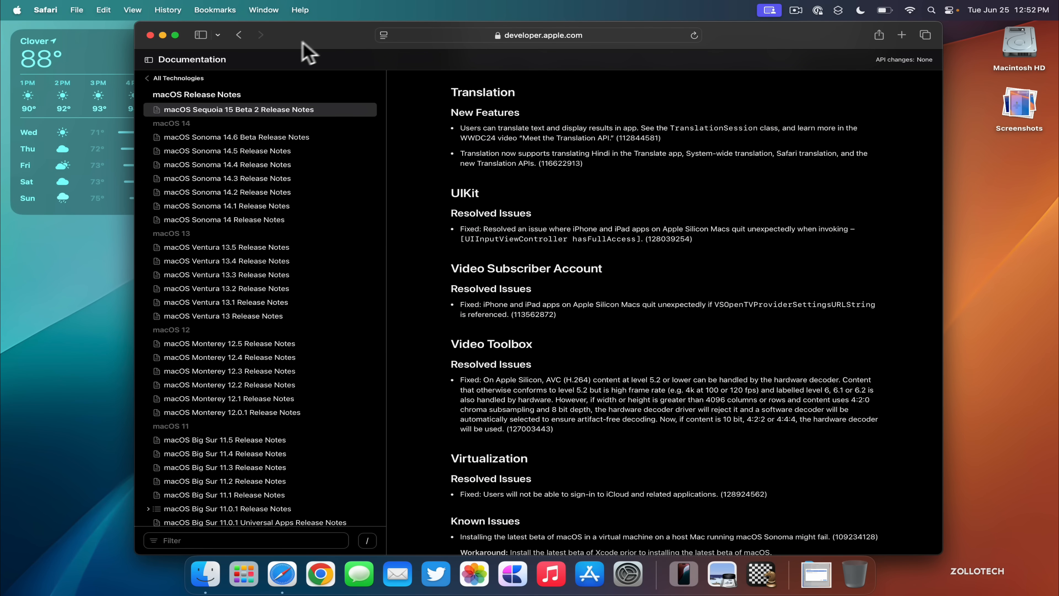
mouse_move(702, 259)
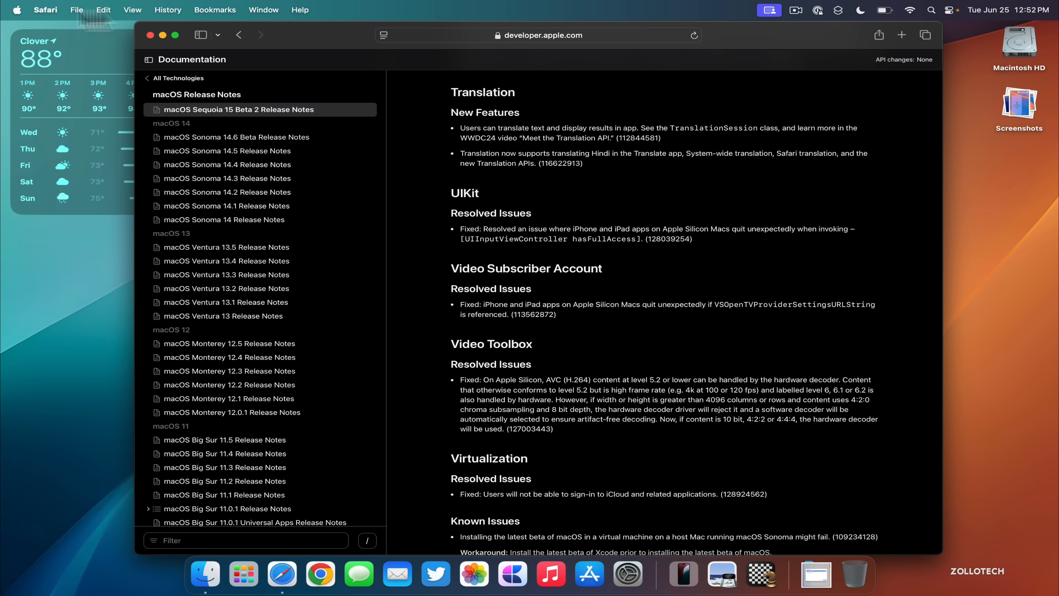
left_click(45, 10)
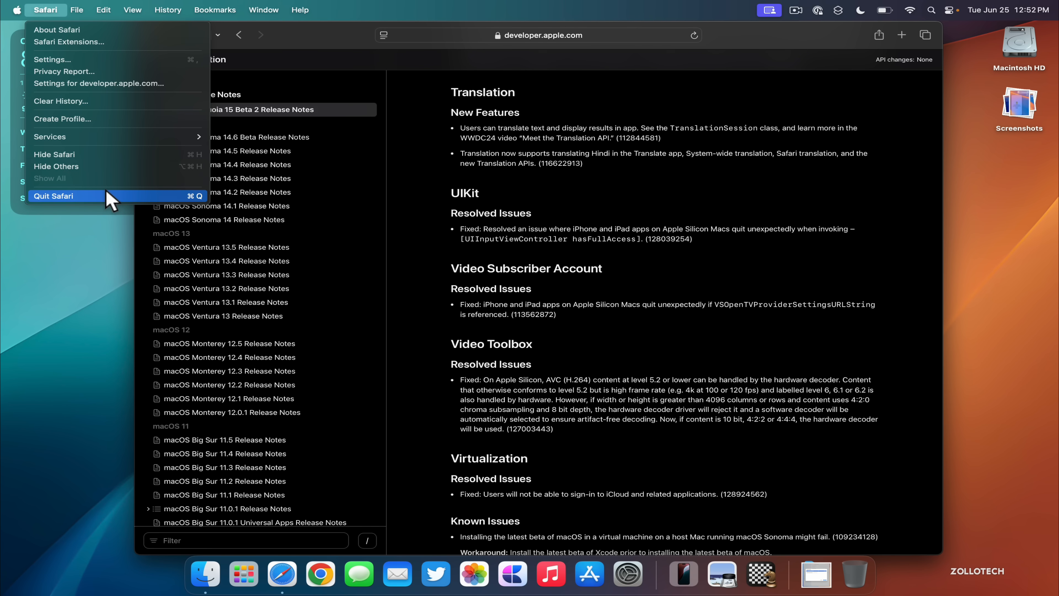
Step: Quit Safari entirely, leaving the desktop with the weather widget
left_click(54, 197)
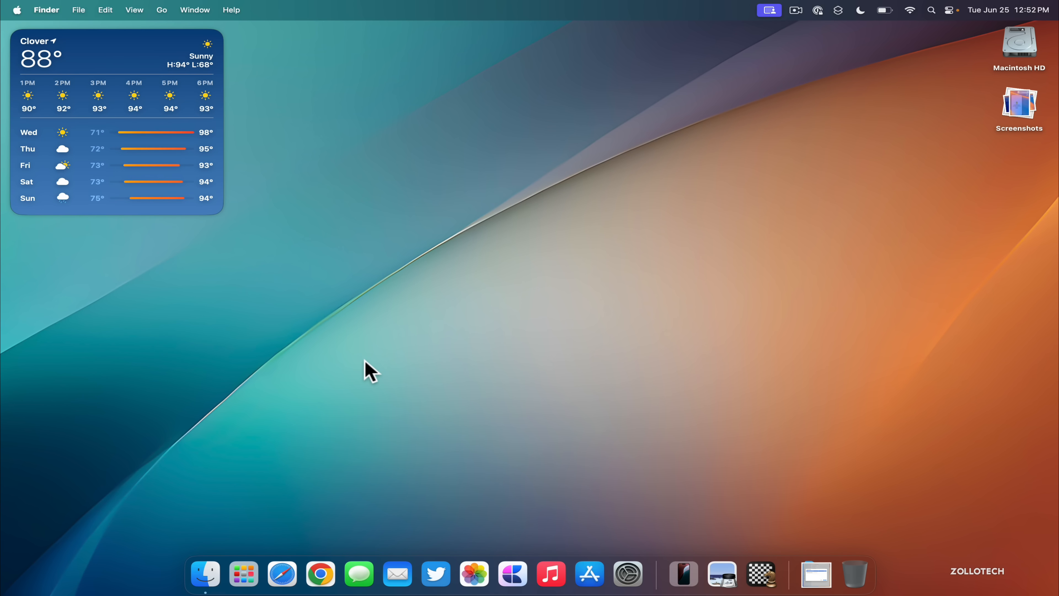
mouse_move(636, 314)
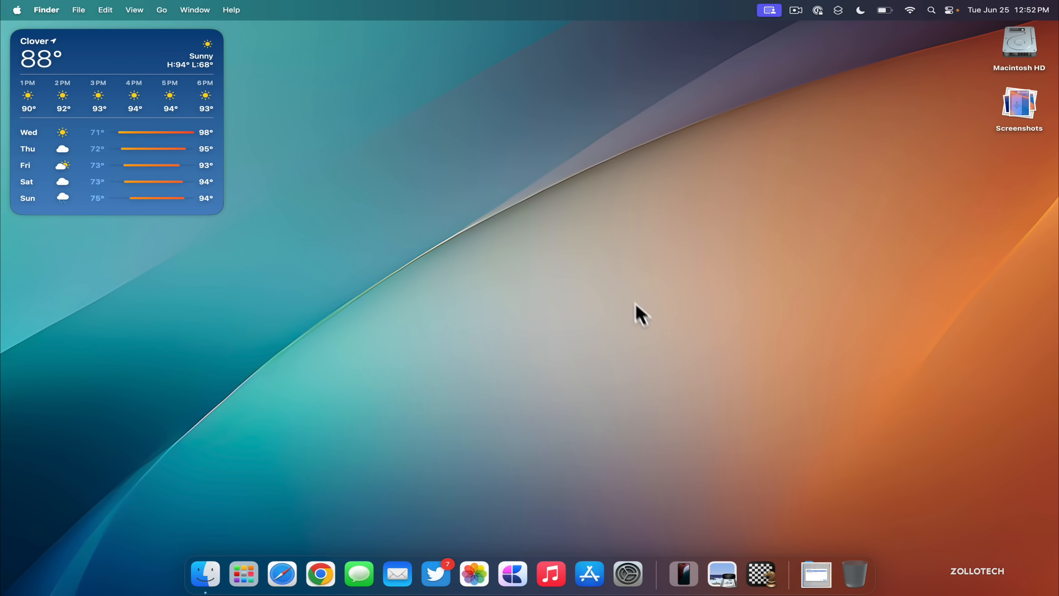
mouse_move(613, 263)
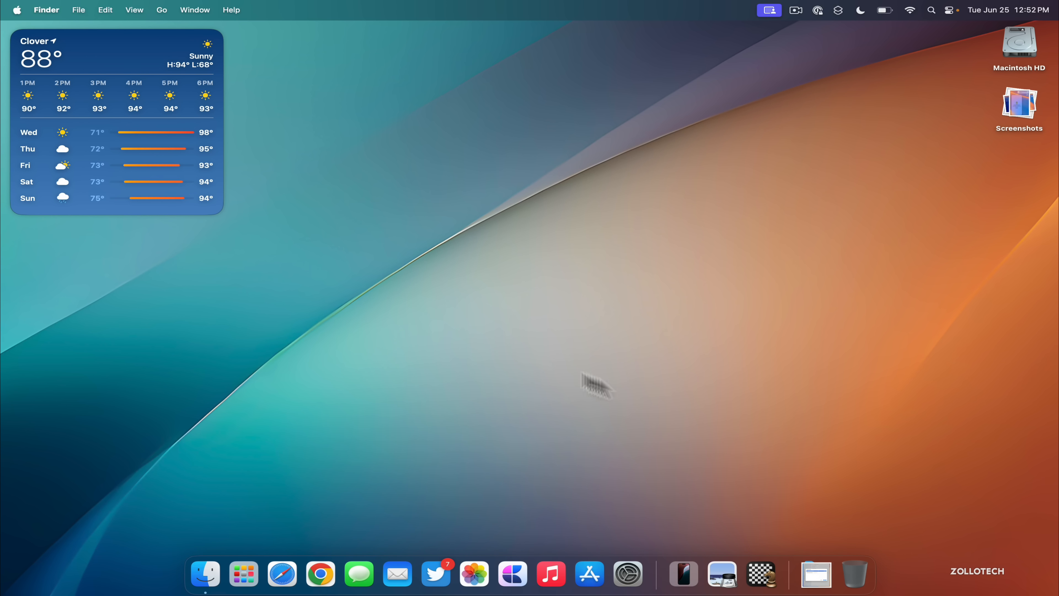
mouse_move(517, 311)
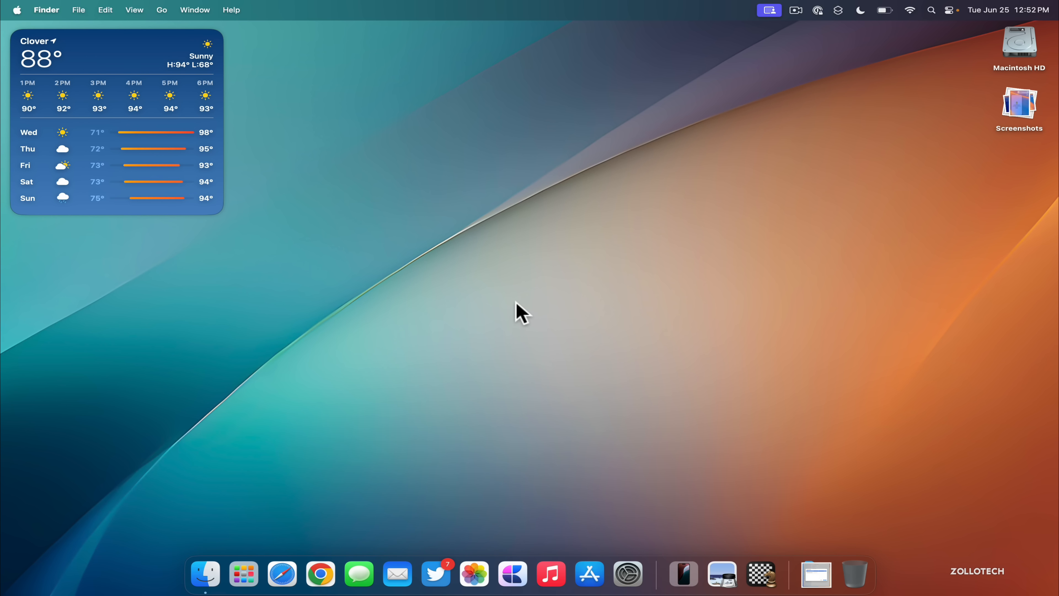
left_click(627, 576)
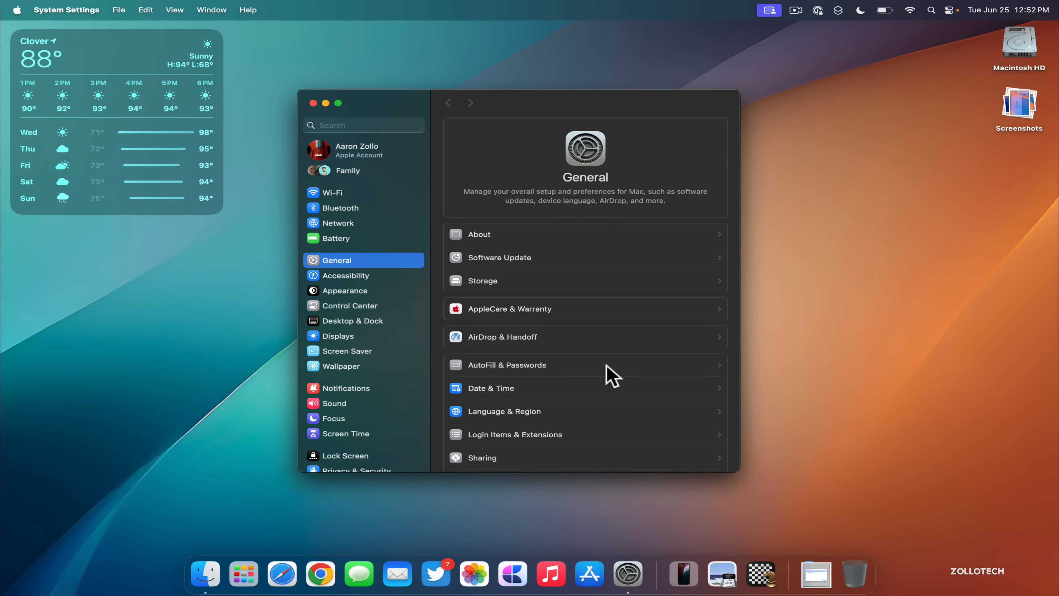
mouse_move(351, 246)
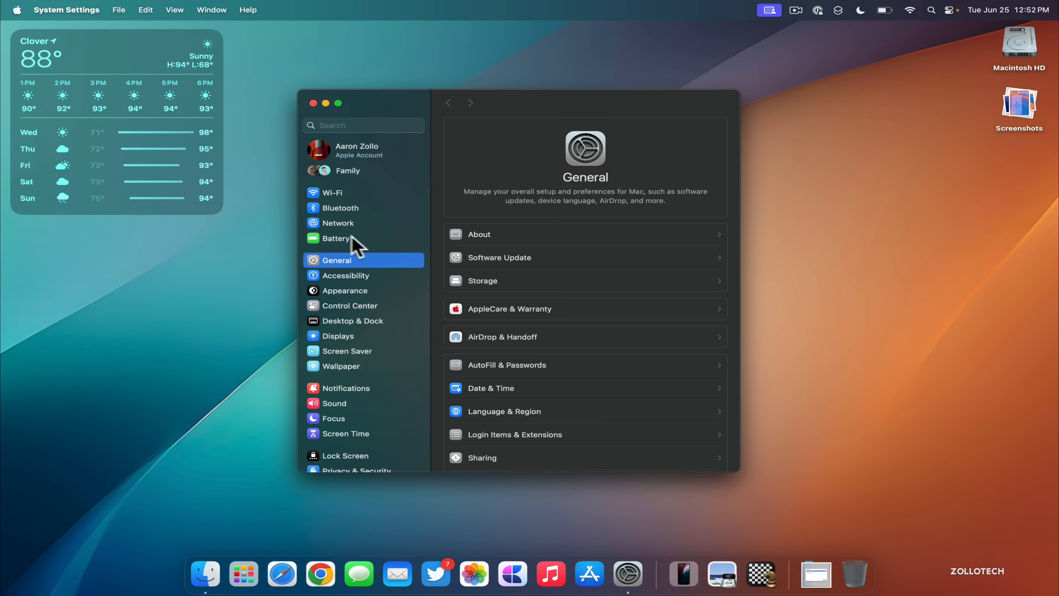
left_click(336, 238)
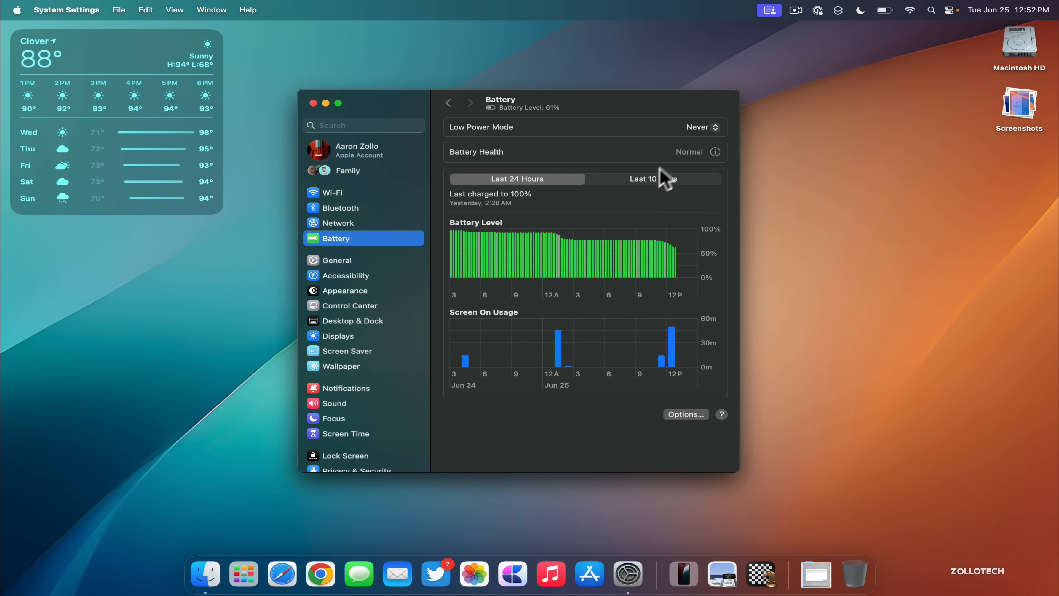
left_click(653, 179)
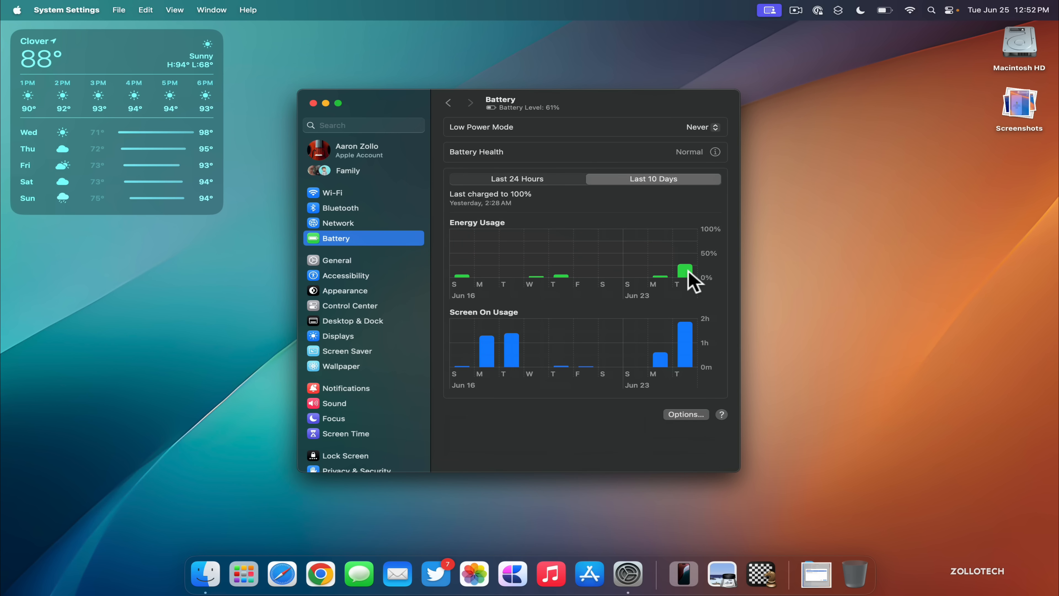
mouse_move(682, 291)
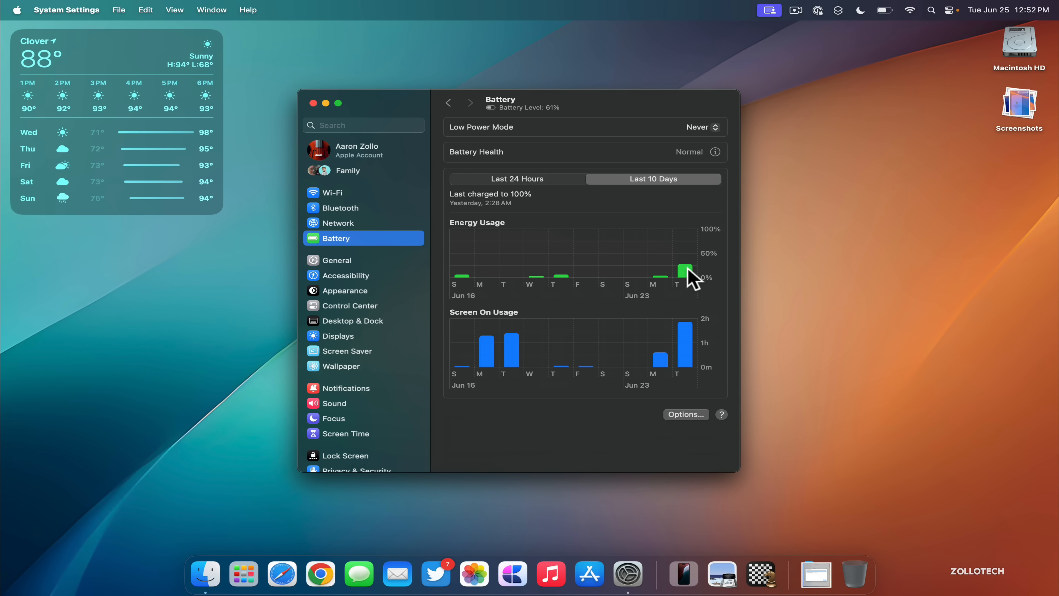
mouse_move(697, 302)
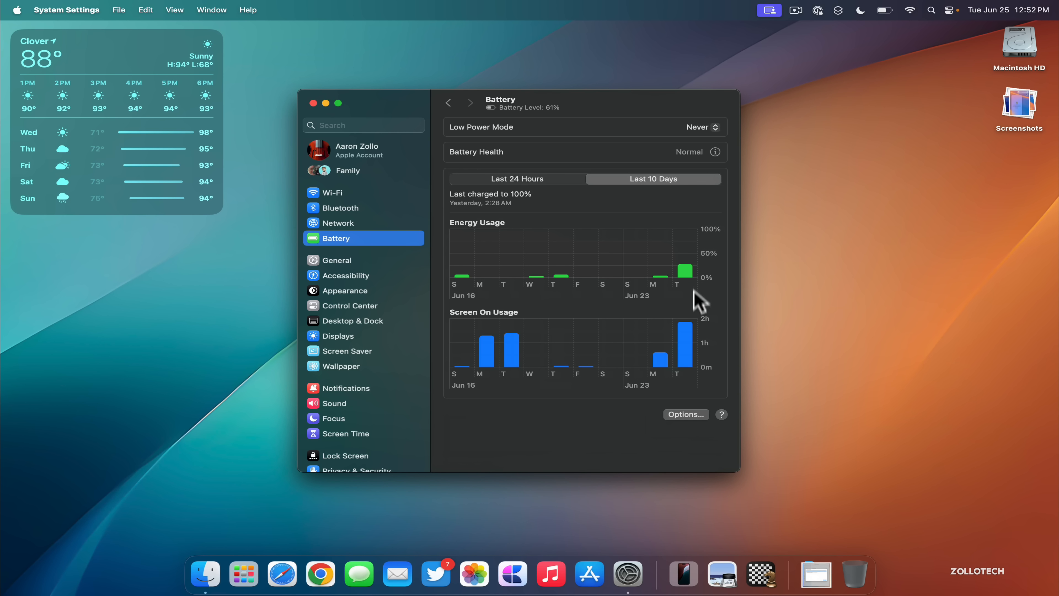
left_click(715, 151)
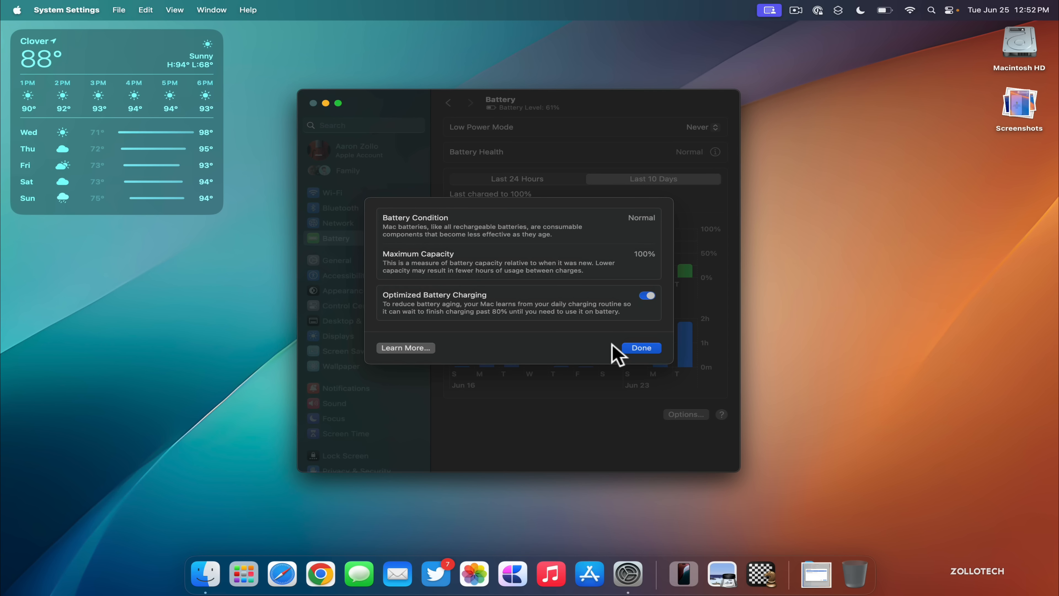
left_click(641, 347)
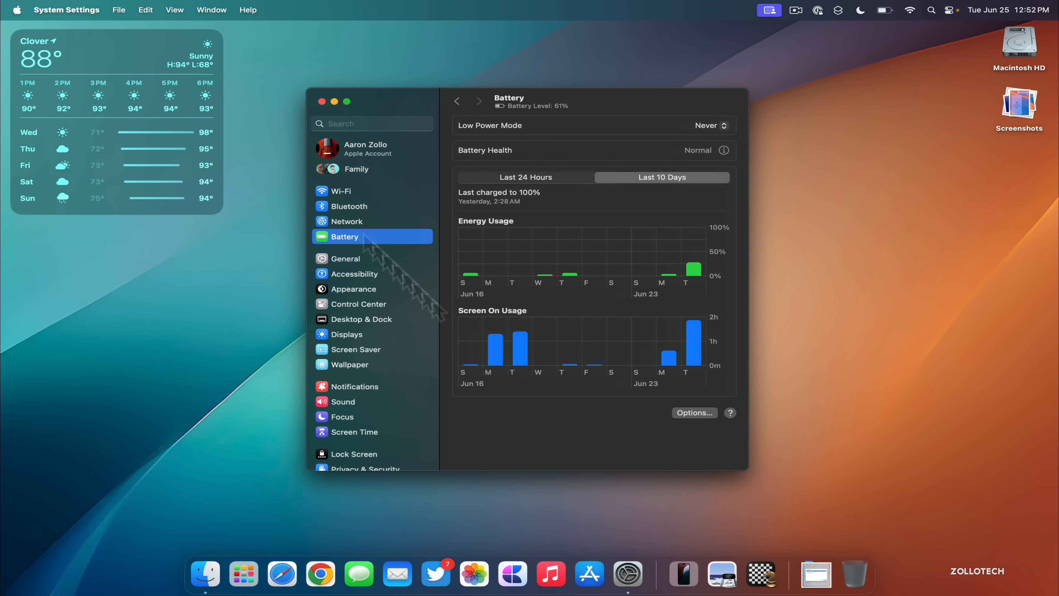
left_click(321, 101)
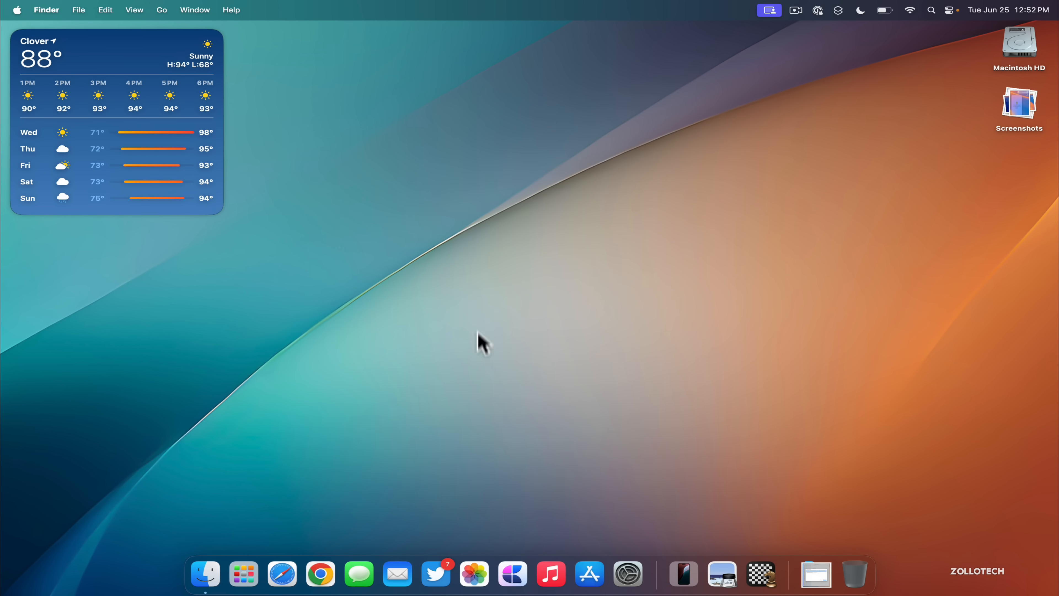
mouse_move(508, 306)
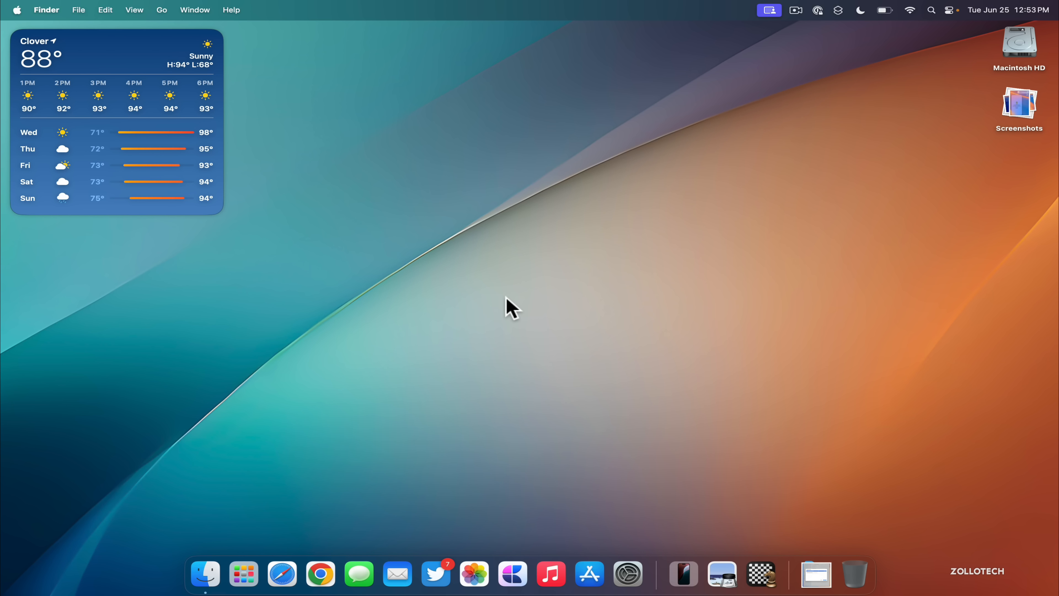
mouse_move(547, 284)
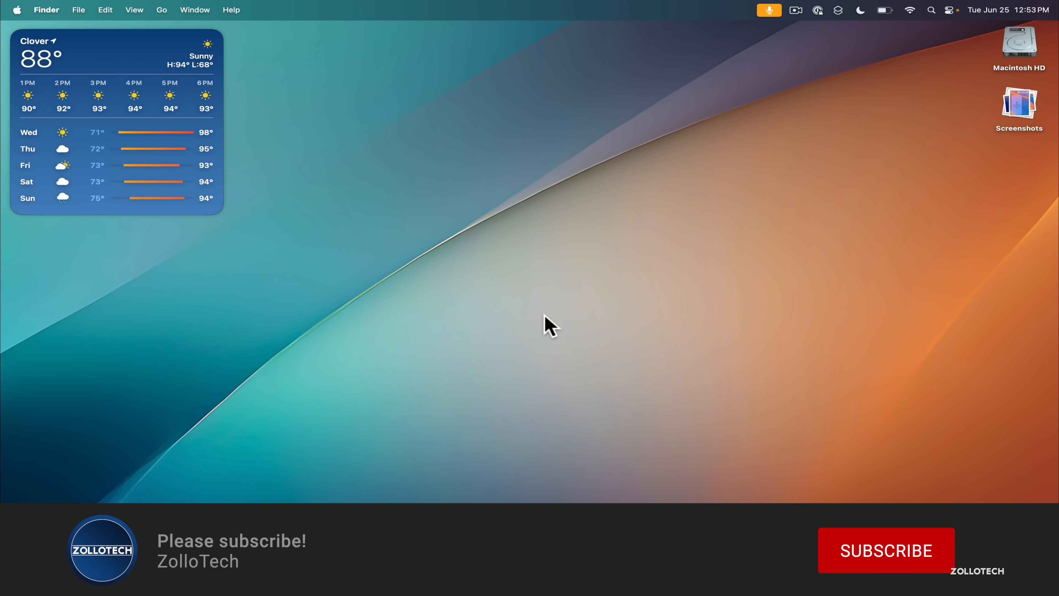
left_click(886, 552)
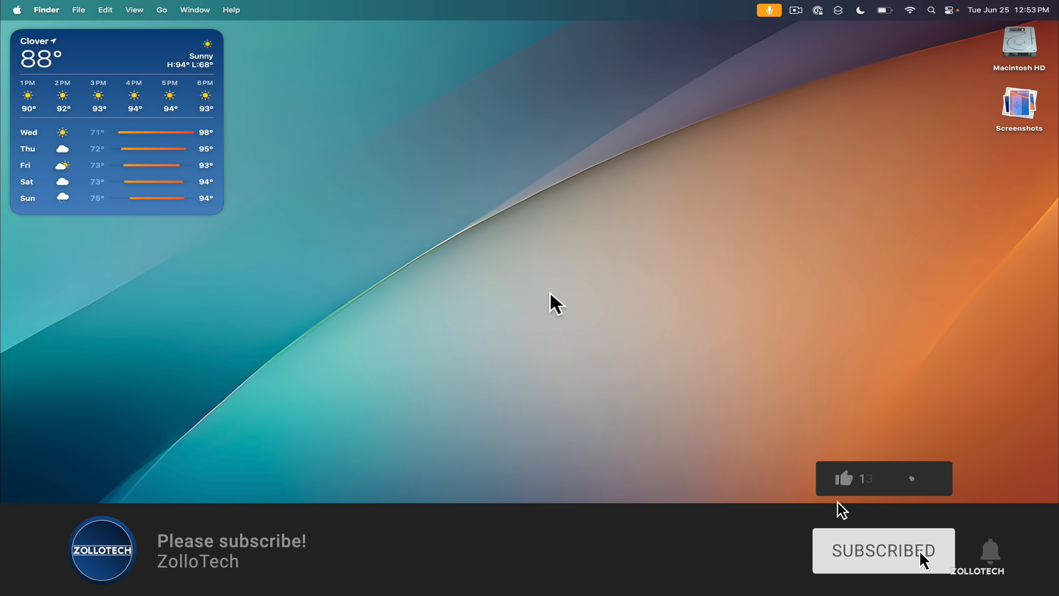
left_click(842, 478)
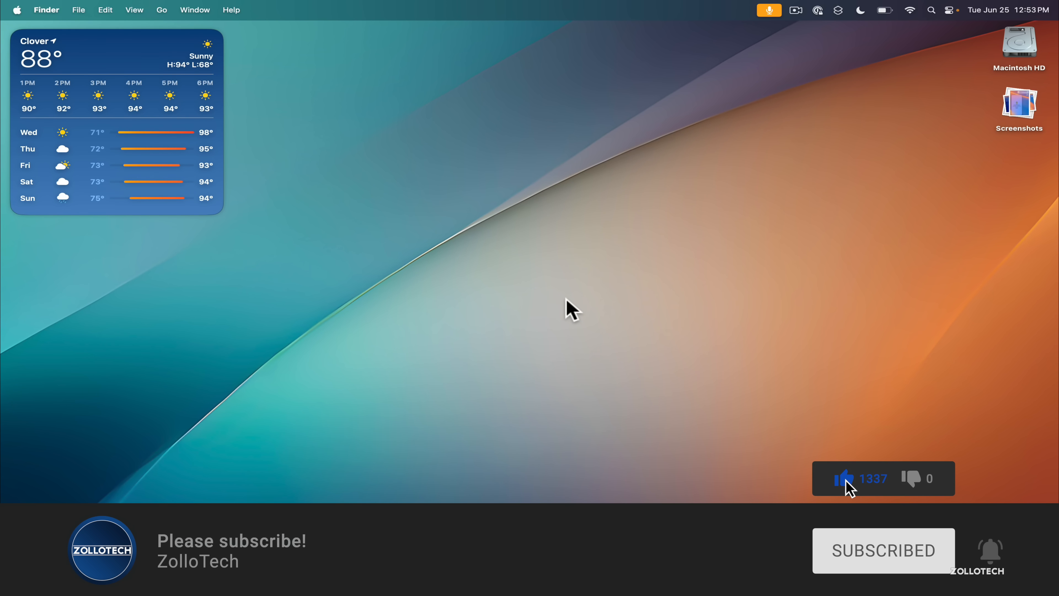